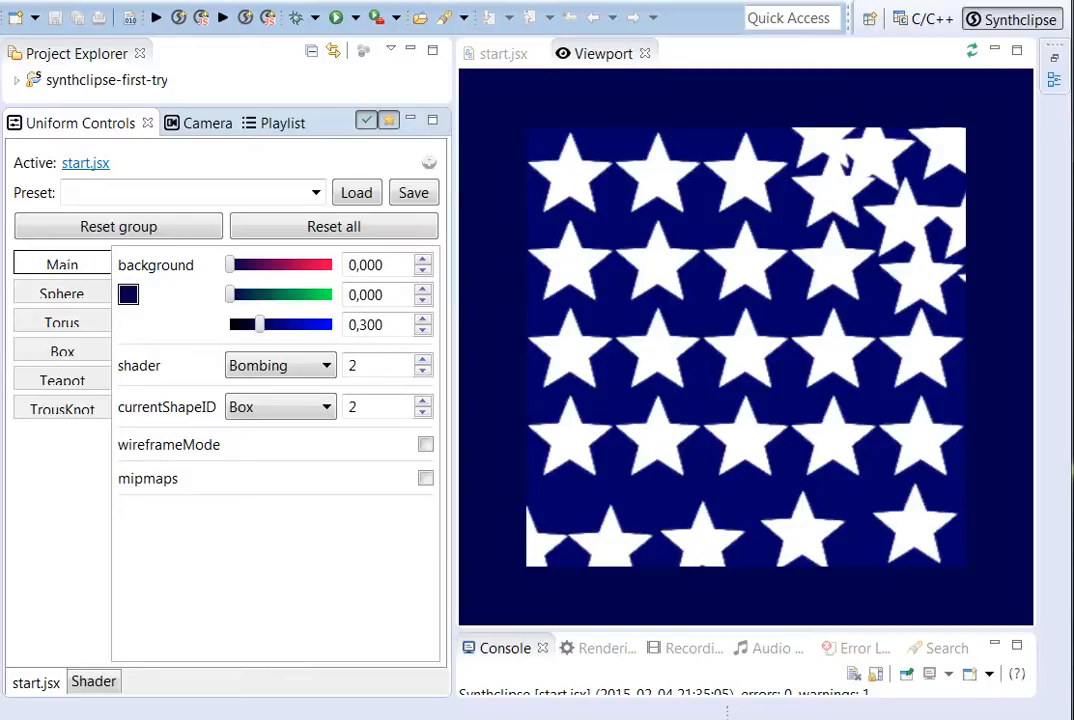
mouse_move(849, 252)
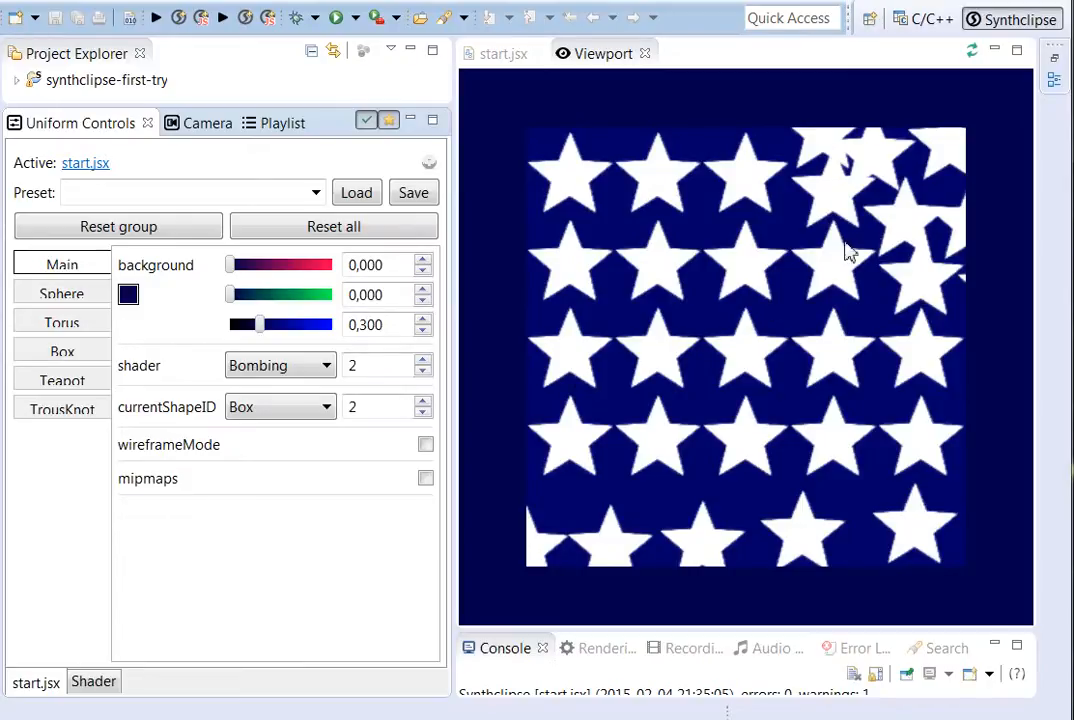
mouse_move(875, 235)
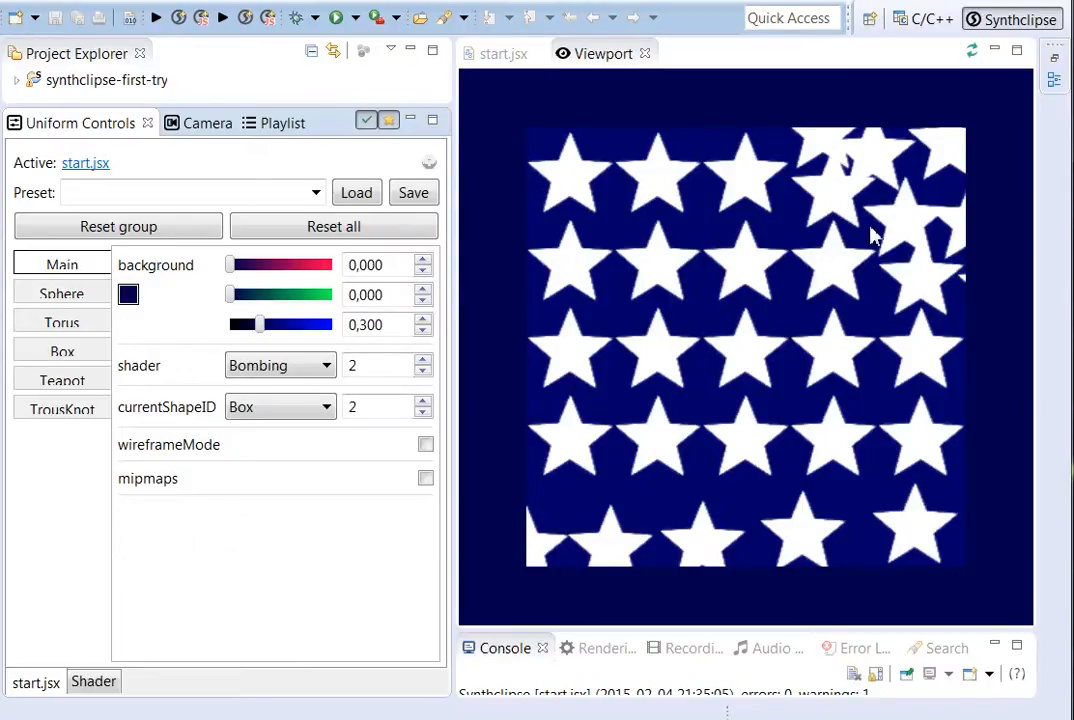
mouse_move(500, 297)
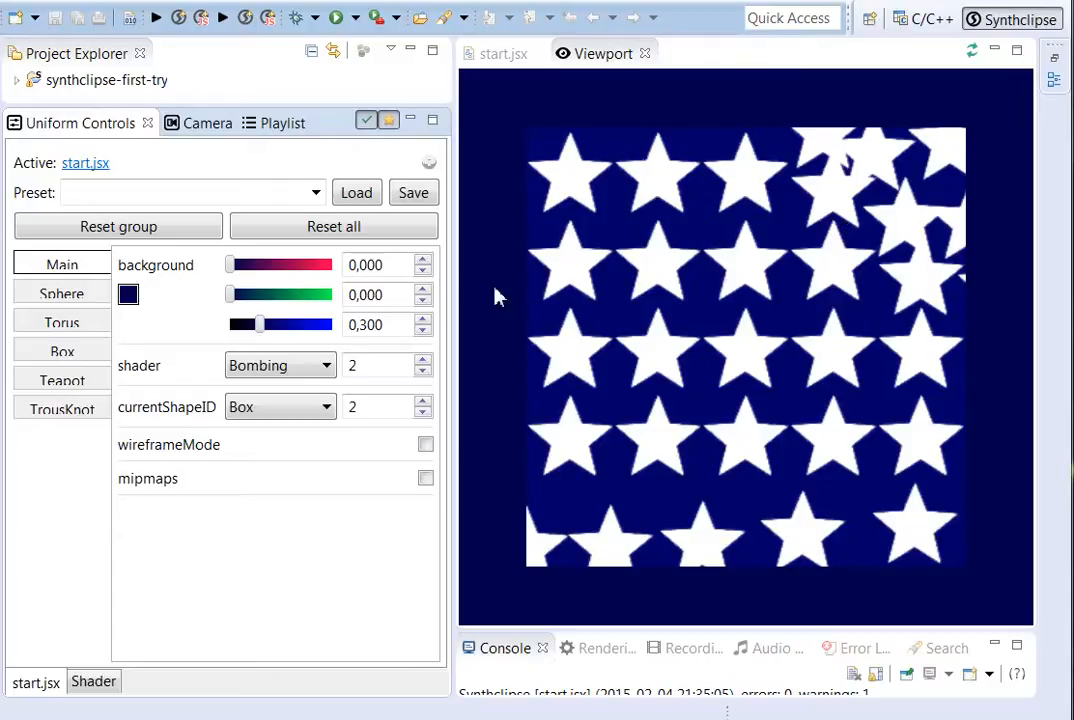
- Set the texture-bombing shader's CellsPerUnit to about 12 and RandOffset to about 15
left_click(93, 681)
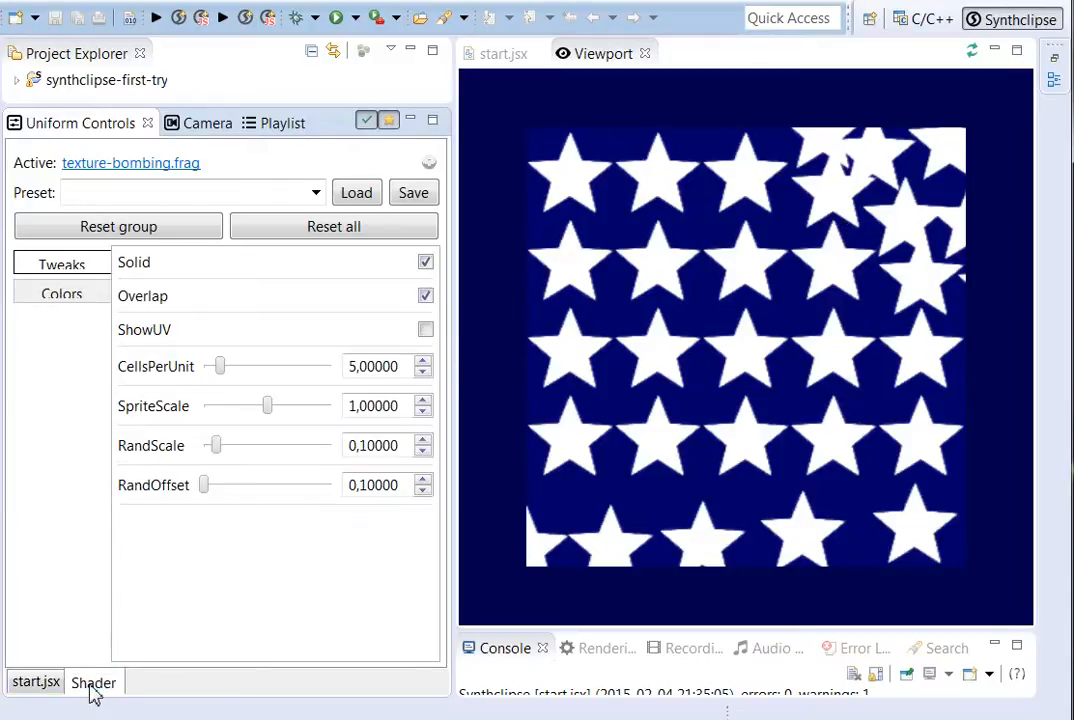
mouse_move(540, 335)
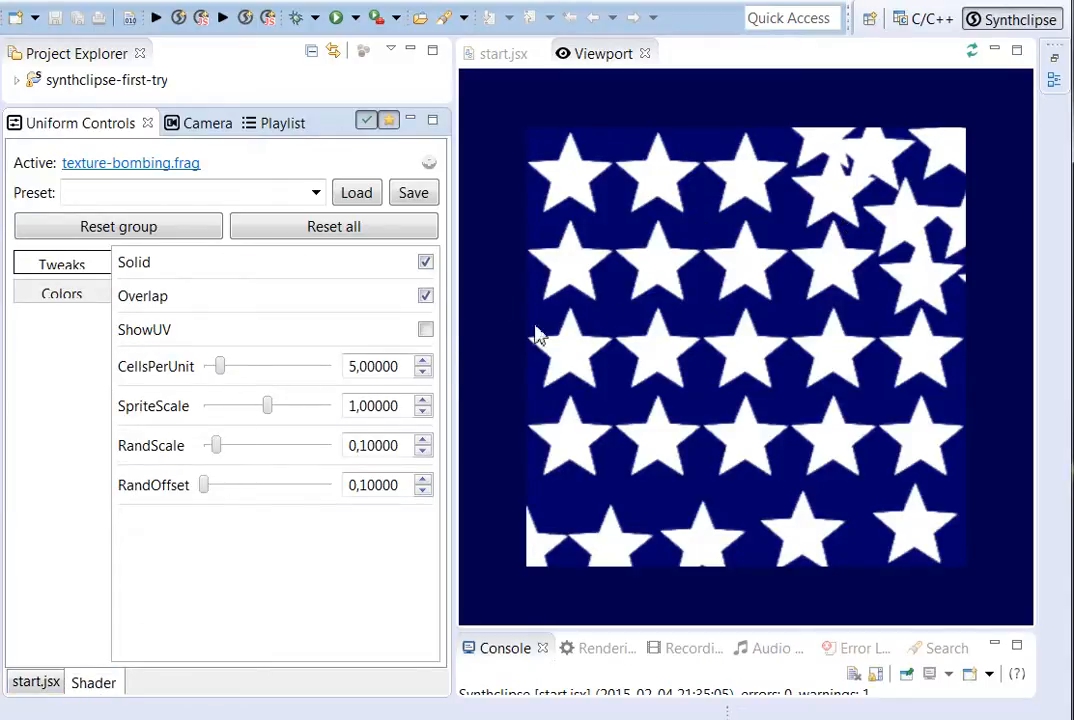
mouse_move(585, 182)
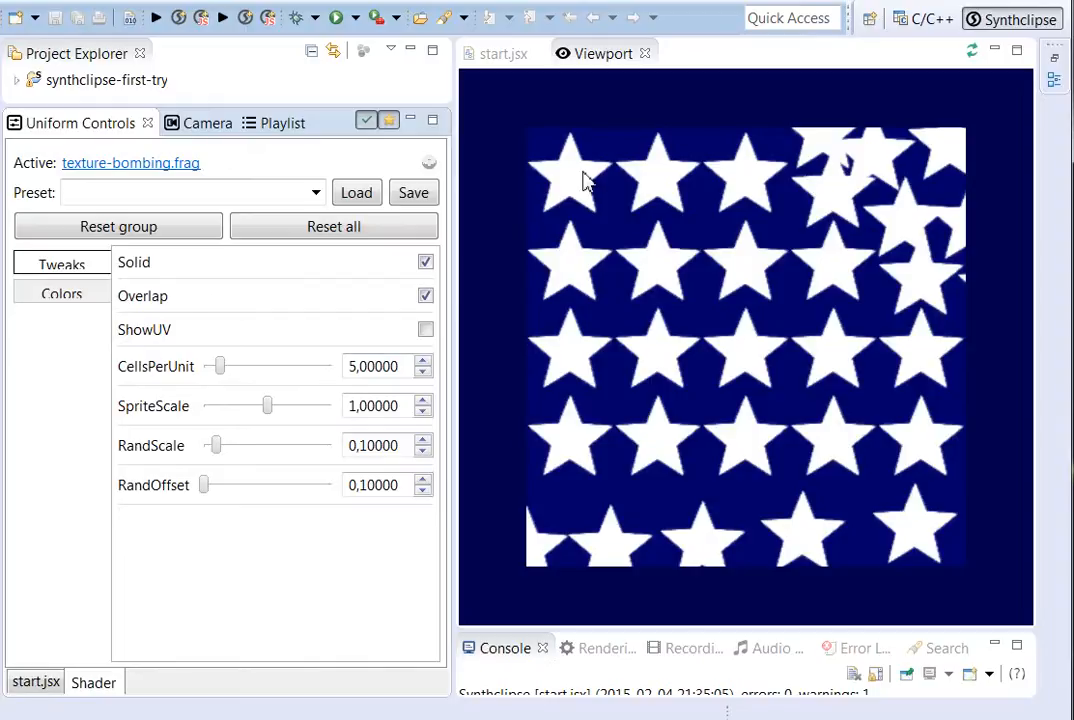
mouse_move(785, 510)
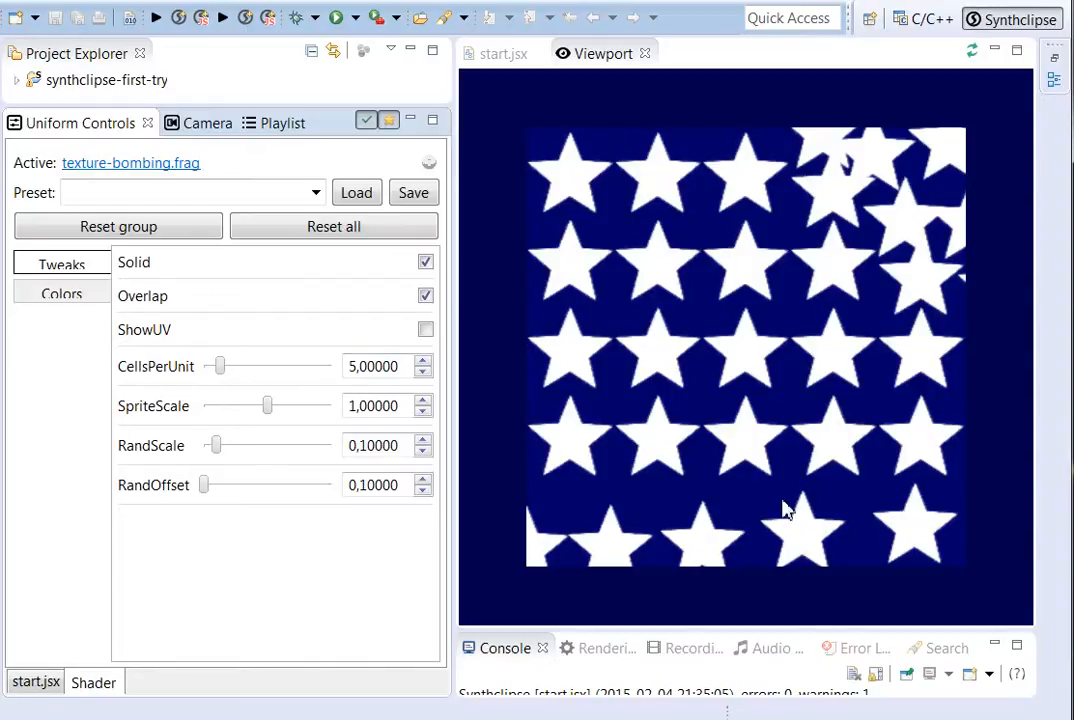
mouse_move(670, 330)
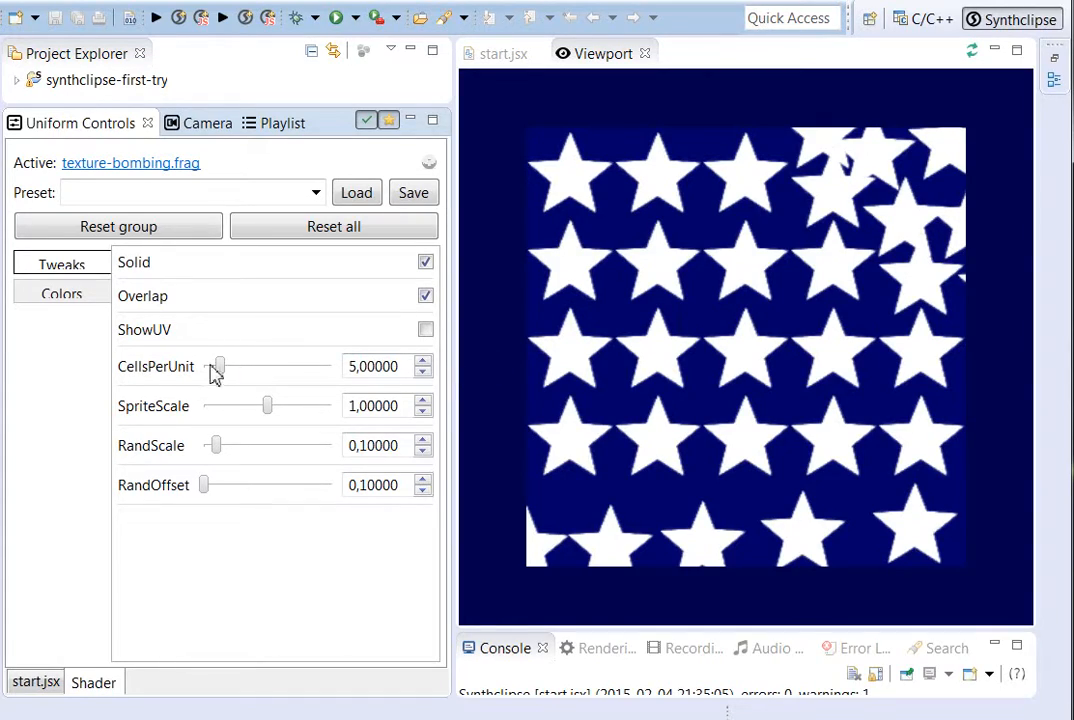
left_click_drag(218, 366, 255, 366)
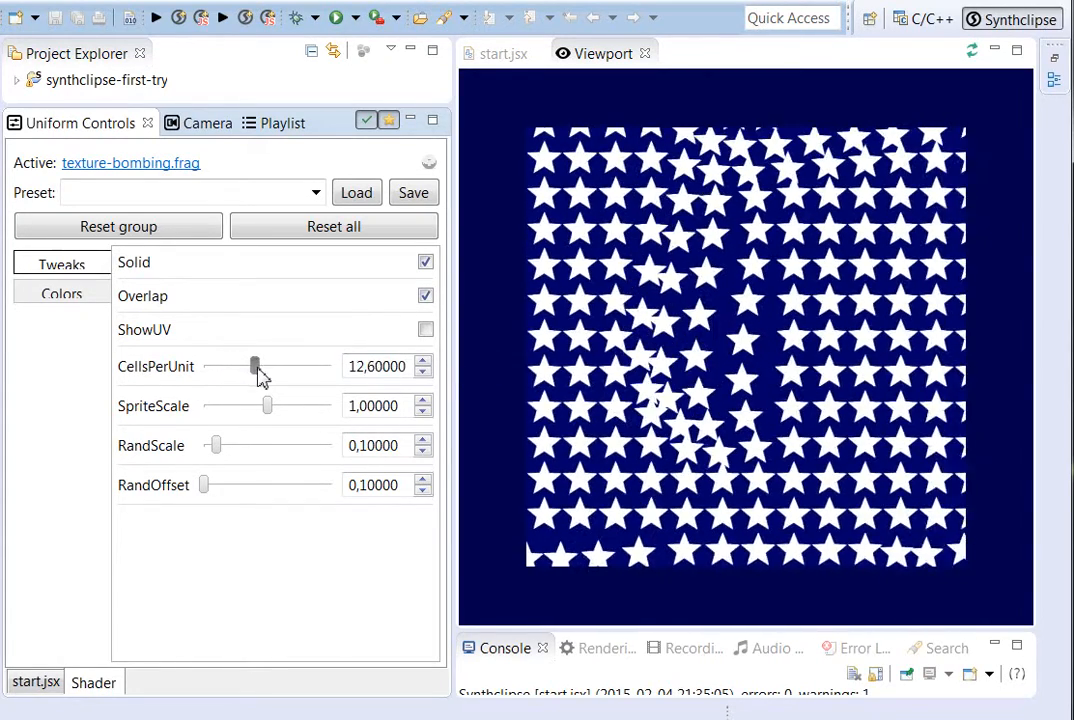
left_click_drag(255, 366, 300, 366)
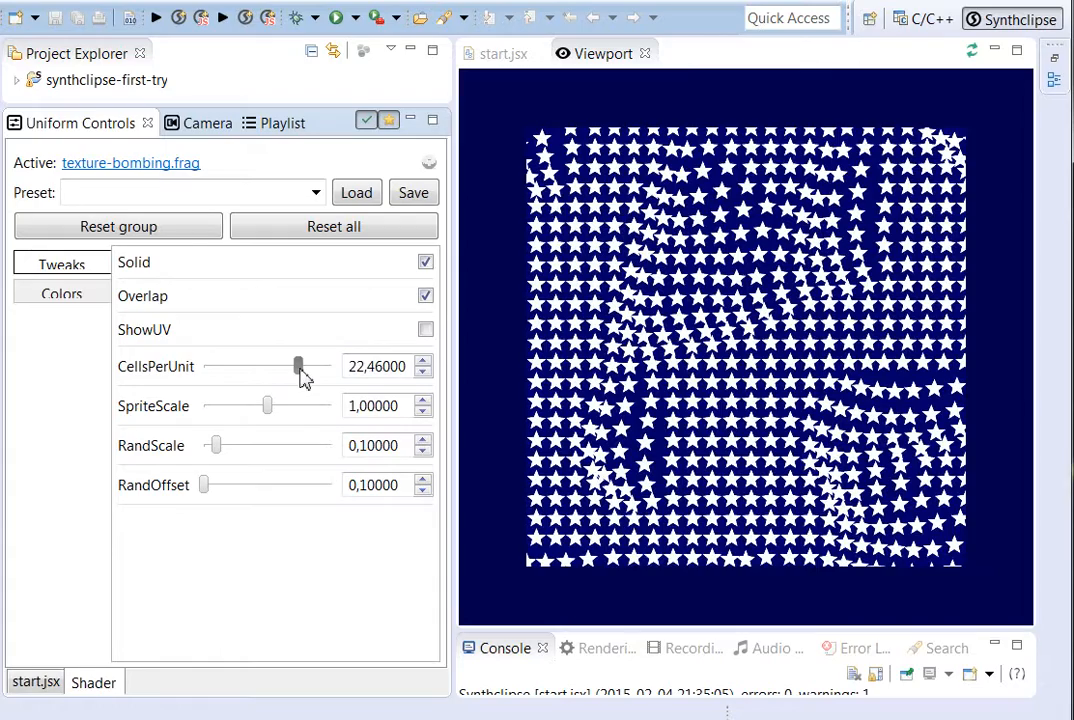
left_click_drag(298, 366, 254, 366)
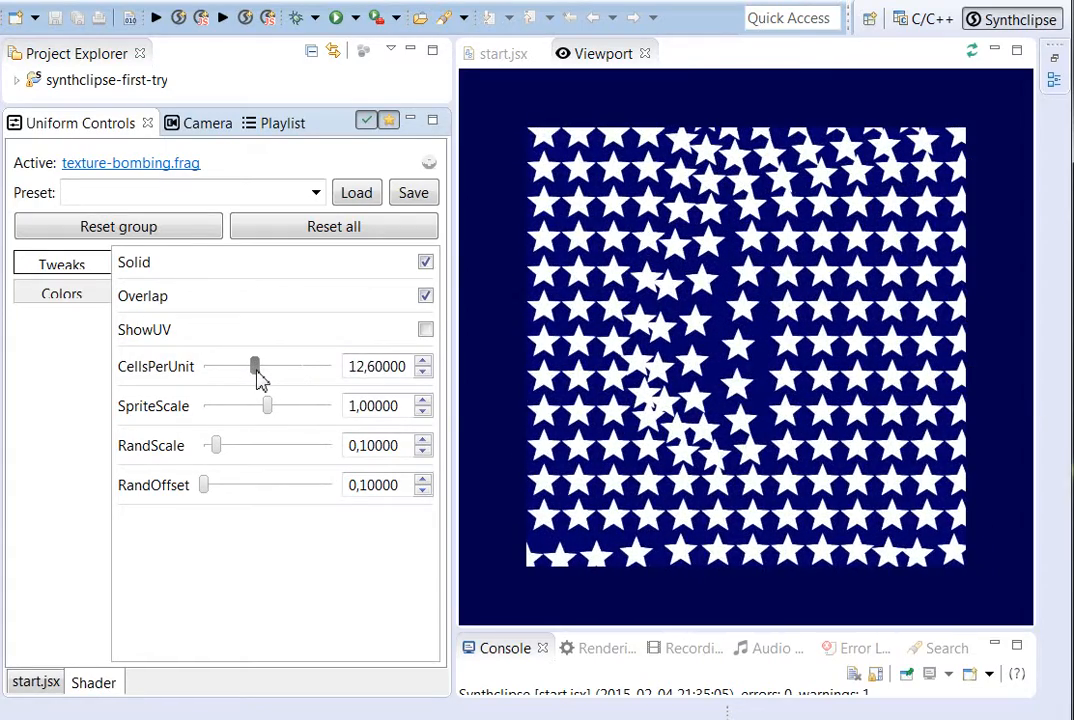
left_click_drag(255, 366, 252, 366)
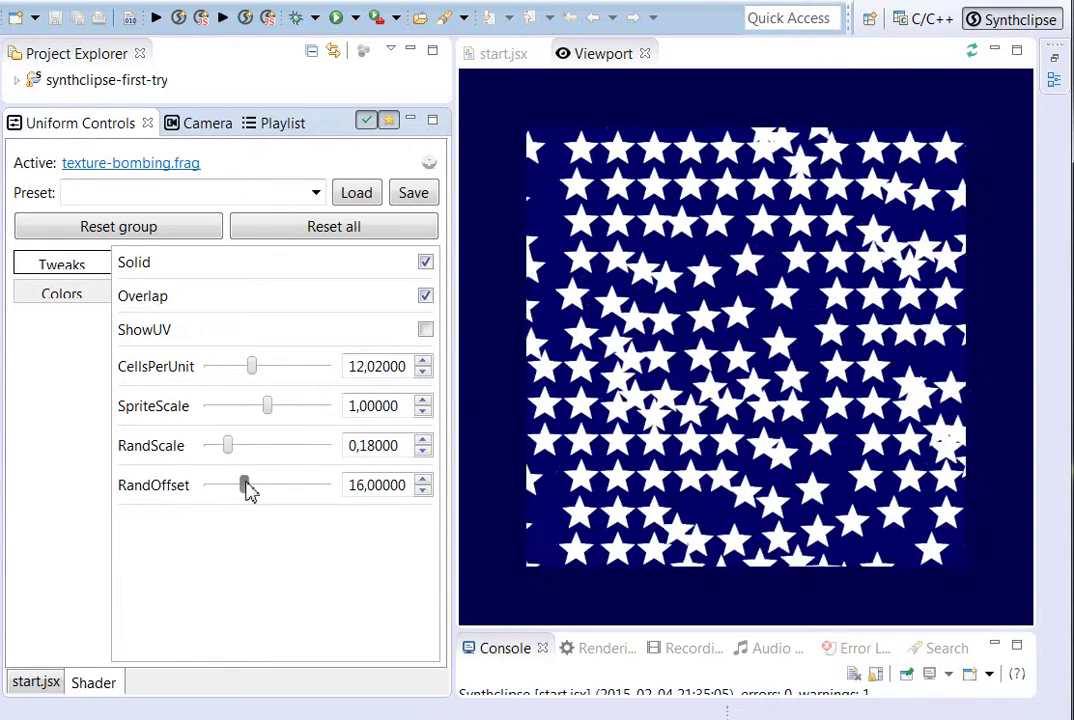
left_click_drag(250, 485, 268, 485)
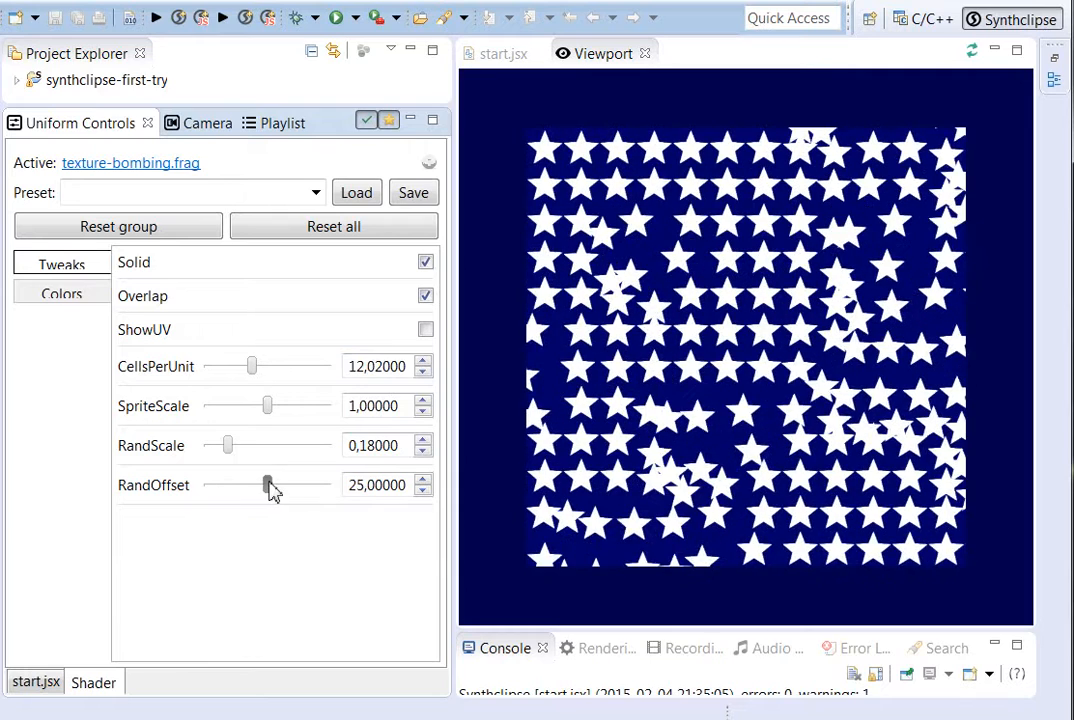
left_click_drag(268, 485, 247, 485)
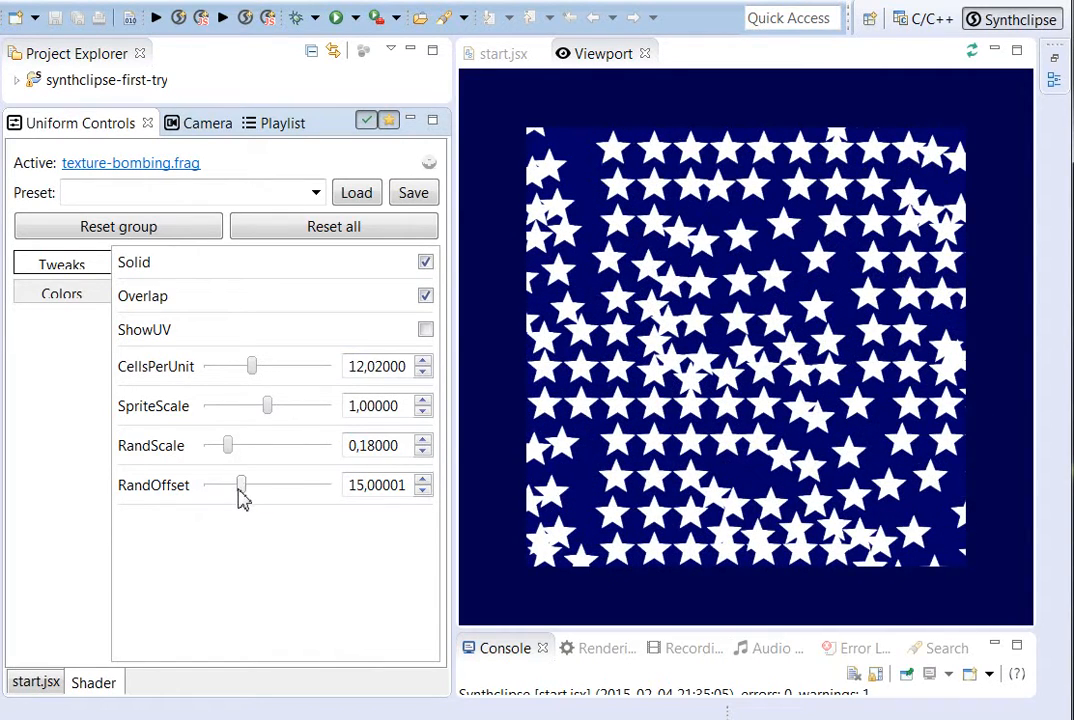
mouse_move(255, 500)
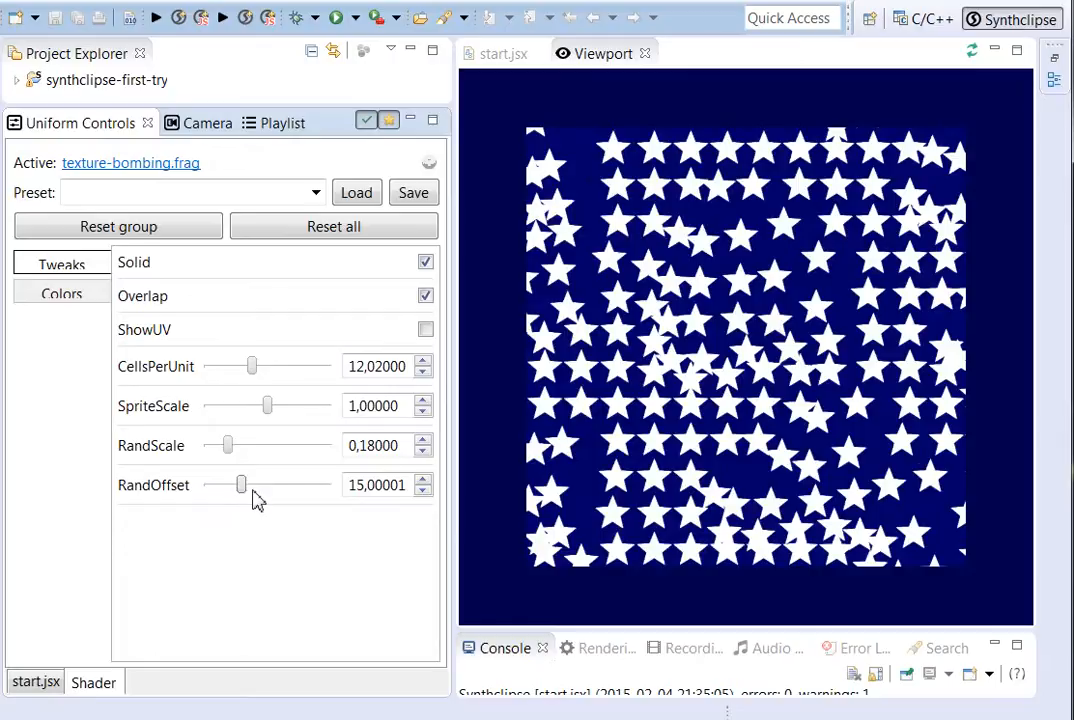
mouse_move(597, 140)
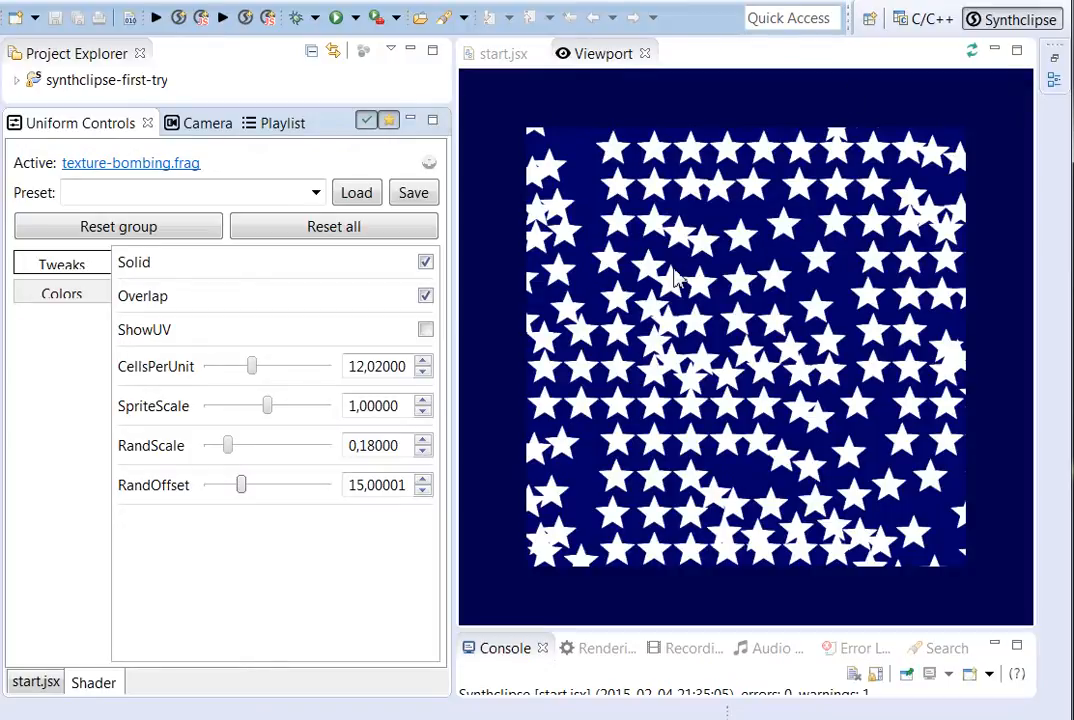
- Lower CellsPerUnit to about 4.48, enable ShowUV, and settle RandScale back at 0.18
left_click_drag(252, 366, 237, 366)
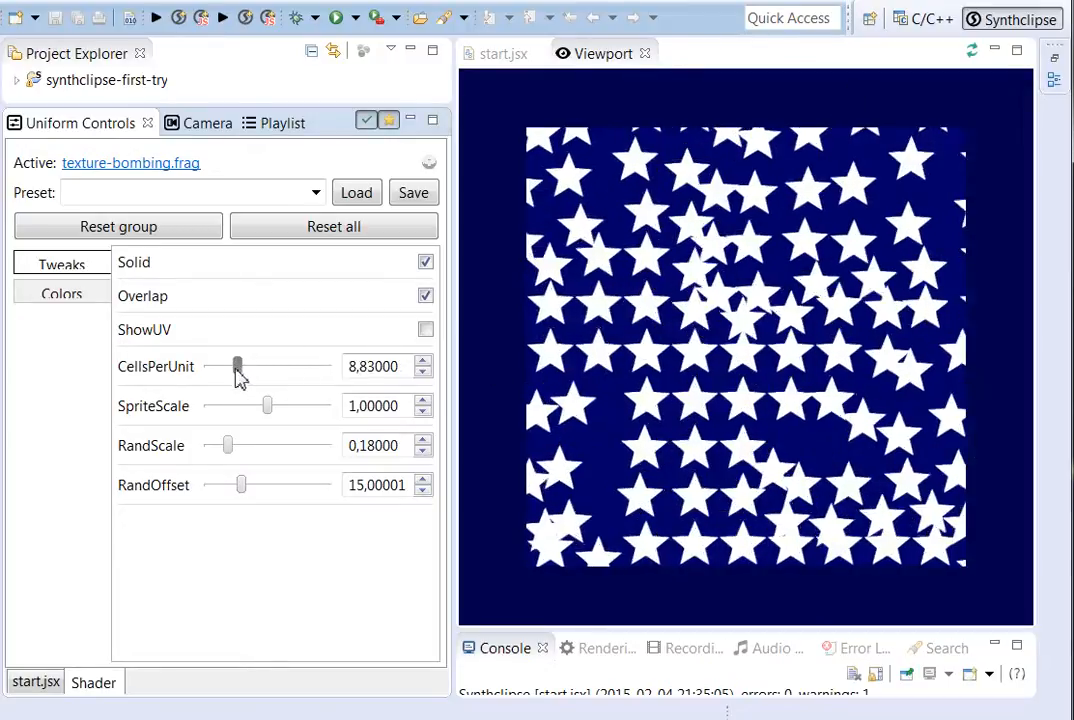
left_click_drag(237, 366, 218, 366)
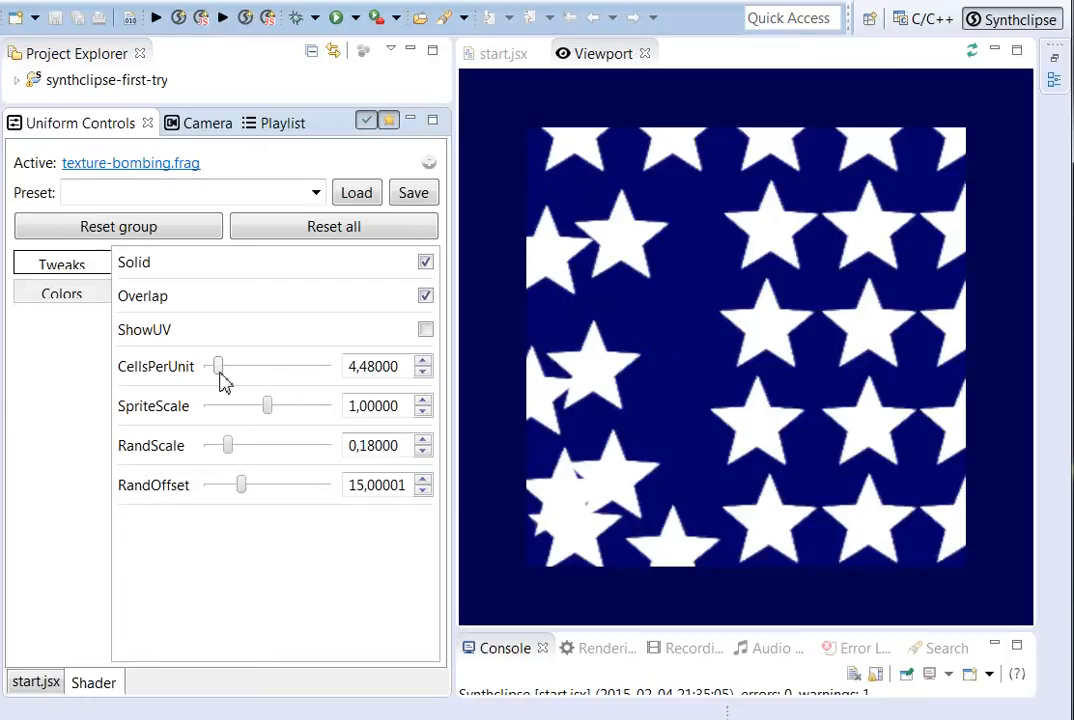
mouse_move(406, 338)
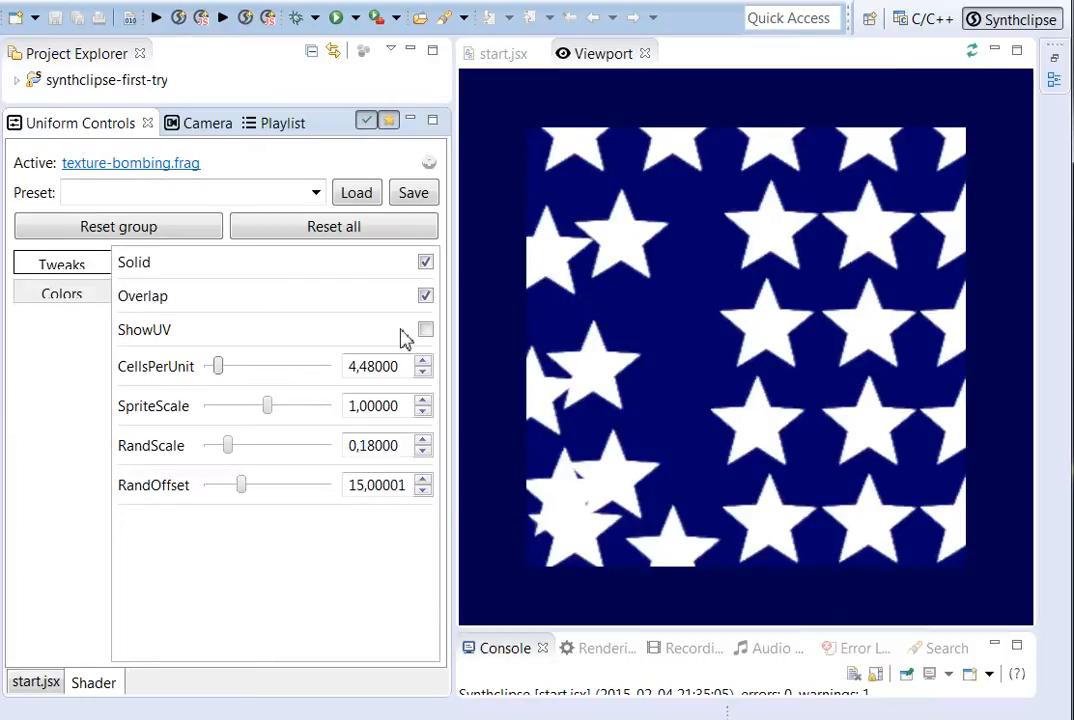
left_click(425, 329)
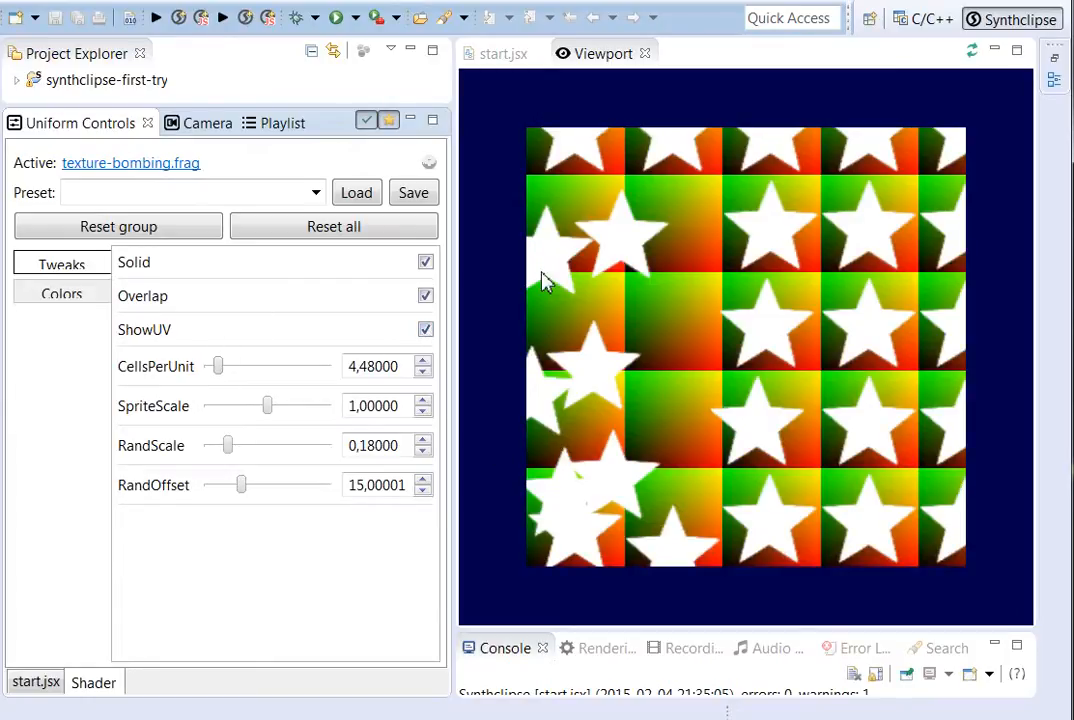
mouse_move(930, 268)
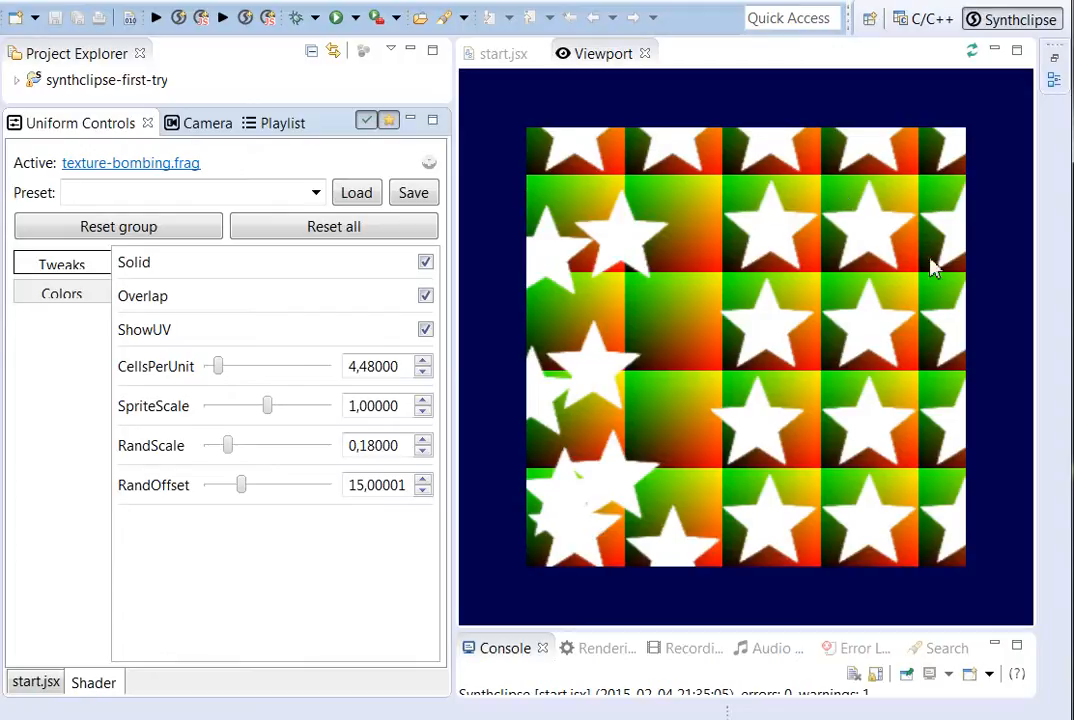
mouse_move(692, 537)
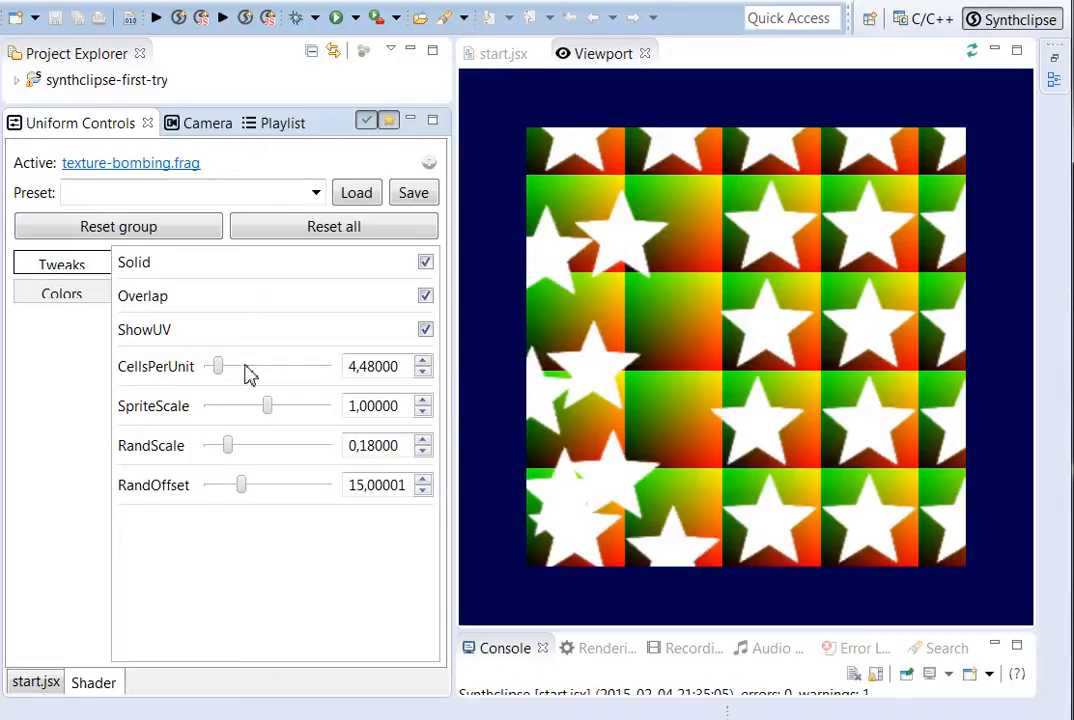
mouse_move(182, 492)
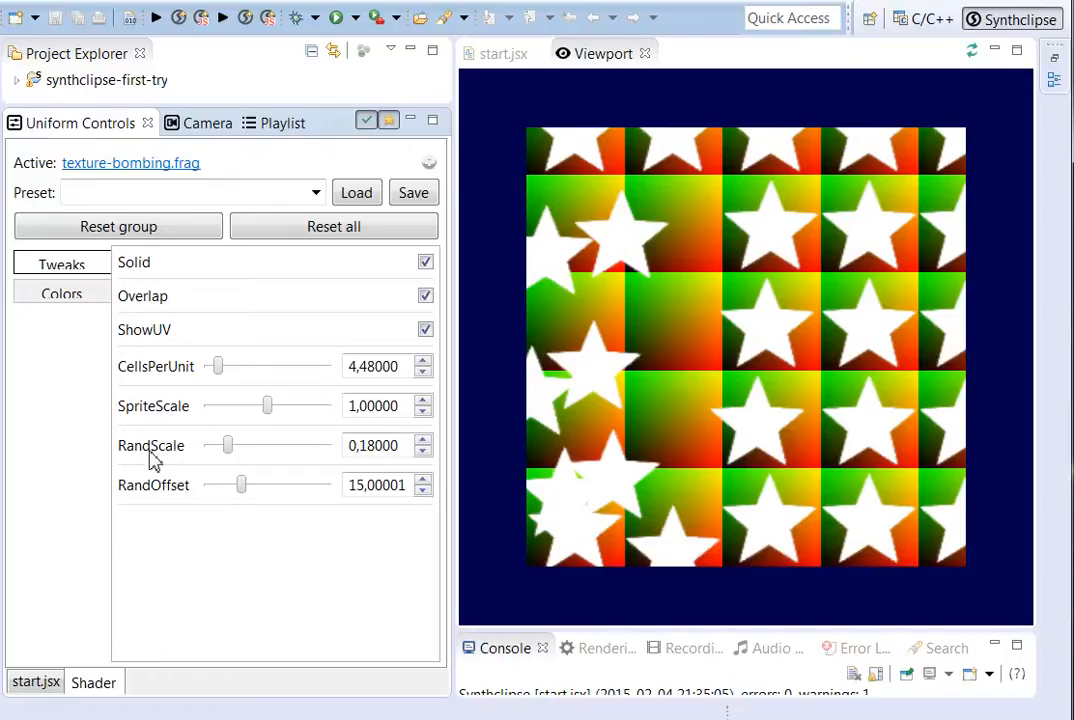
left_click_drag(220, 445, 210, 445)
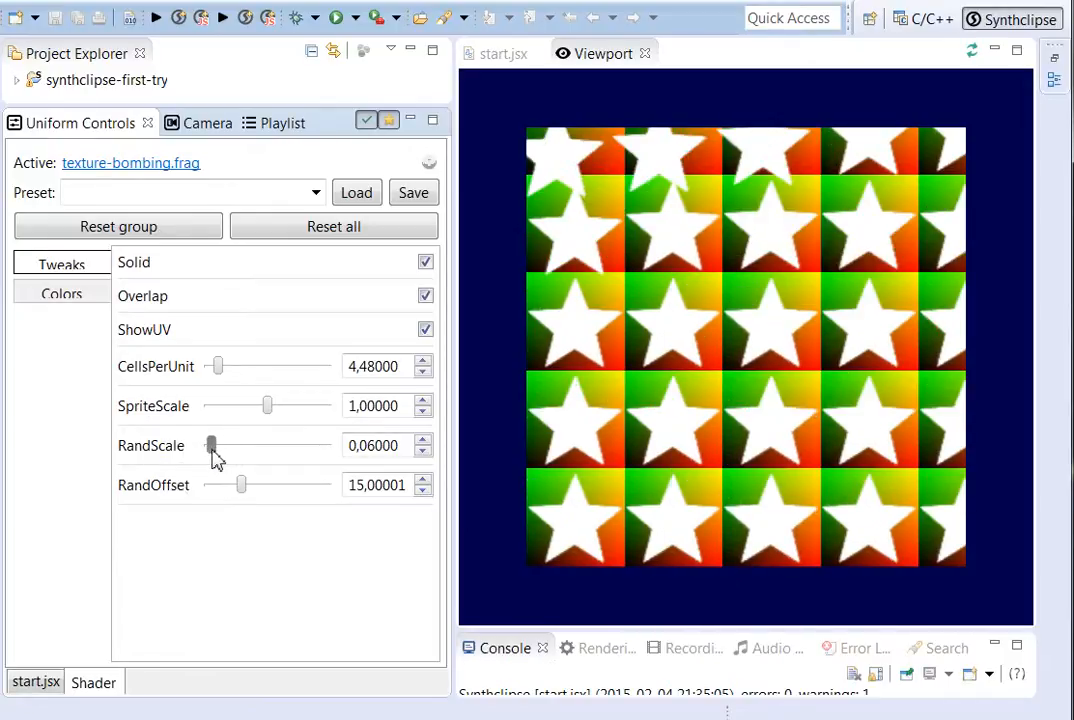
left_click_drag(210, 445, 220, 445)
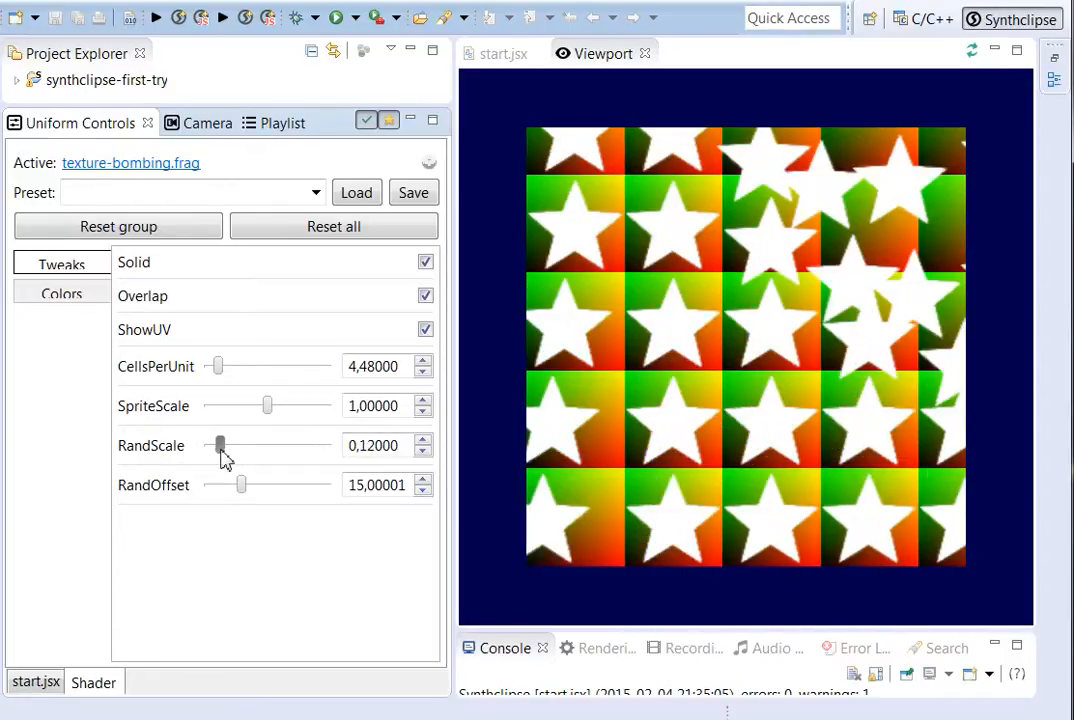
left_click_drag(219, 445, 227, 445)
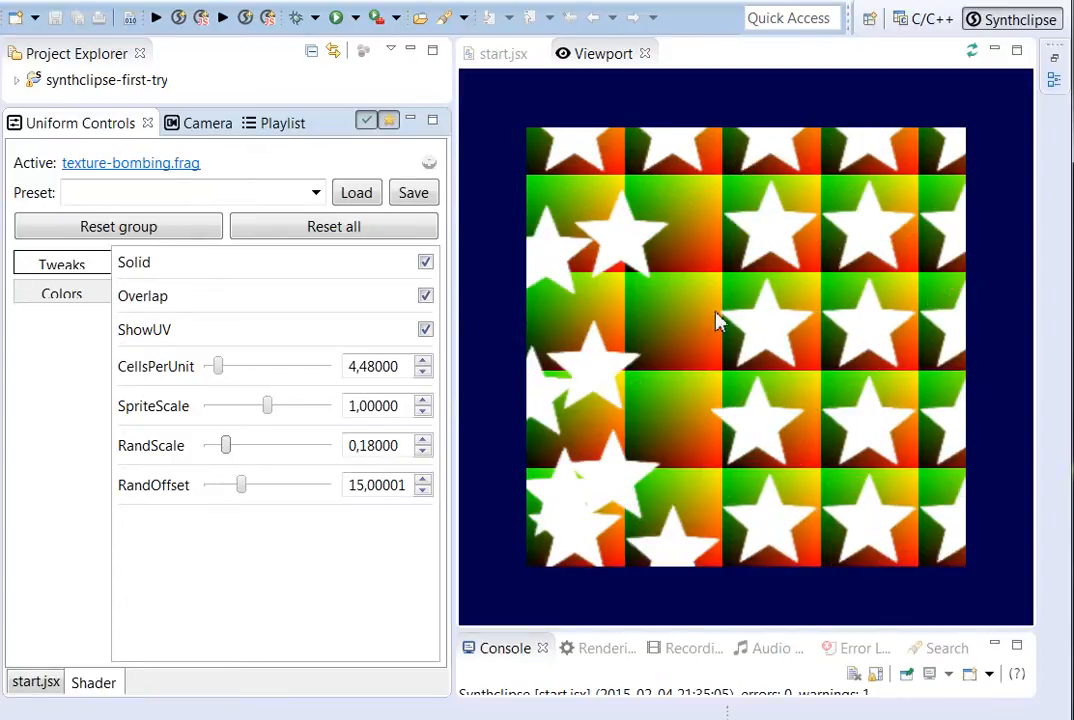
mouse_move(617, 385)
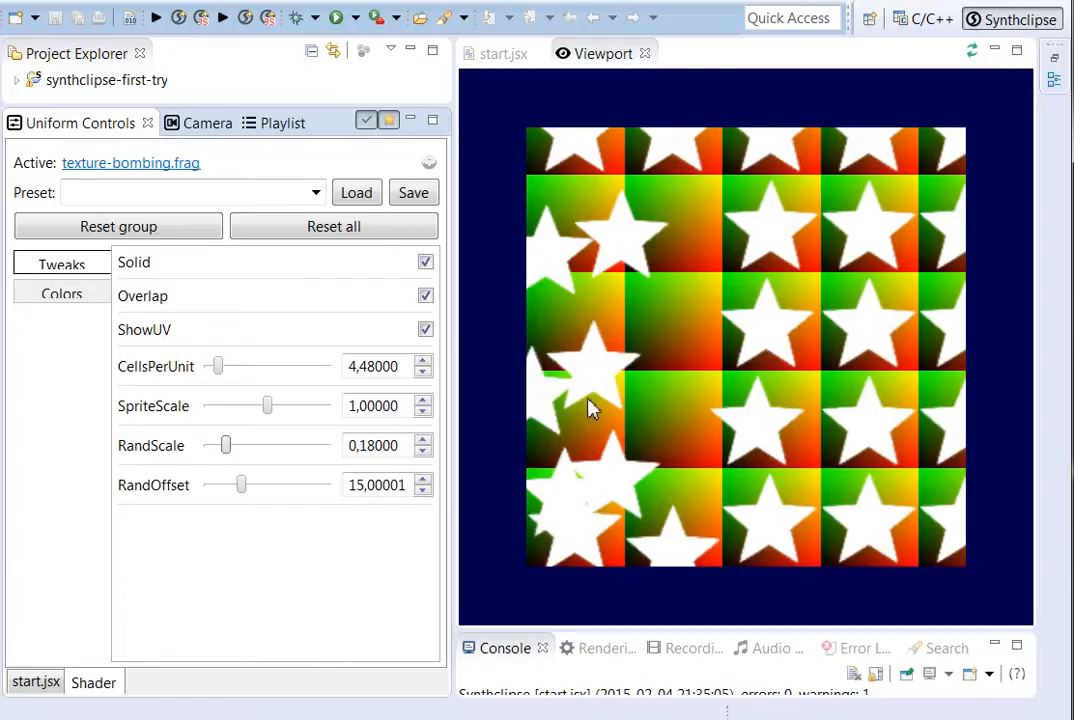
mouse_move(615, 405)
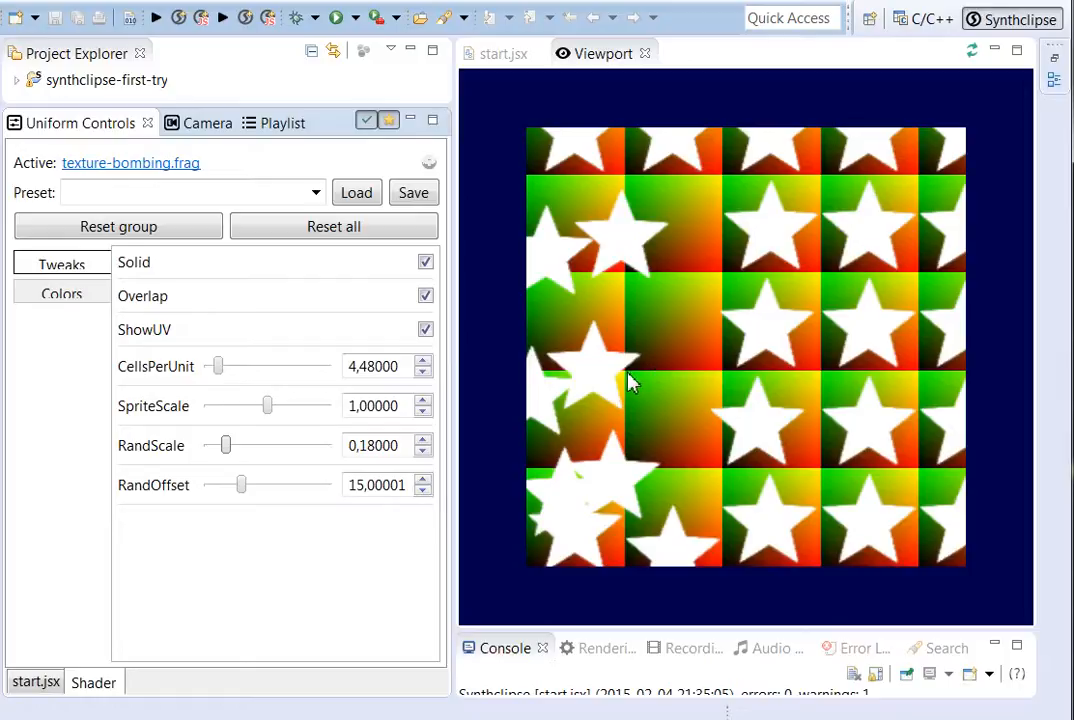
mouse_move(600, 388)
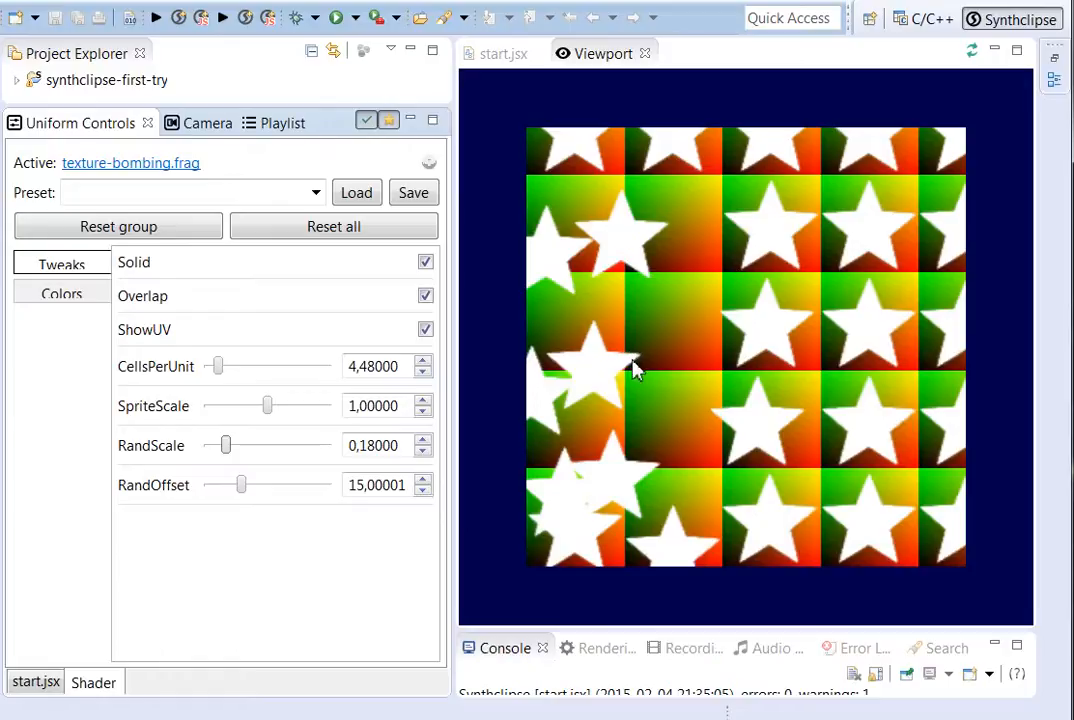
mouse_move(437, 305)
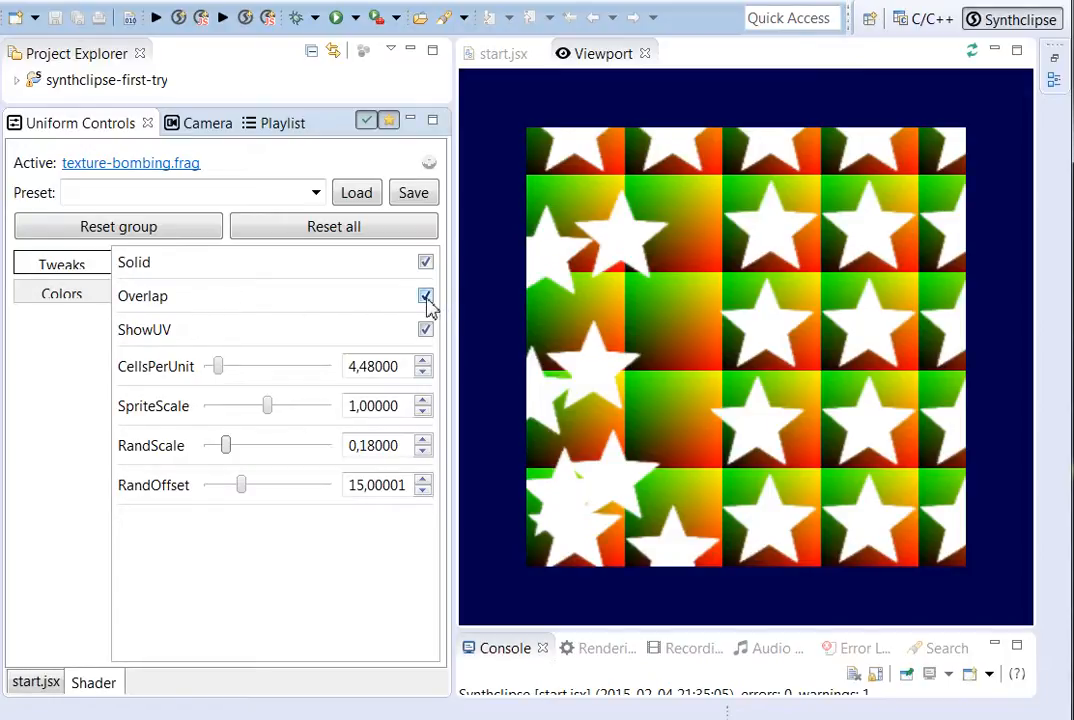
- Uncheck Overlap, then set RandScale to 0.08 and RandOffset to 4.0
left_click(425, 296)
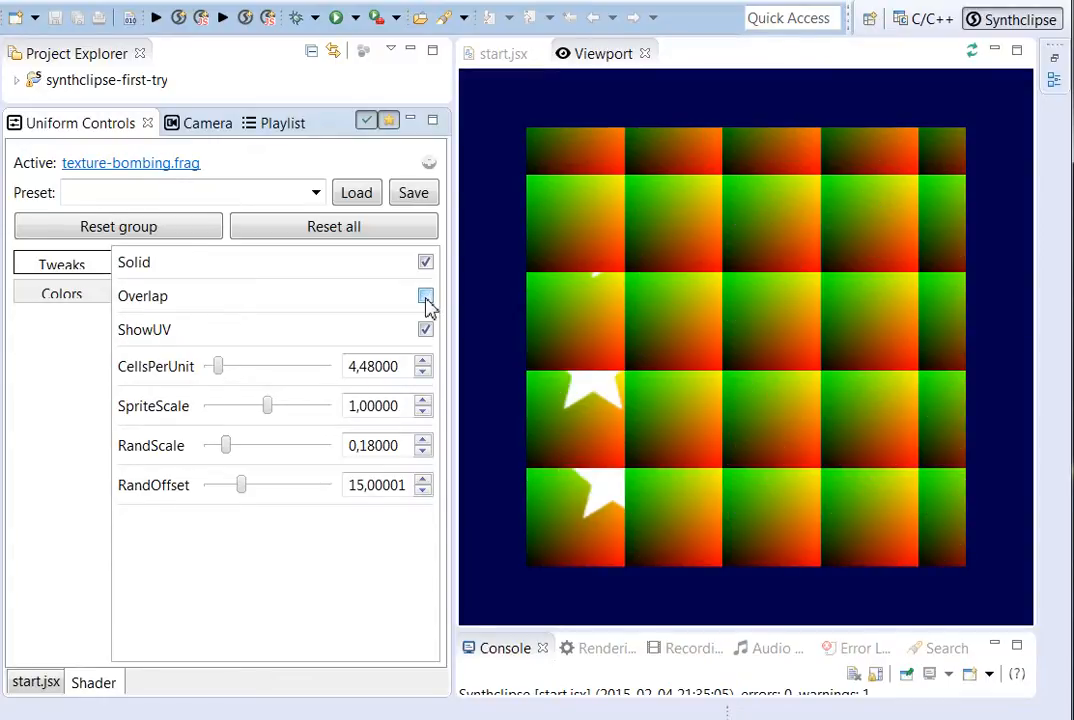
left_click(425, 296)
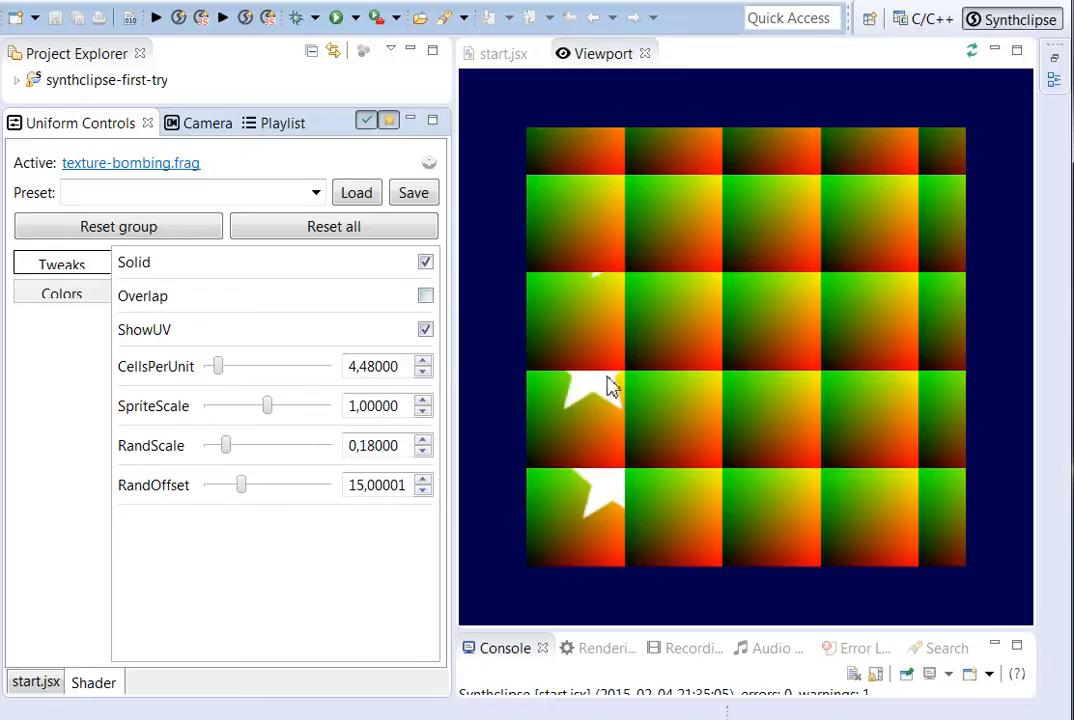
mouse_move(604, 395)
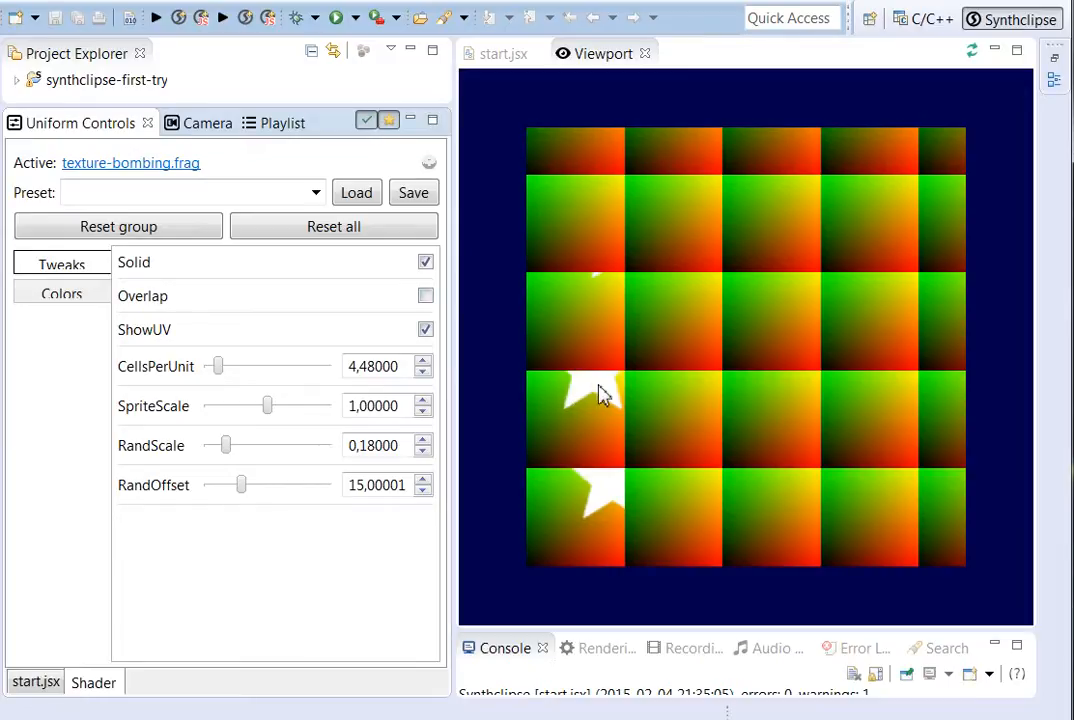
mouse_move(570, 408)
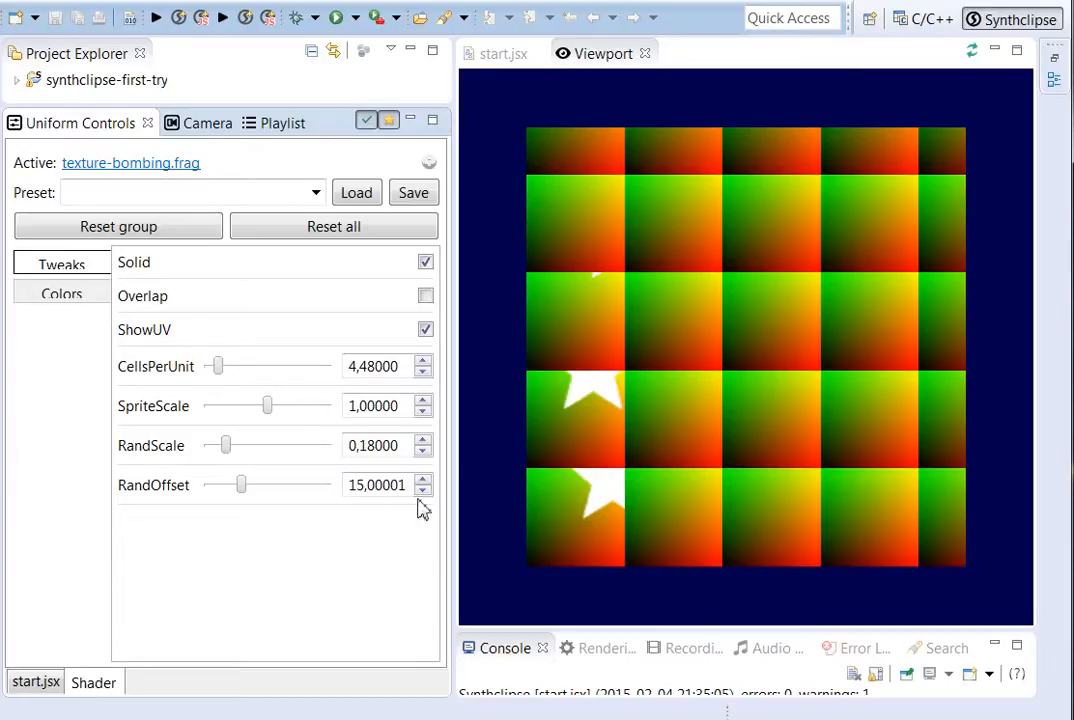
left_click_drag(222, 445, 212, 445)
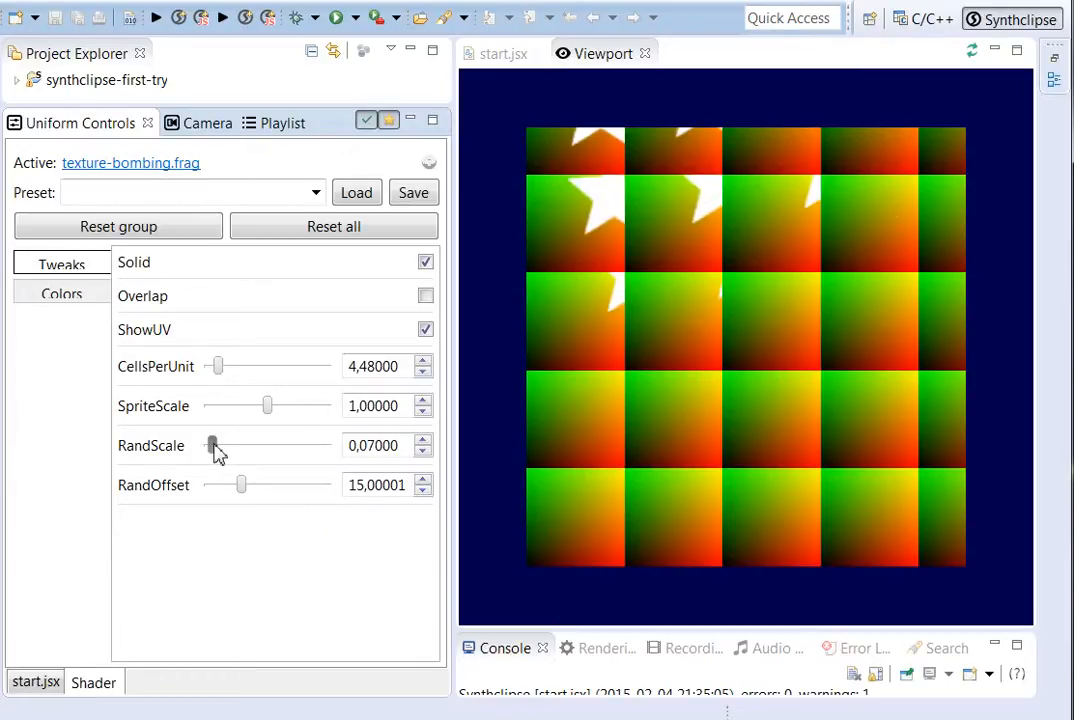
left_click(421, 439)
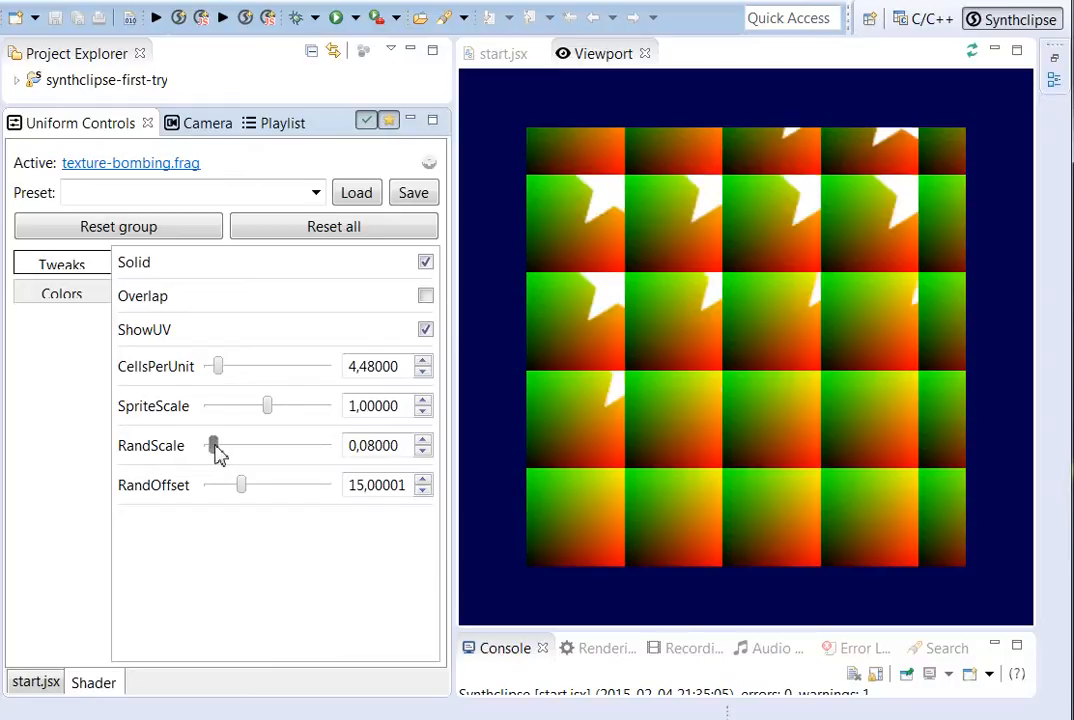
left_click_drag(240, 485, 204, 485)
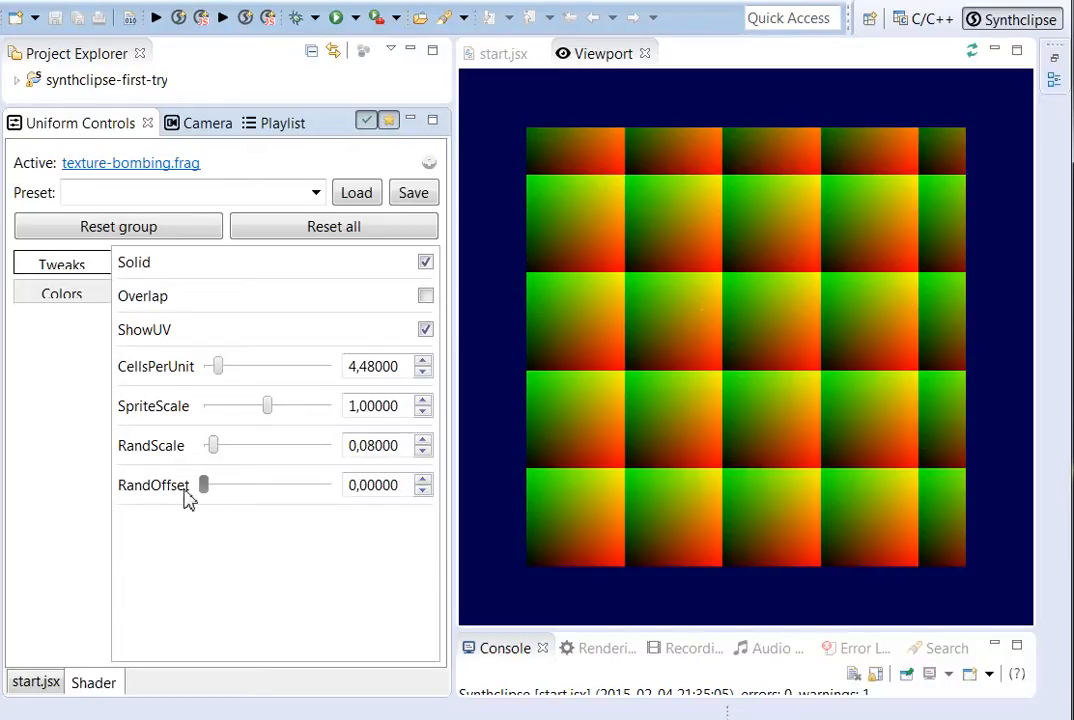
left_click_drag(205, 485, 215, 485)
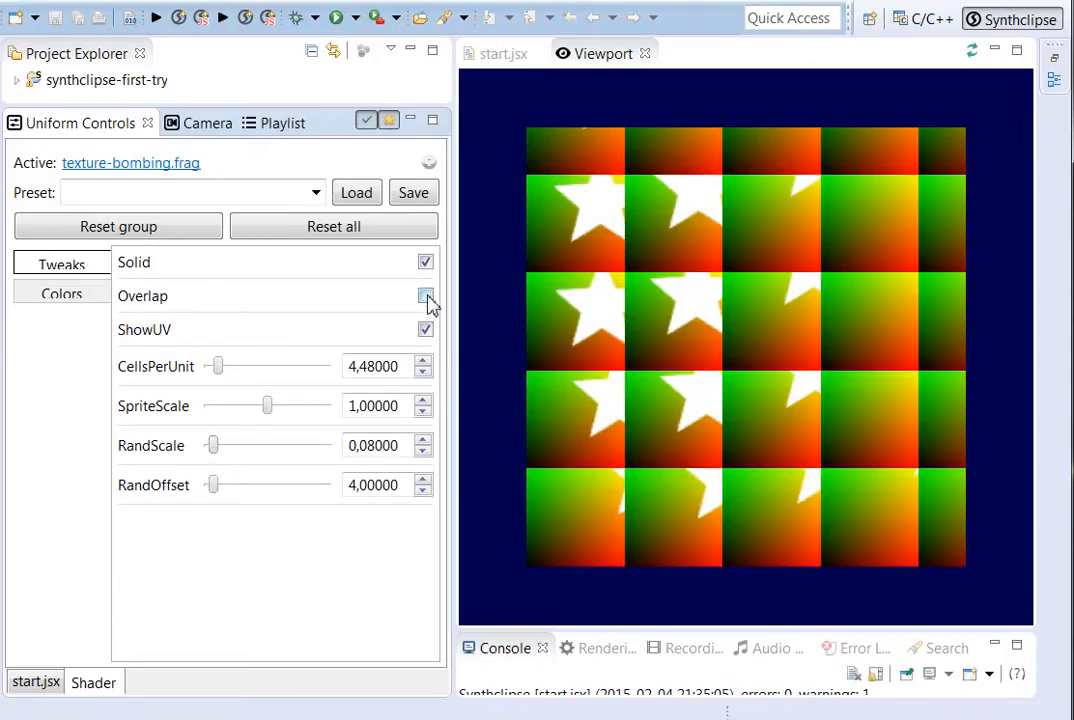
- Re-enable Overlap and reduce SpriteScale to 0.52
left_click(426, 295)
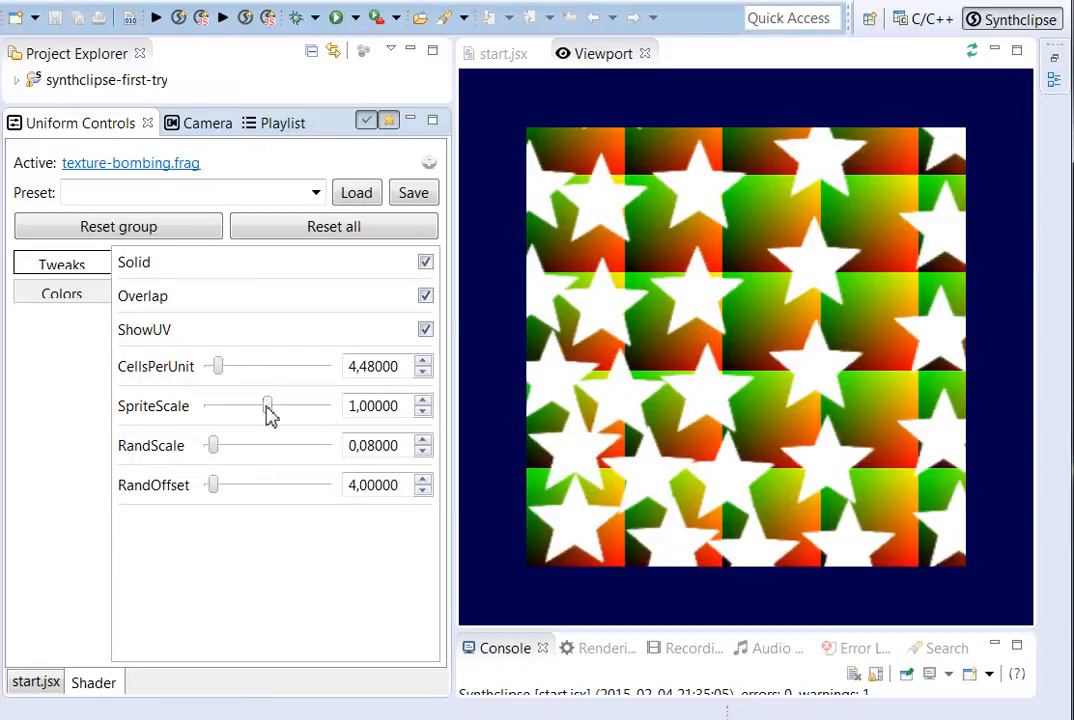
left_click_drag(267, 406, 237, 406)
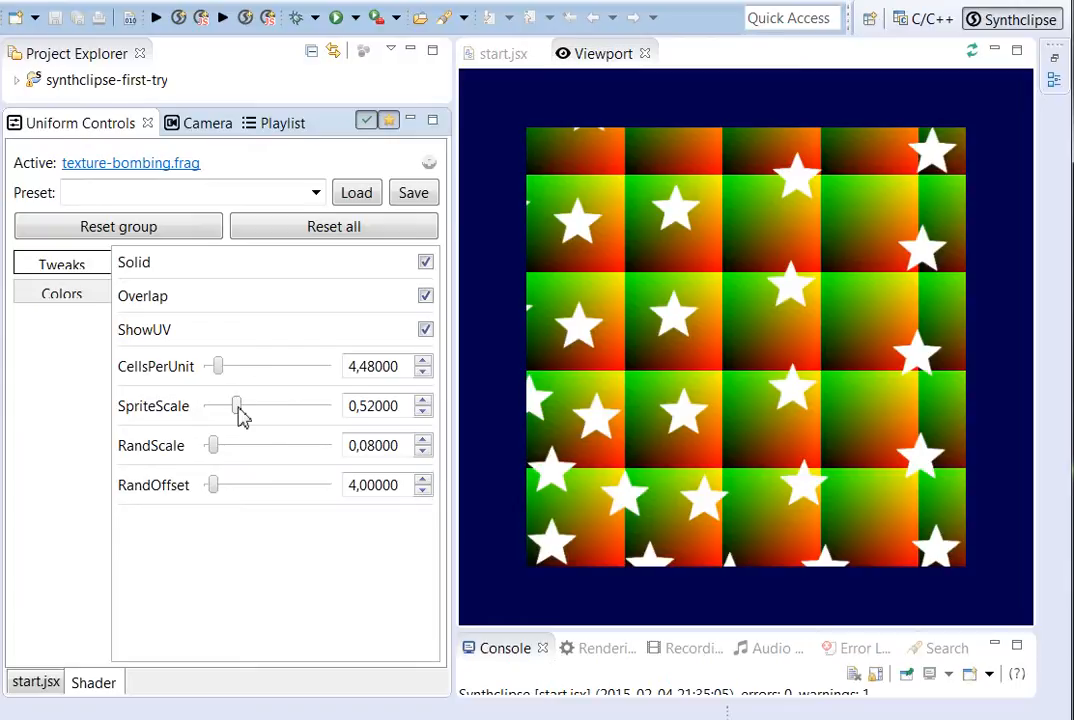
mouse_move(288, 470)
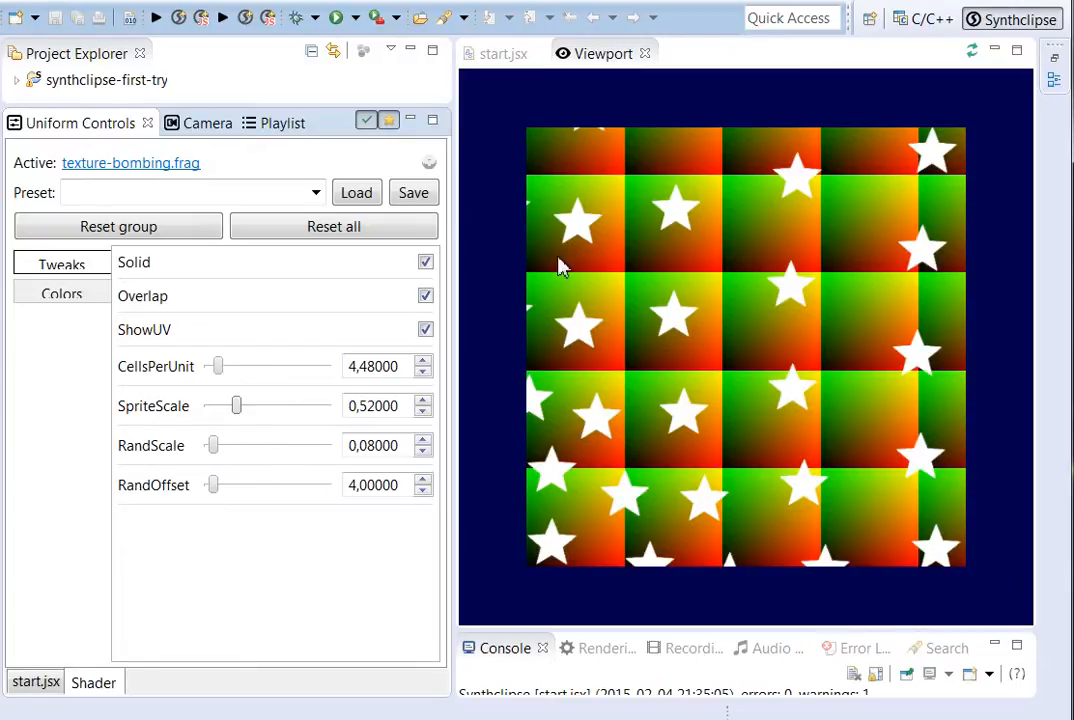
mouse_move(575, 320)
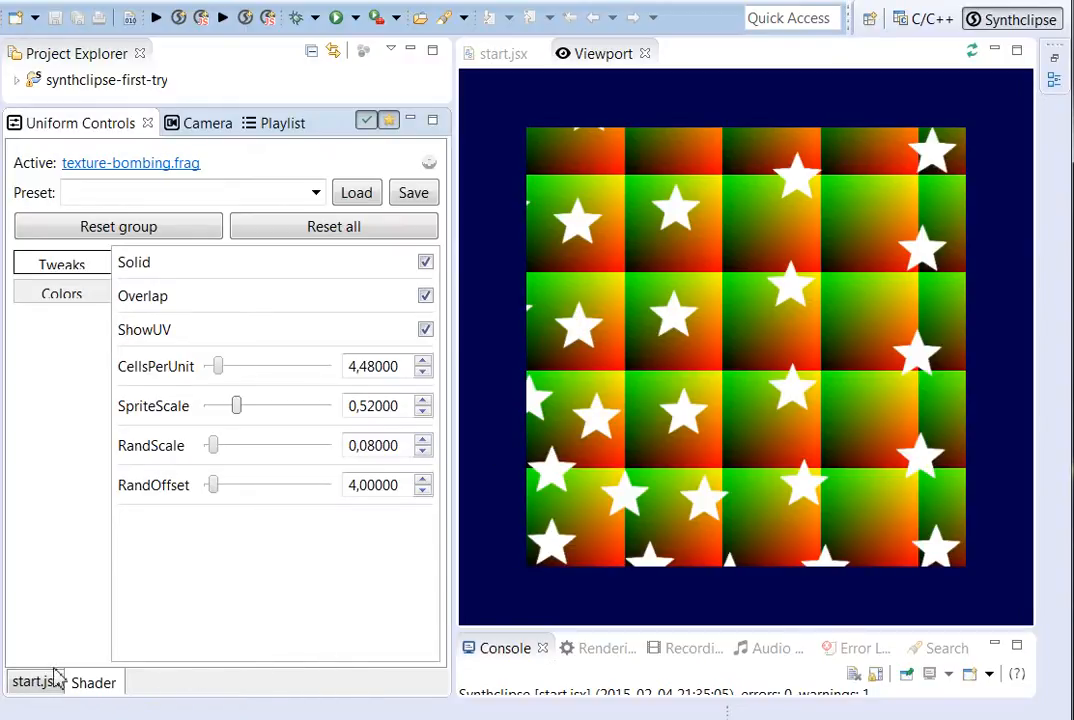
- Switch the start.jsx shader dropdown to Jitter and show the texture-jitter.frag uniforms
left_click(325, 365)
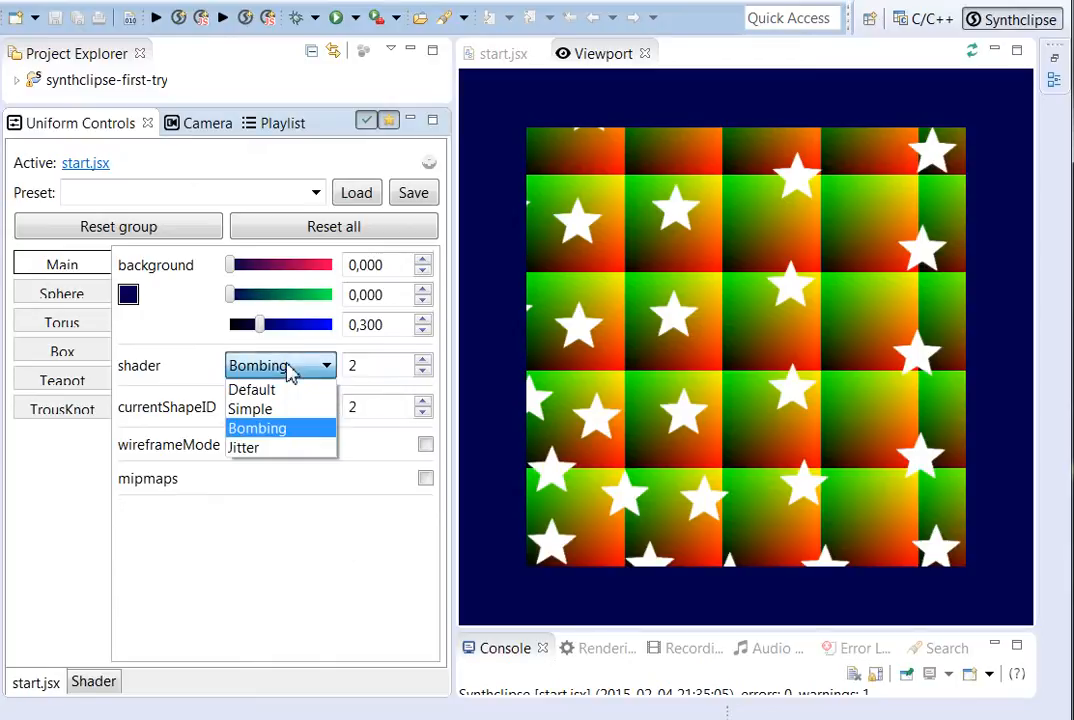
left_click(243, 447)
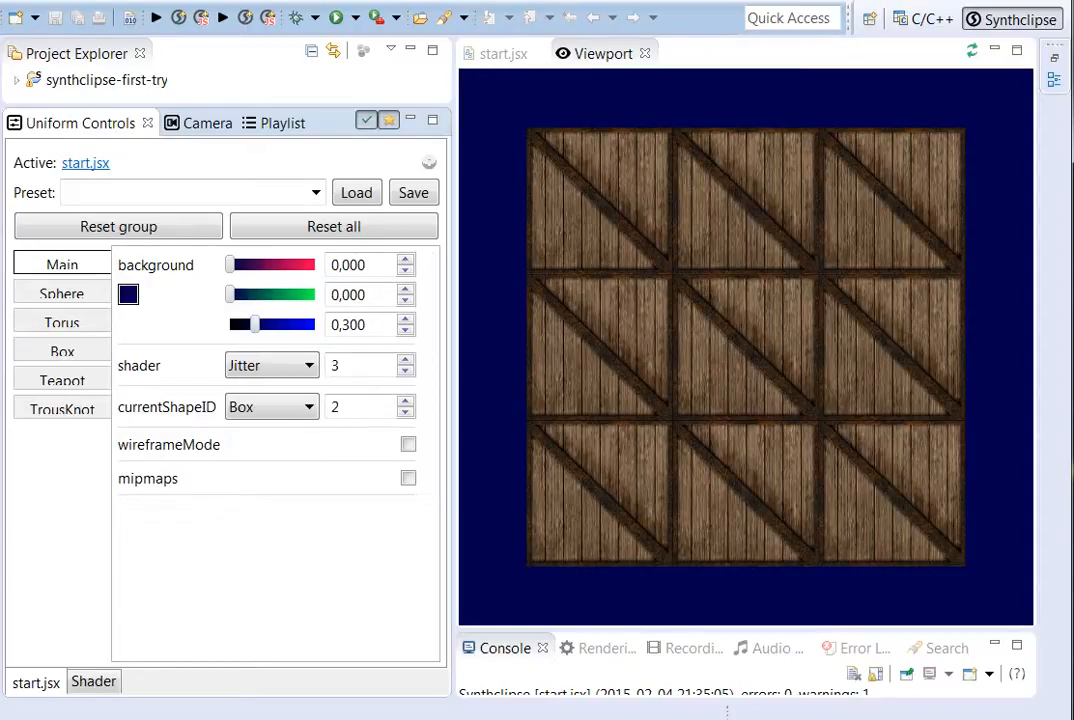
left_click(93, 681)
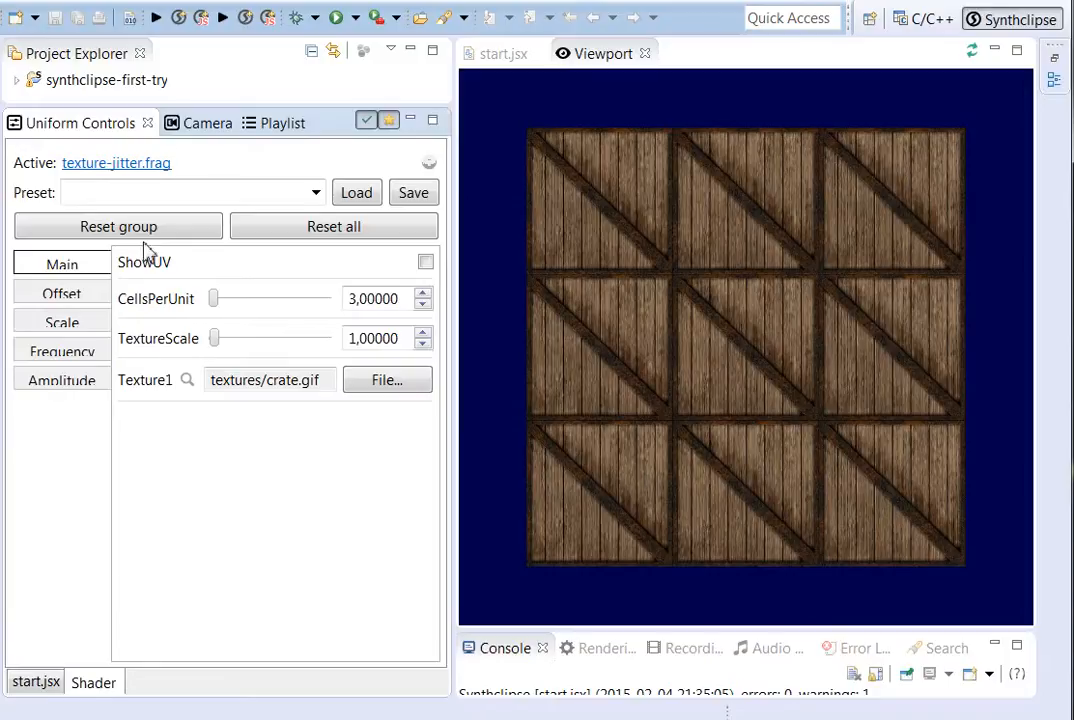
- Test CellsPerUnit values, then settle at 3 with UV display off to tile crate.gif
left_click(425, 261)
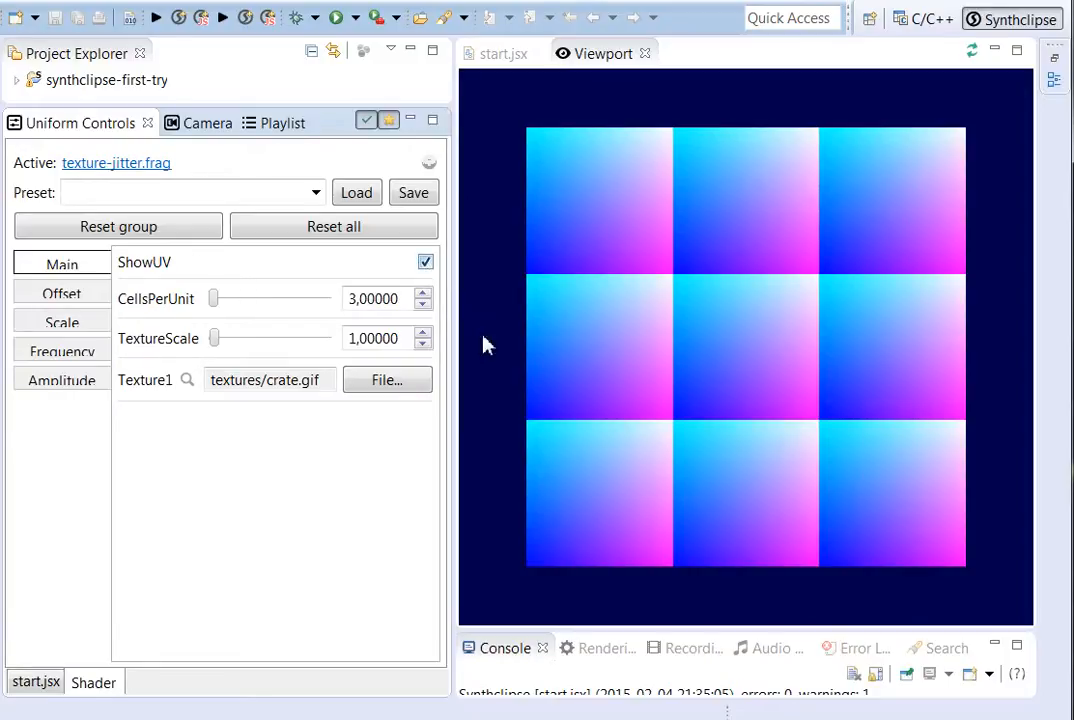
mouse_move(685, 365)
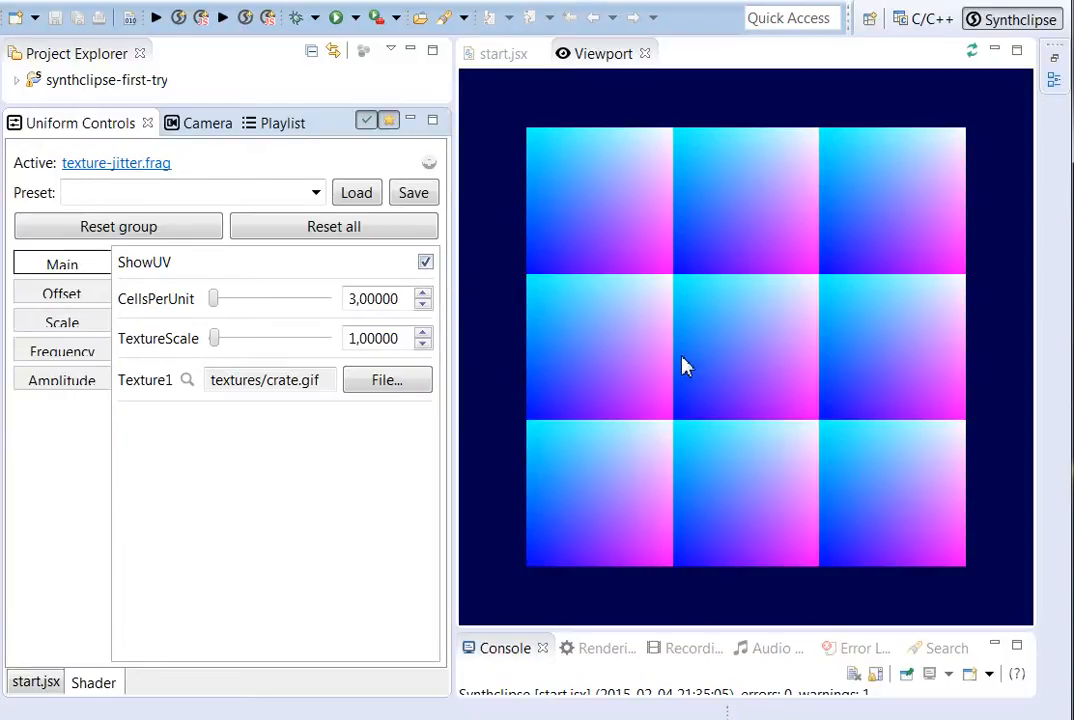
left_click_drag(213, 299, 230, 299)
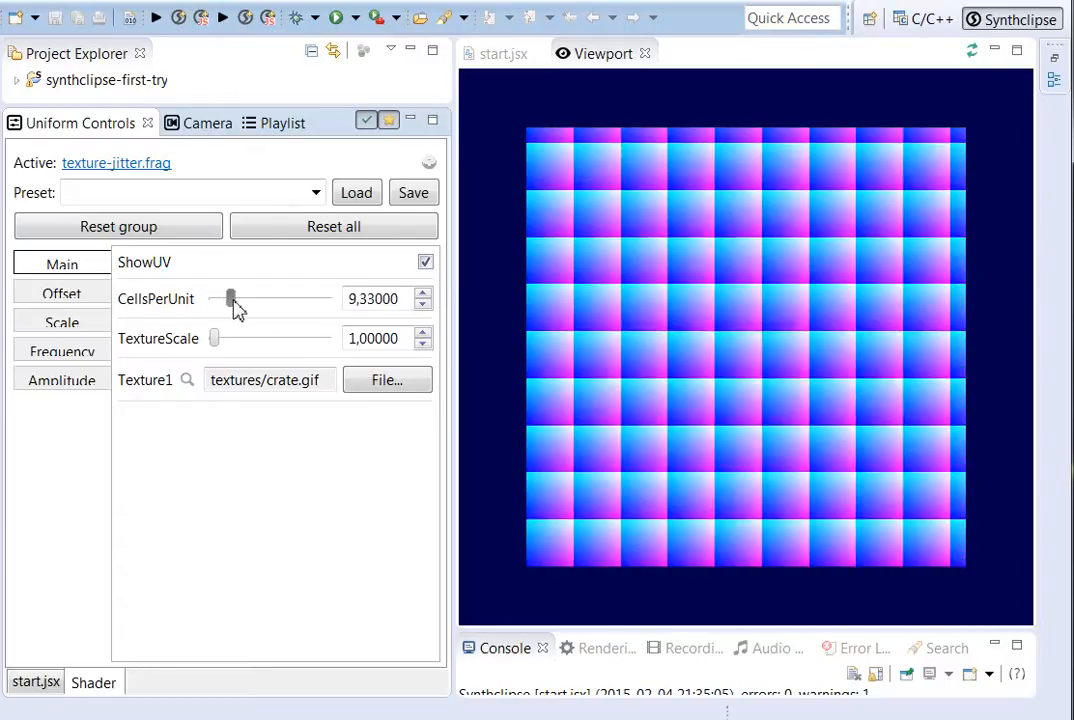
left_click_drag(228, 300, 278, 300)
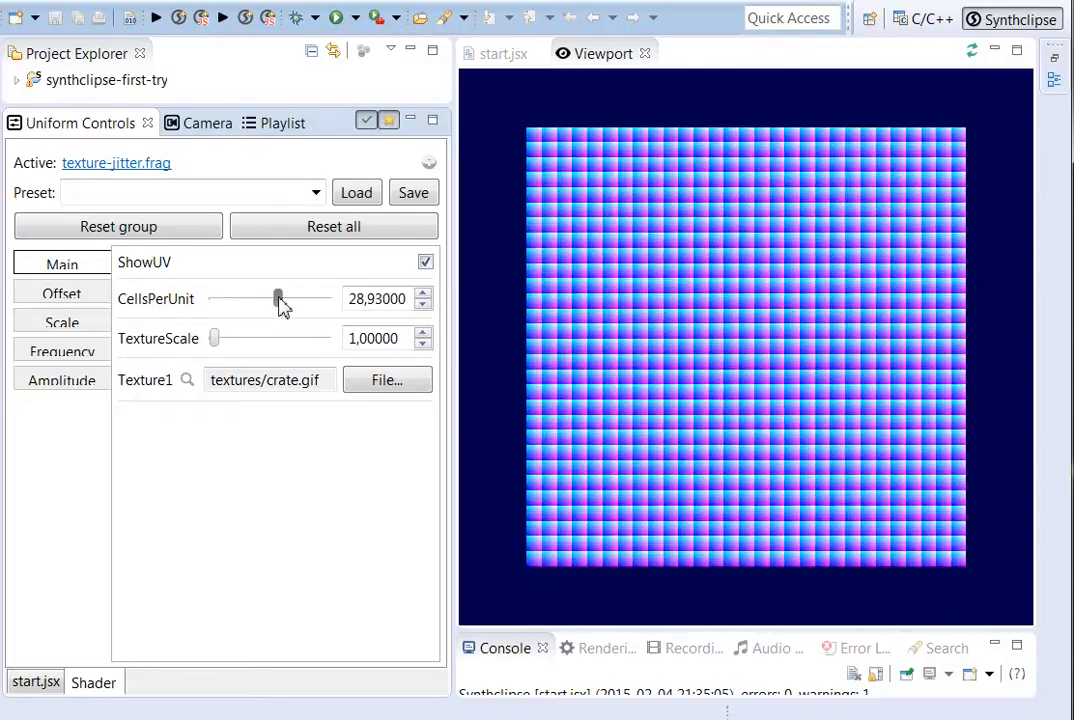
left_click_drag(278, 299, 233, 299)
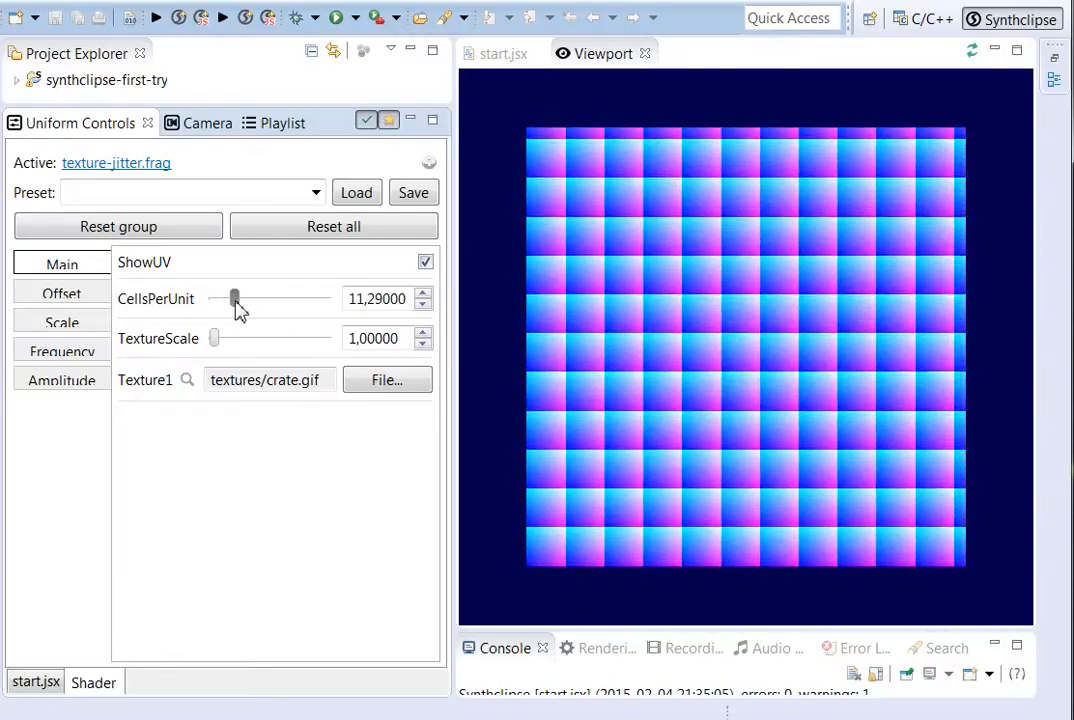
left_click_drag(233, 299, 214, 299)
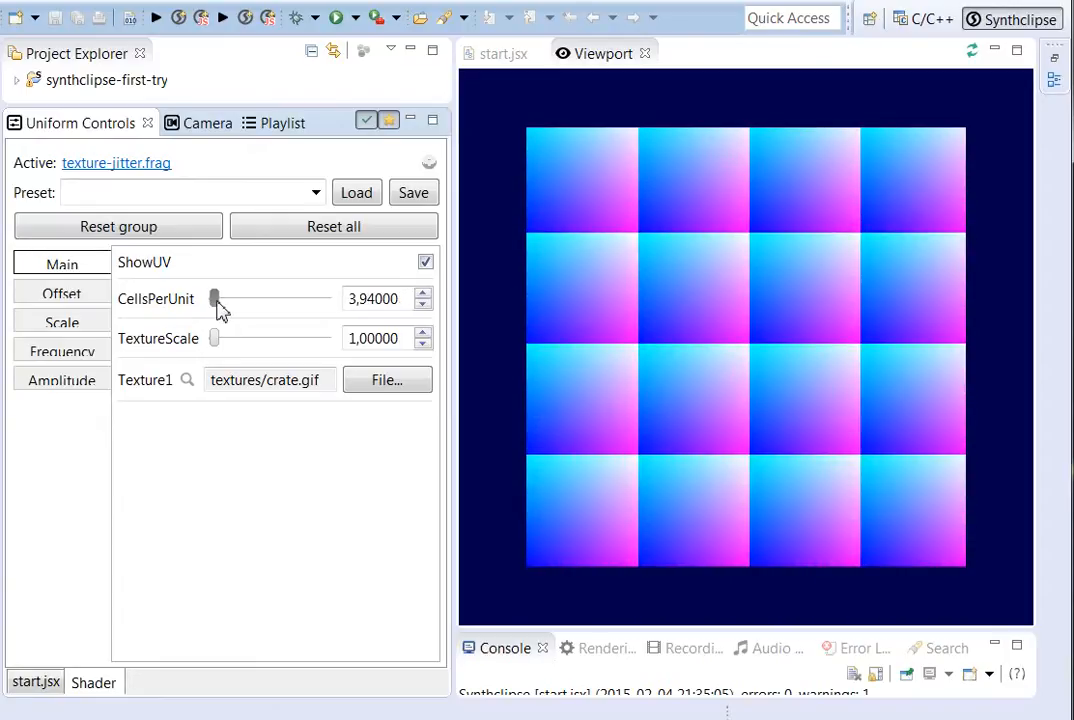
left_click_drag(213, 298, 212, 298)
type("3")
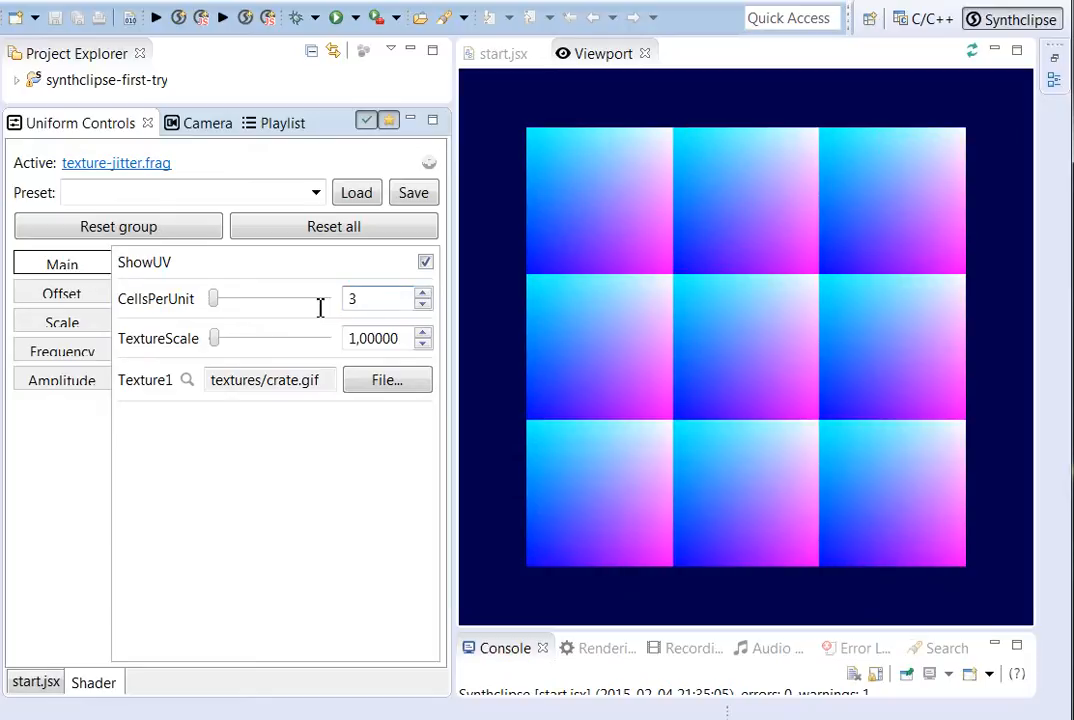
mouse_move(417, 407)
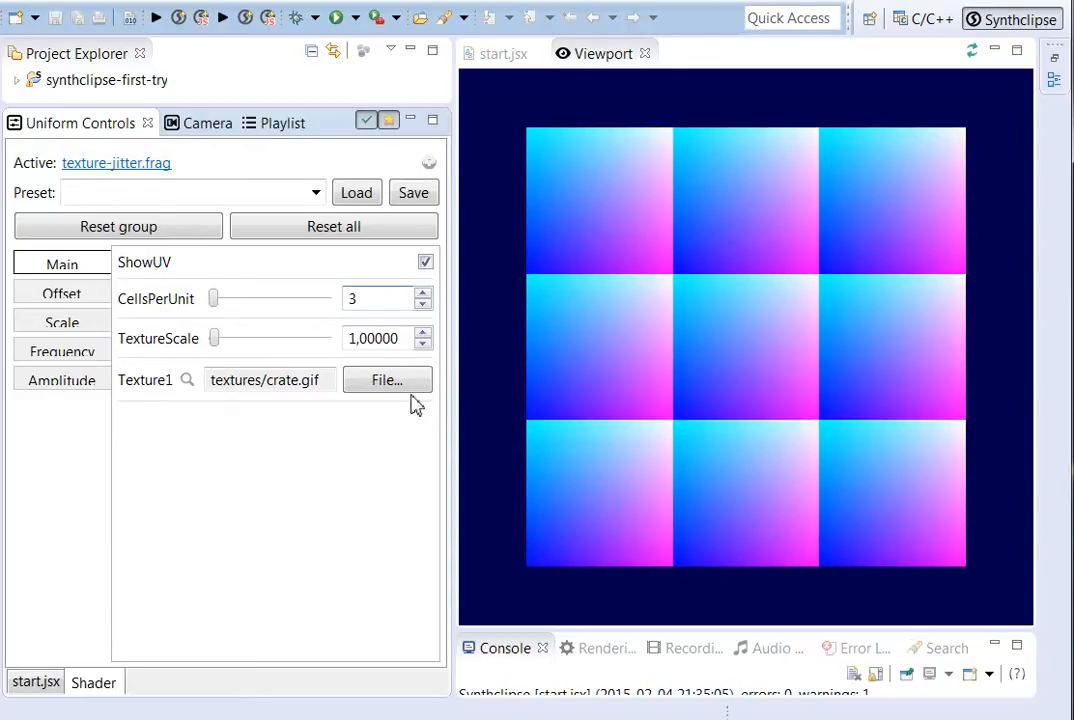
left_click(385, 298)
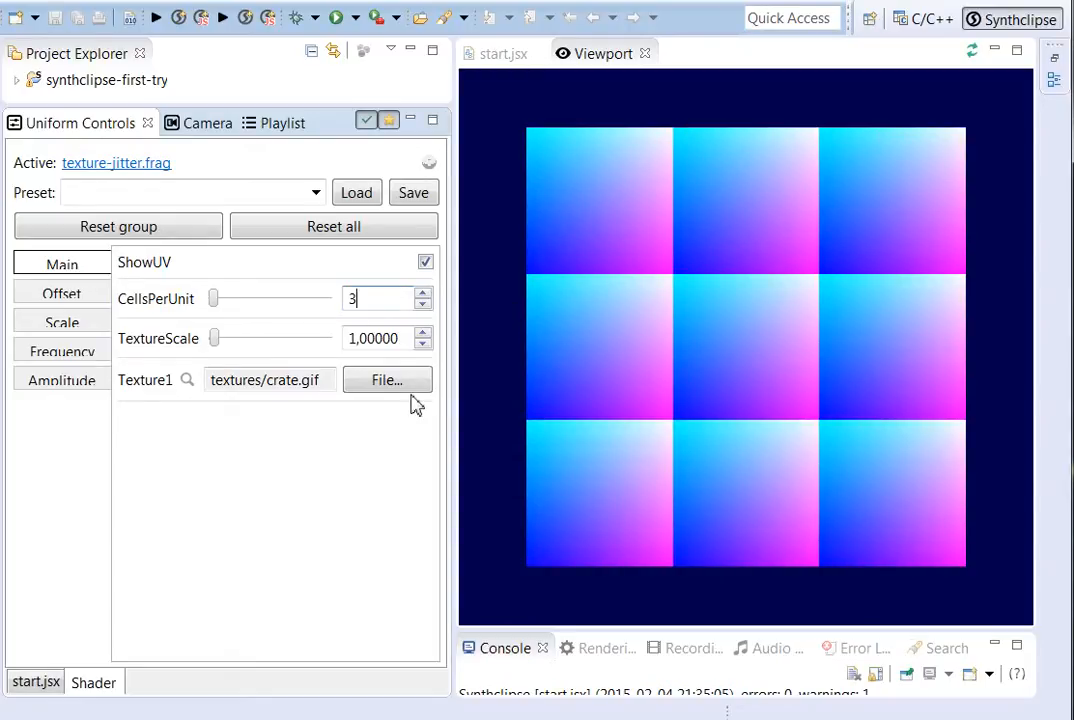
left_click(425, 261)
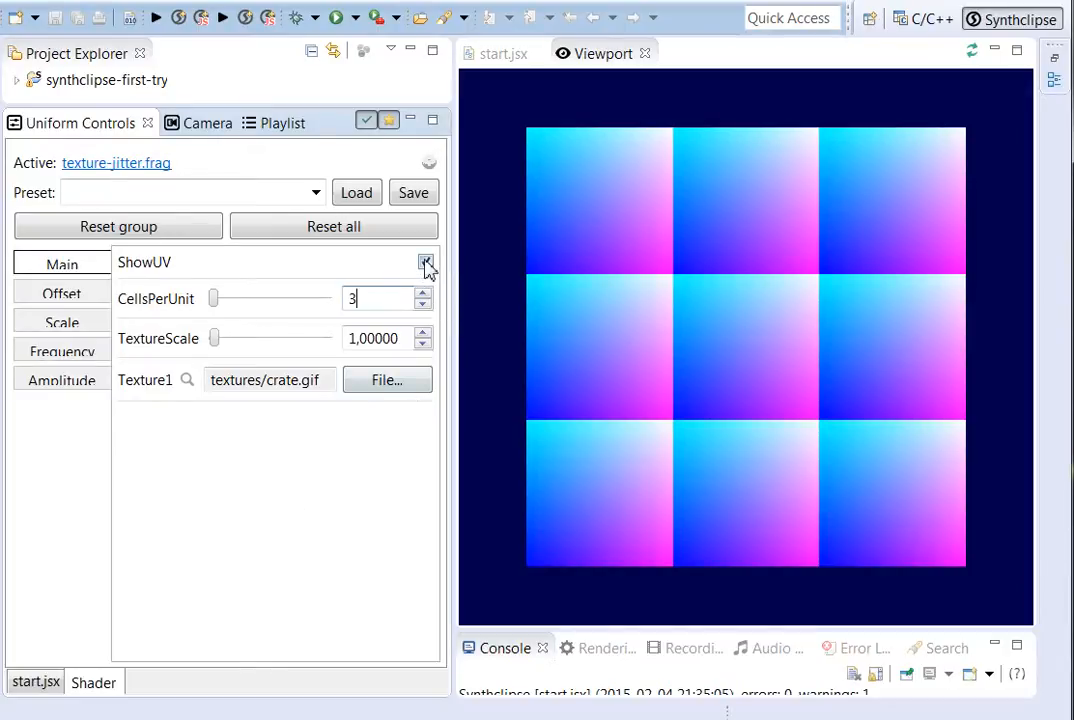
left_click(425, 261)
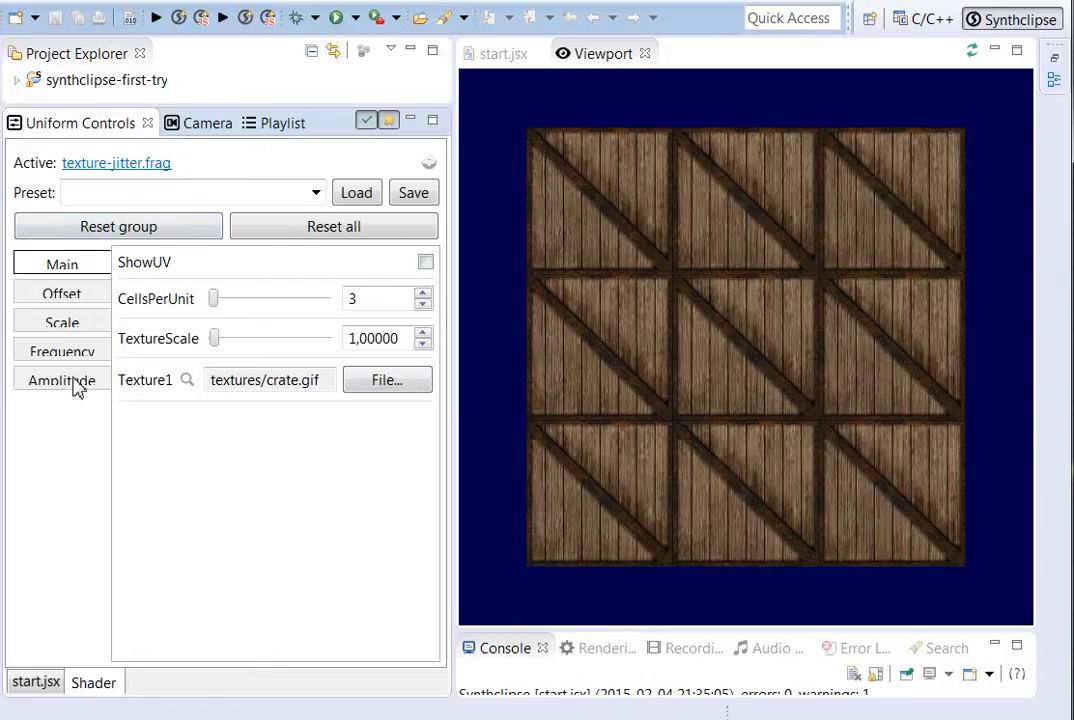
mouse_move(61, 293)
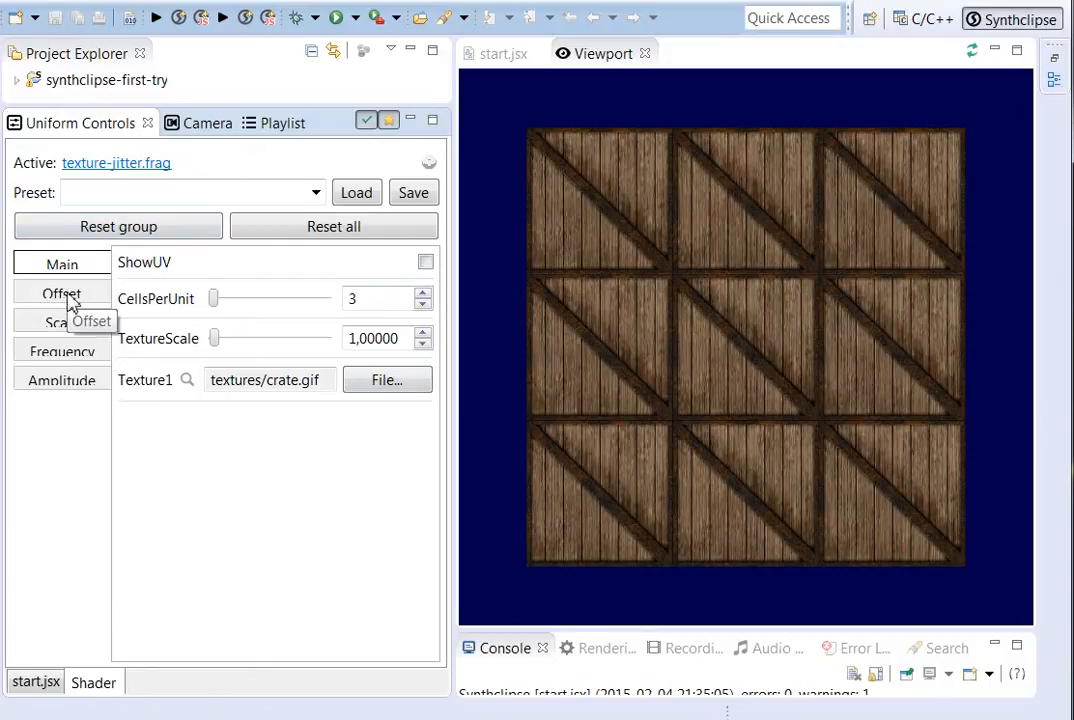
- Try large and small OffAmp values in the Offset group to shift crate tiles
left_click(61, 293)
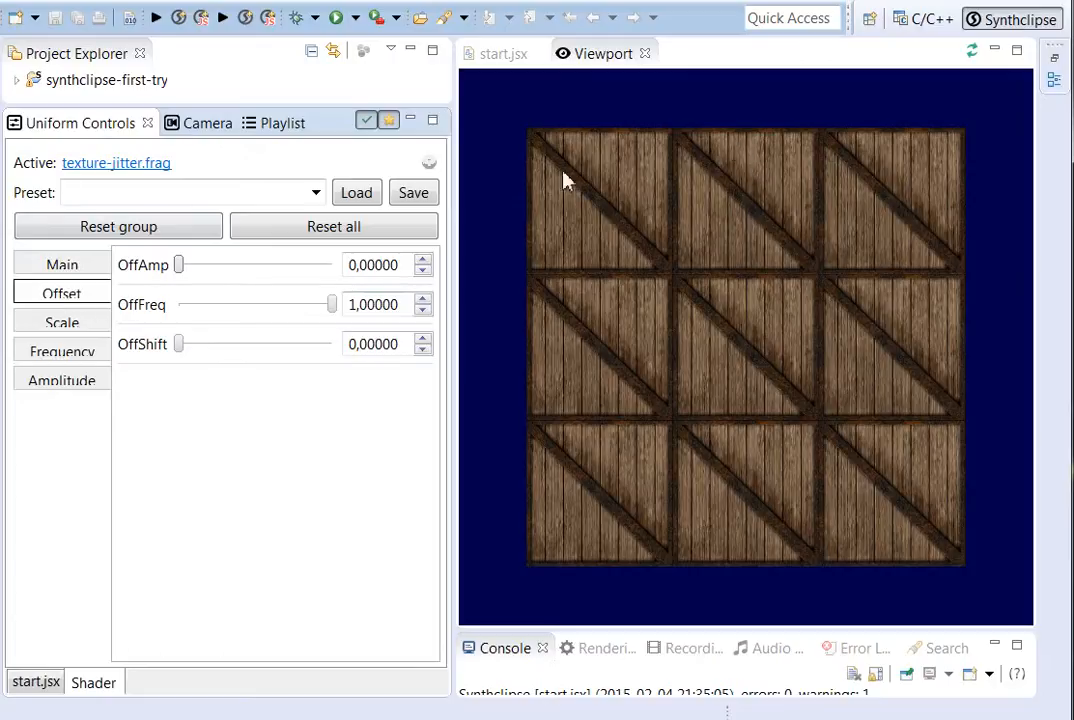
mouse_move(291, 373)
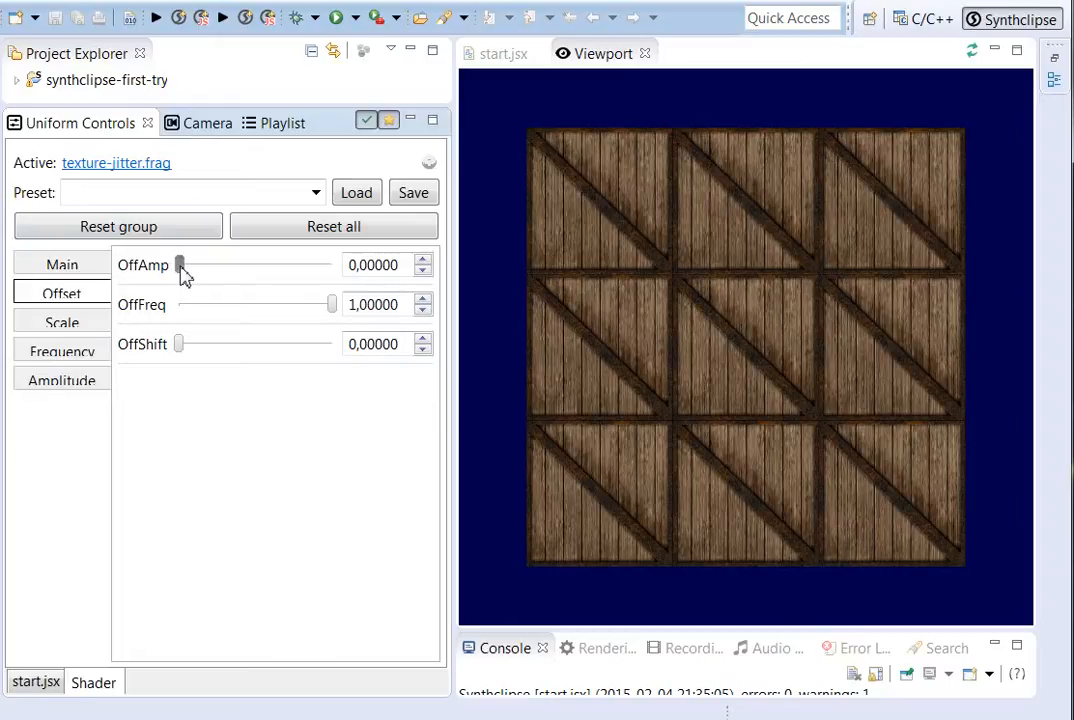
left_click_drag(179, 265, 231, 265)
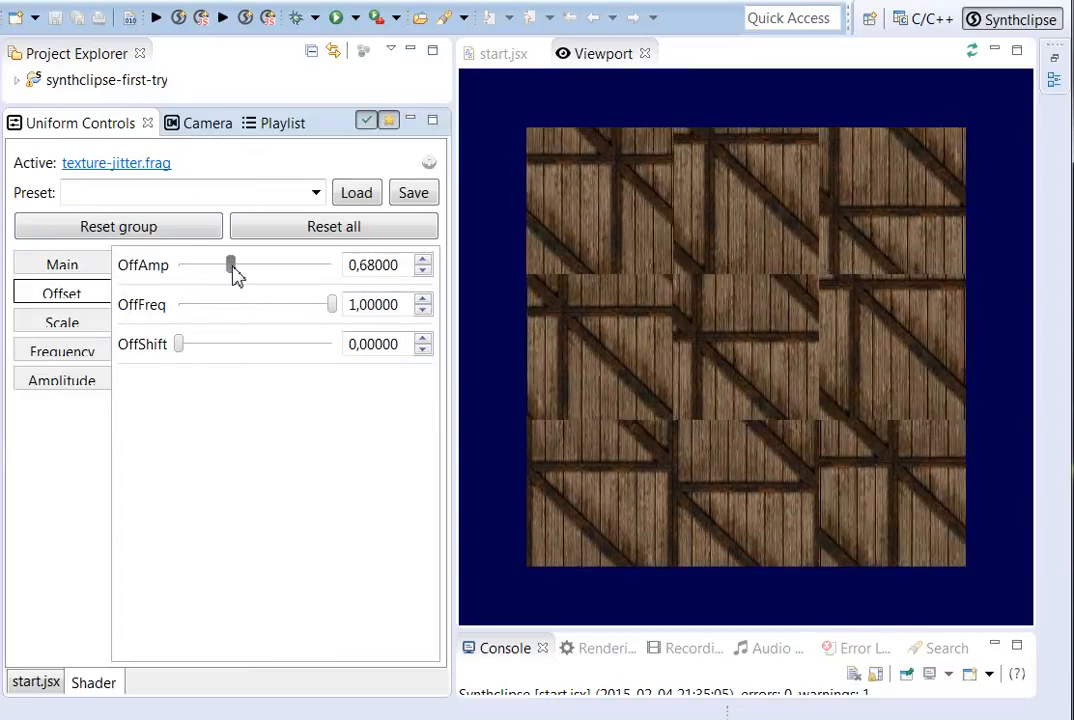
left_click_drag(230, 264, 186, 264)
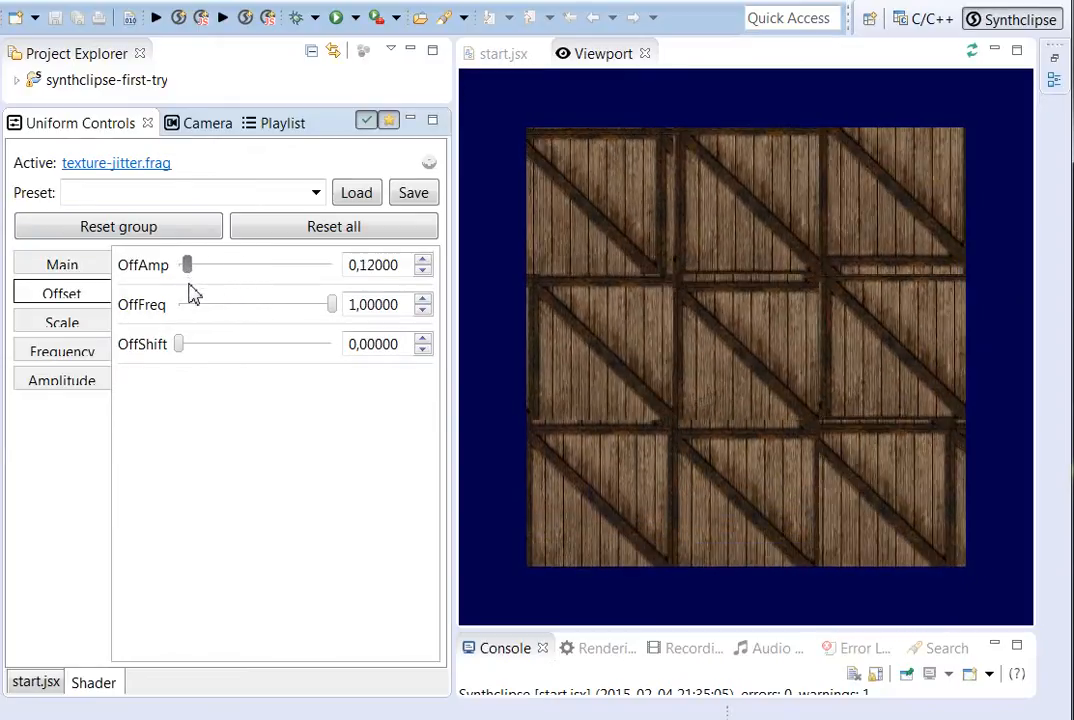
left_click_drag(186, 264, 207, 264)
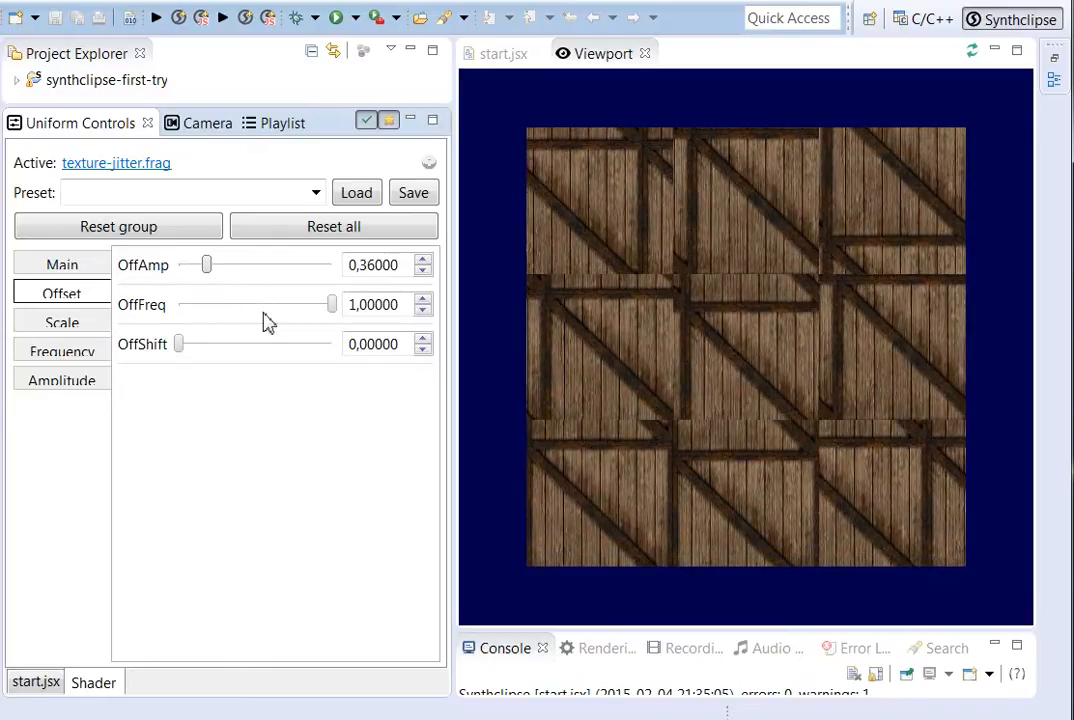
- Try several OffShift patterns, then return OffAmp to 0
left_click_drag(178, 344, 185, 344)
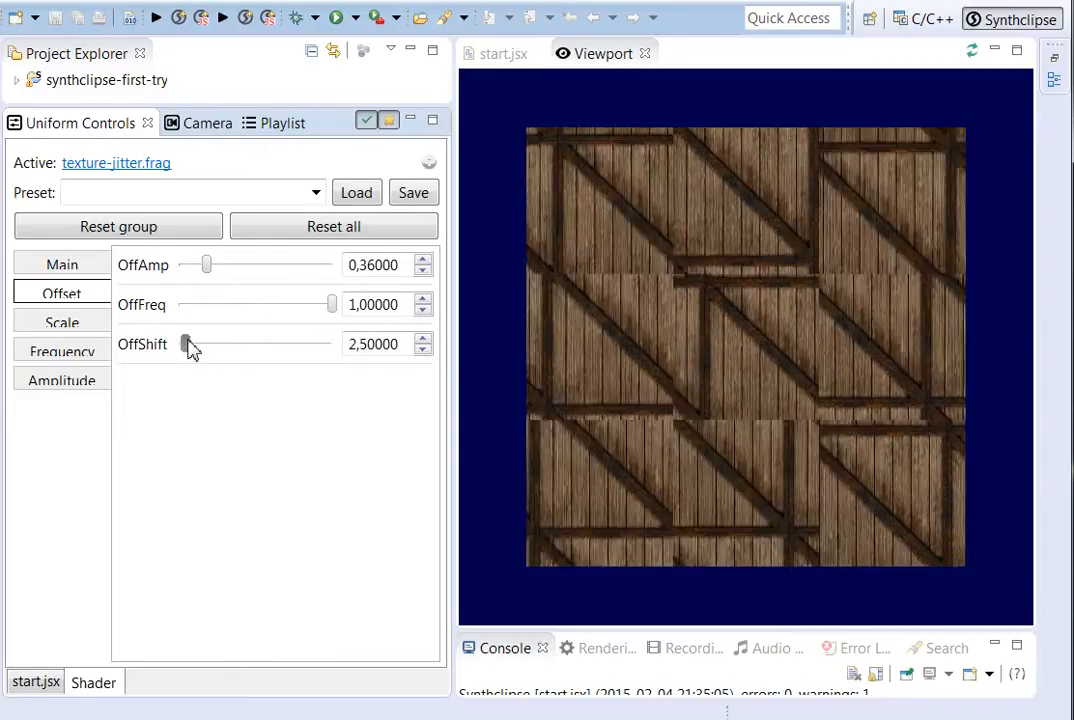
left_click_drag(185, 344, 220, 344)
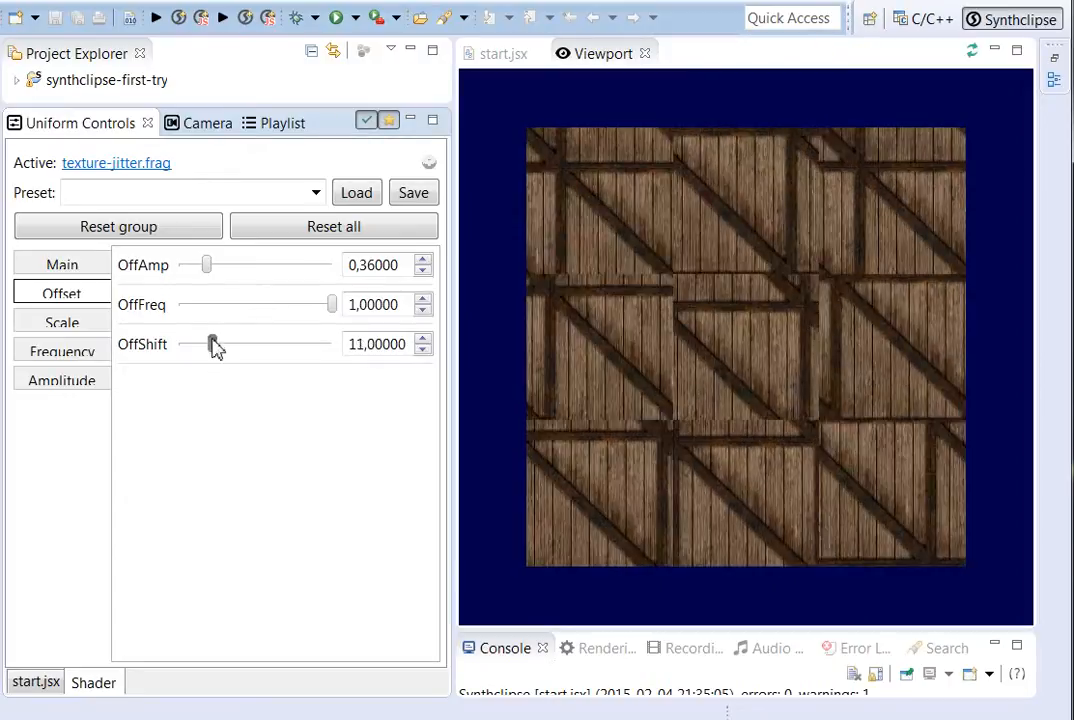
left_click_drag(213, 344, 197, 344)
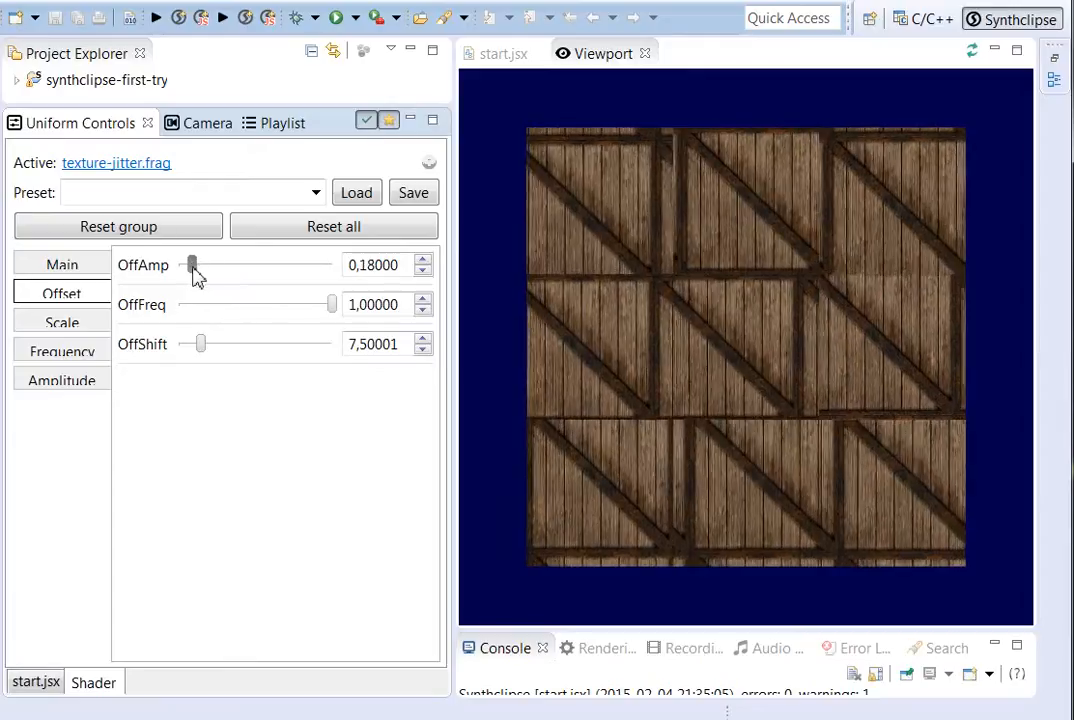
left_click_drag(192, 265, 200, 265)
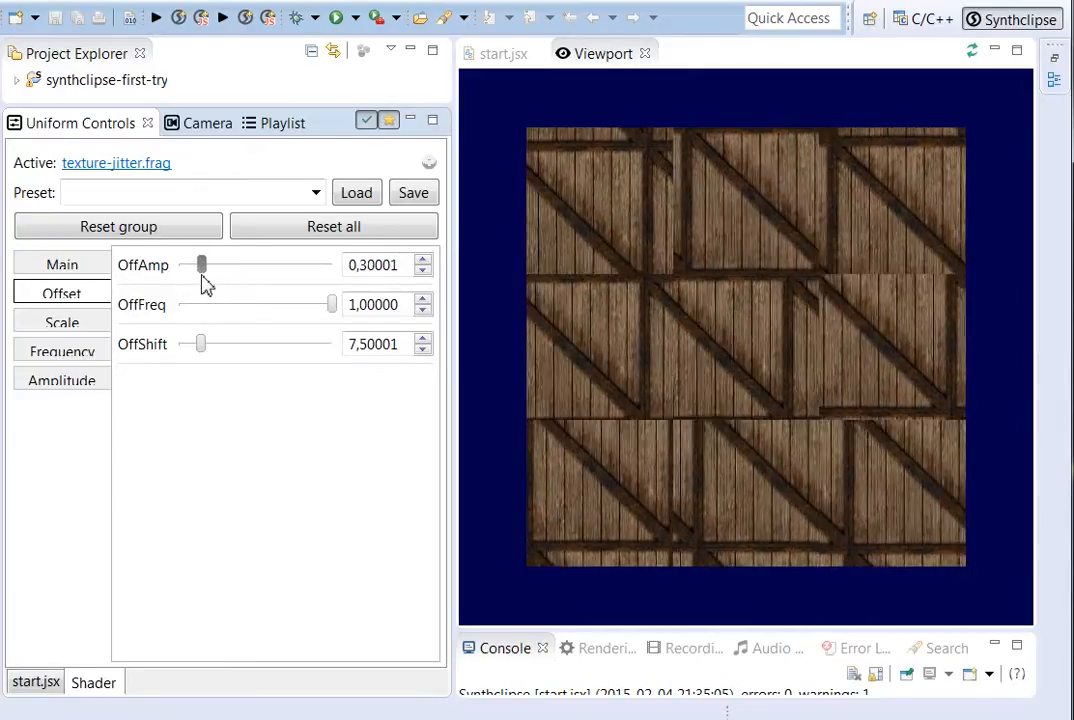
left_click_drag(200, 264, 178, 264)
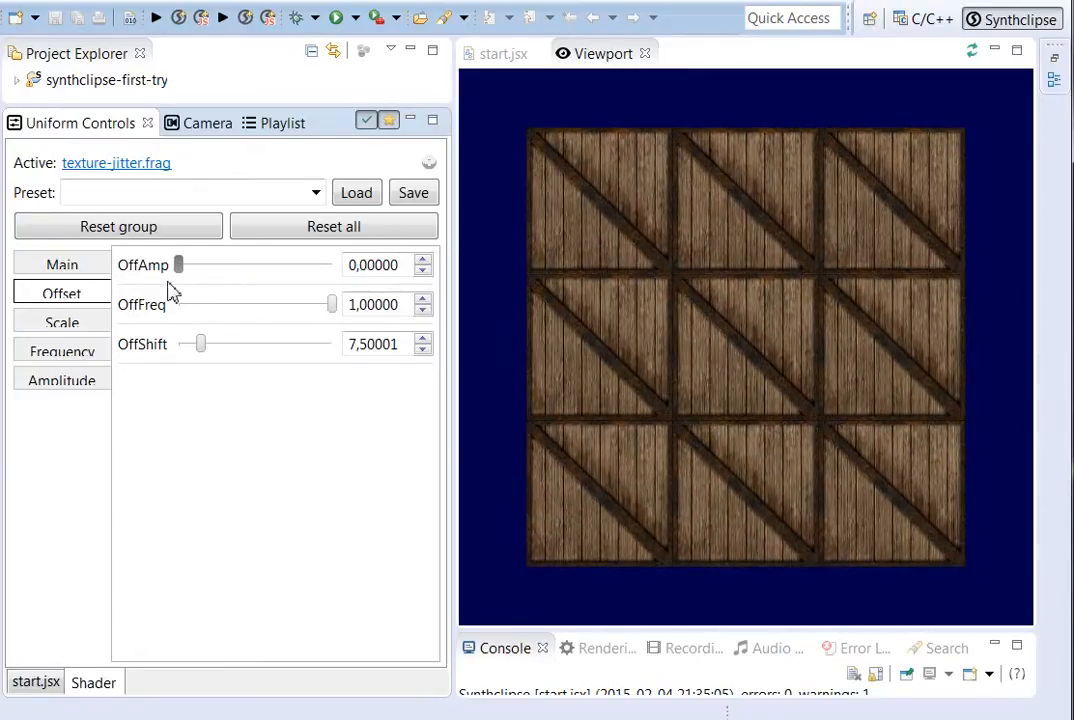
left_click_drag(201, 344, 180, 344)
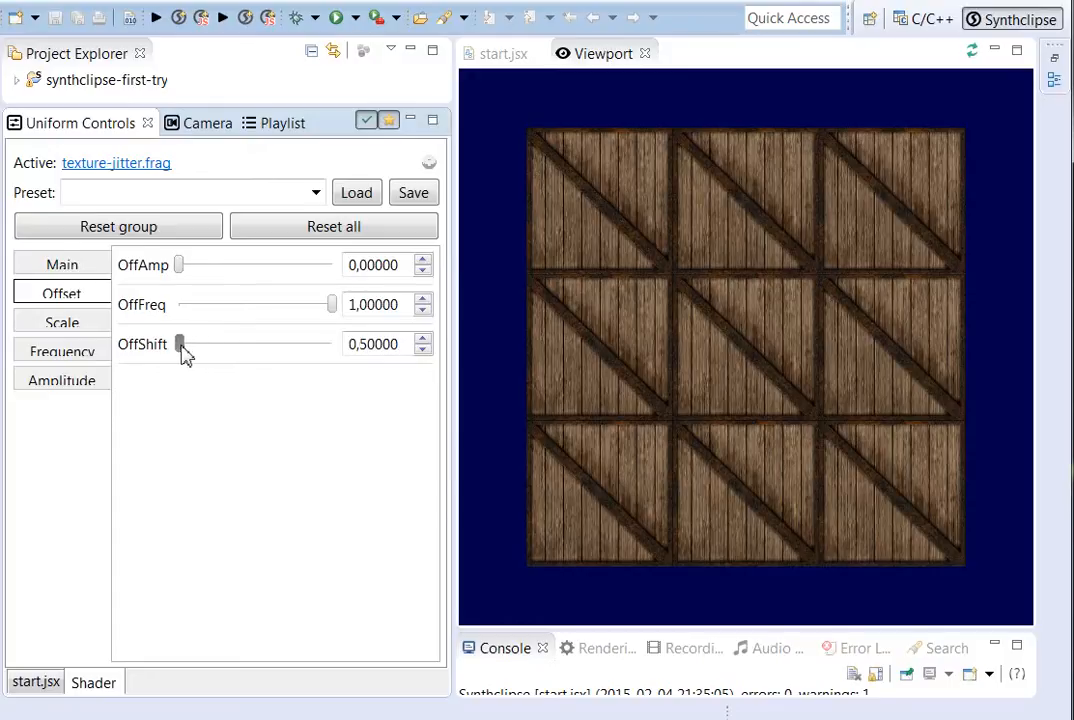
- Test slight and strong ScaleAmp values in the Scale group to vary crate tile sizes
left_click(61, 321)
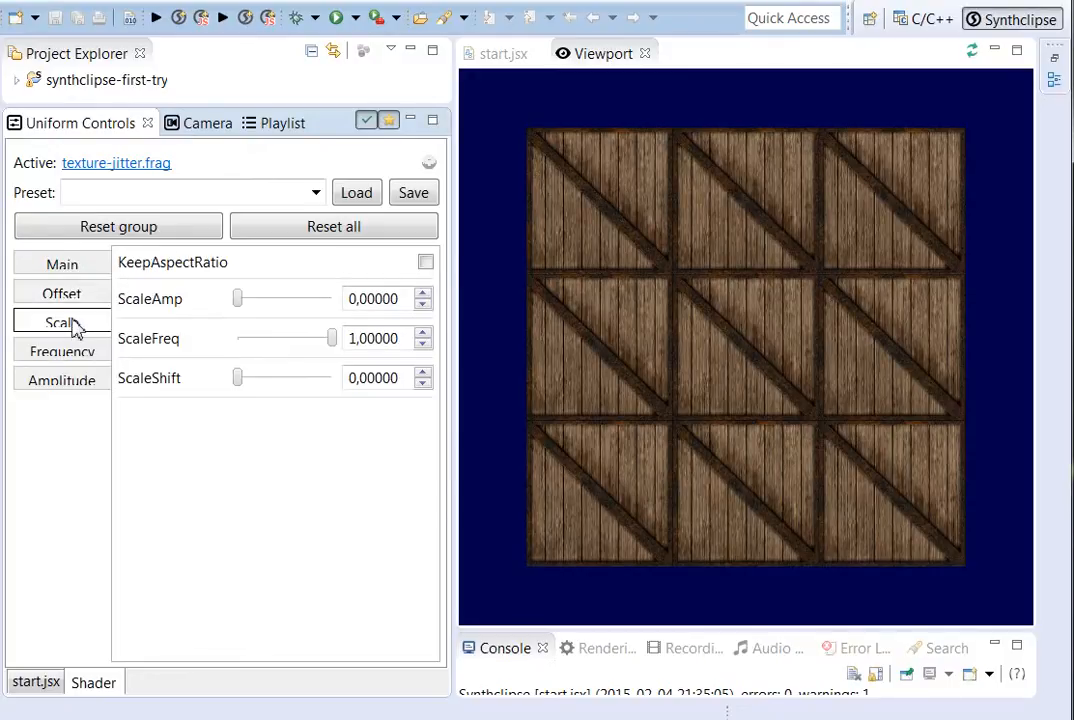
mouse_move(184, 330)
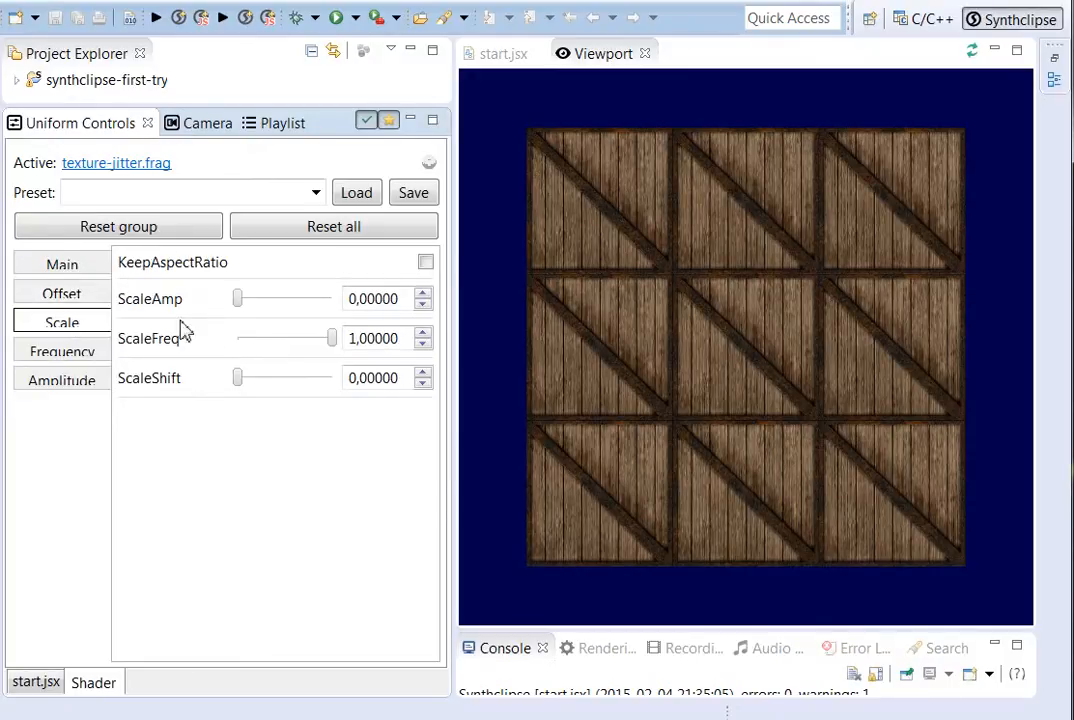
left_click_drag(238, 298, 244, 298)
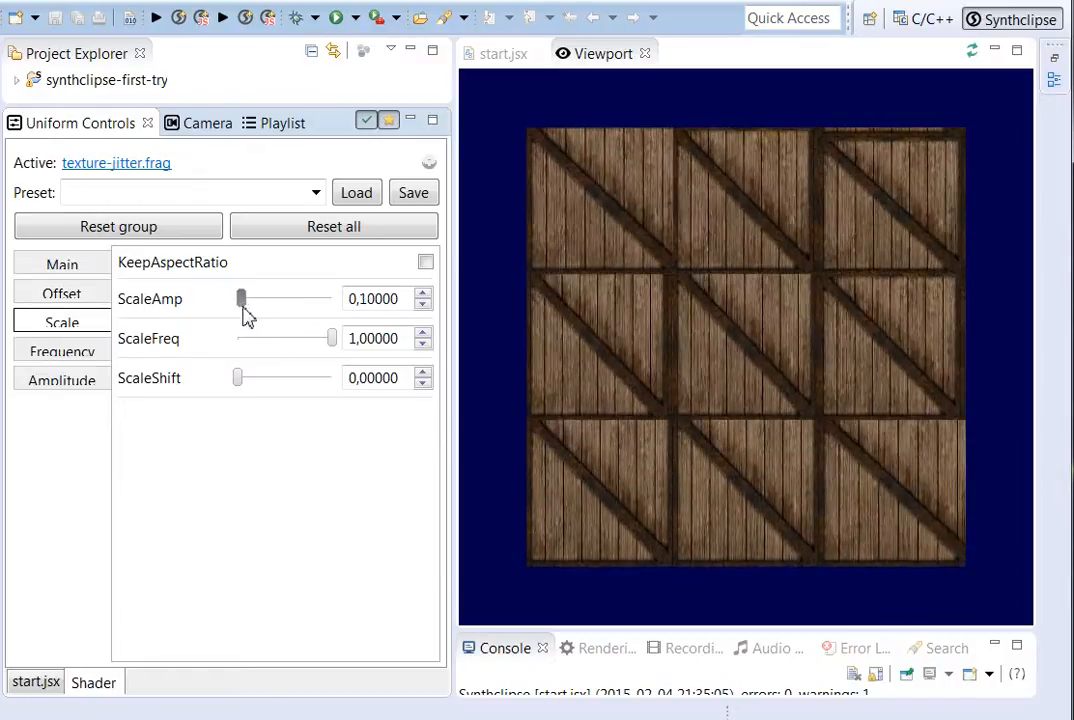
left_click_drag(242, 298, 275, 298)
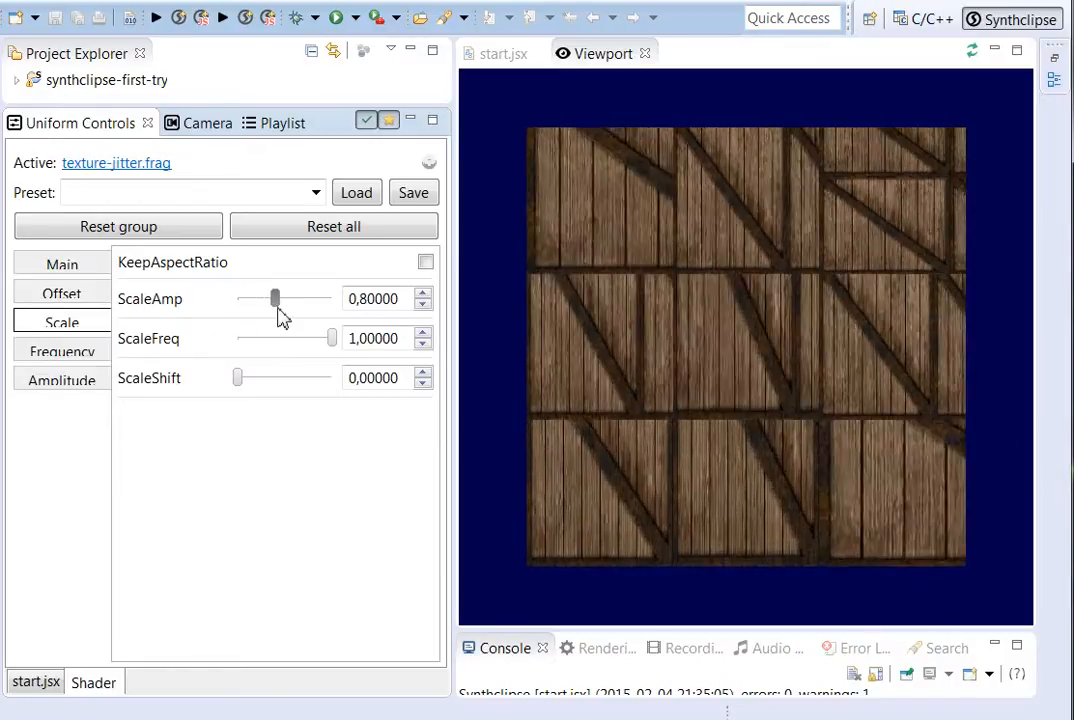
left_click_drag(275, 299, 270, 299)
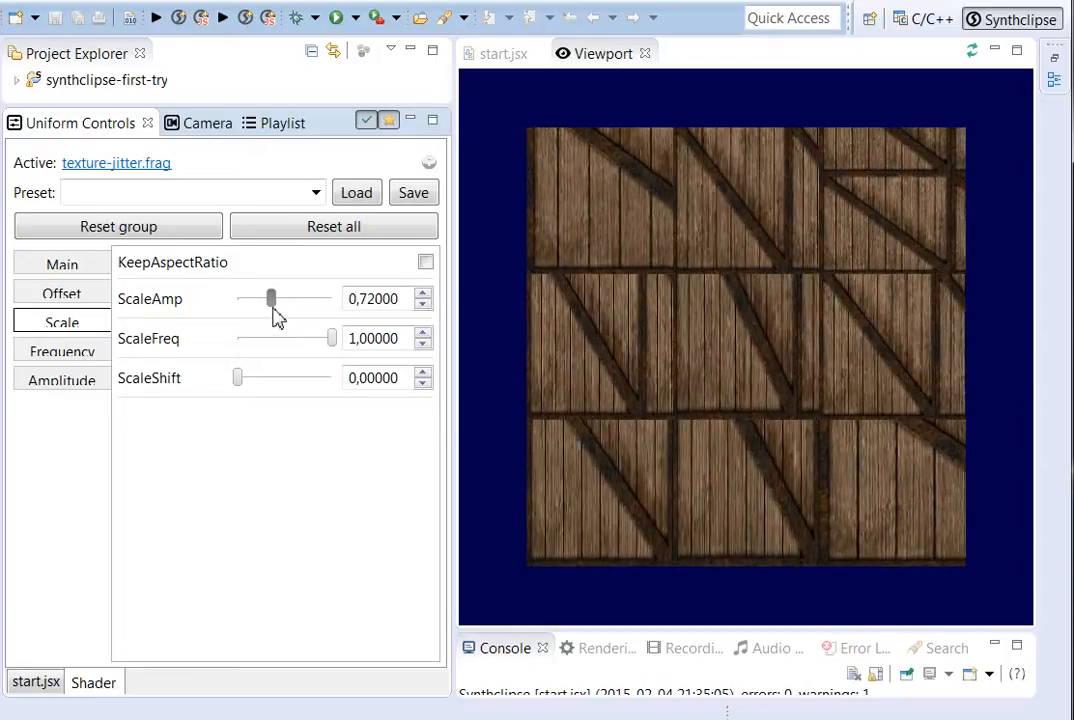
left_click_drag(271, 298, 264, 298)
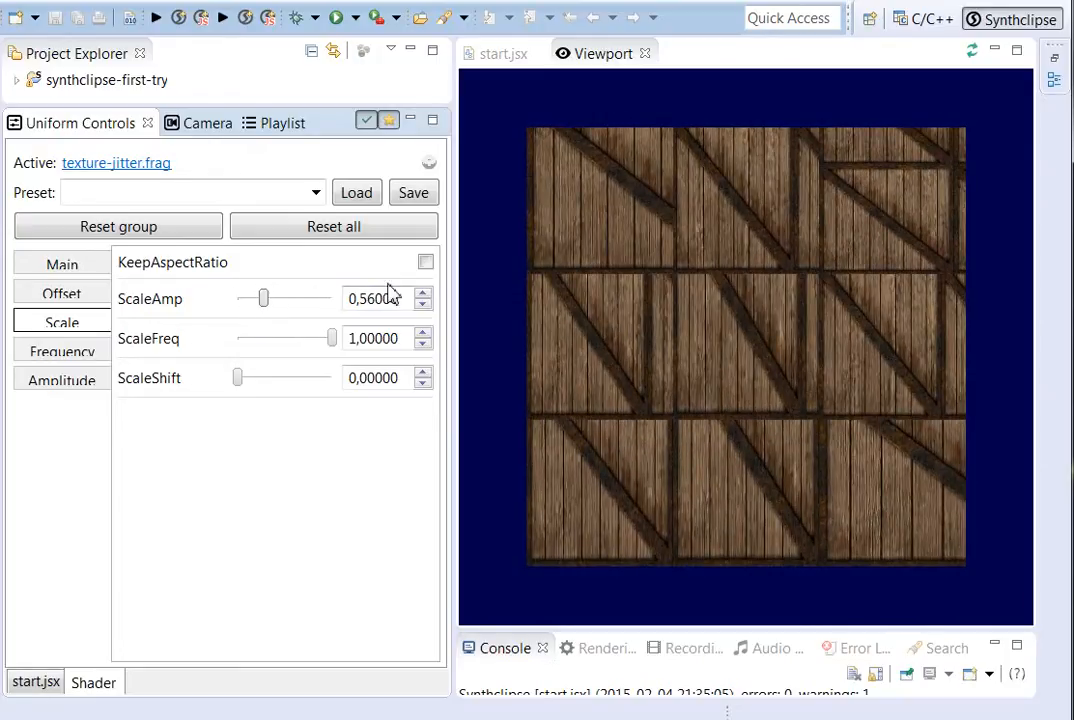
- Tick KeepAspectRatio, try larger size variation, then reset ScaleAmp and ScaleShift to 0
left_click(425, 261)
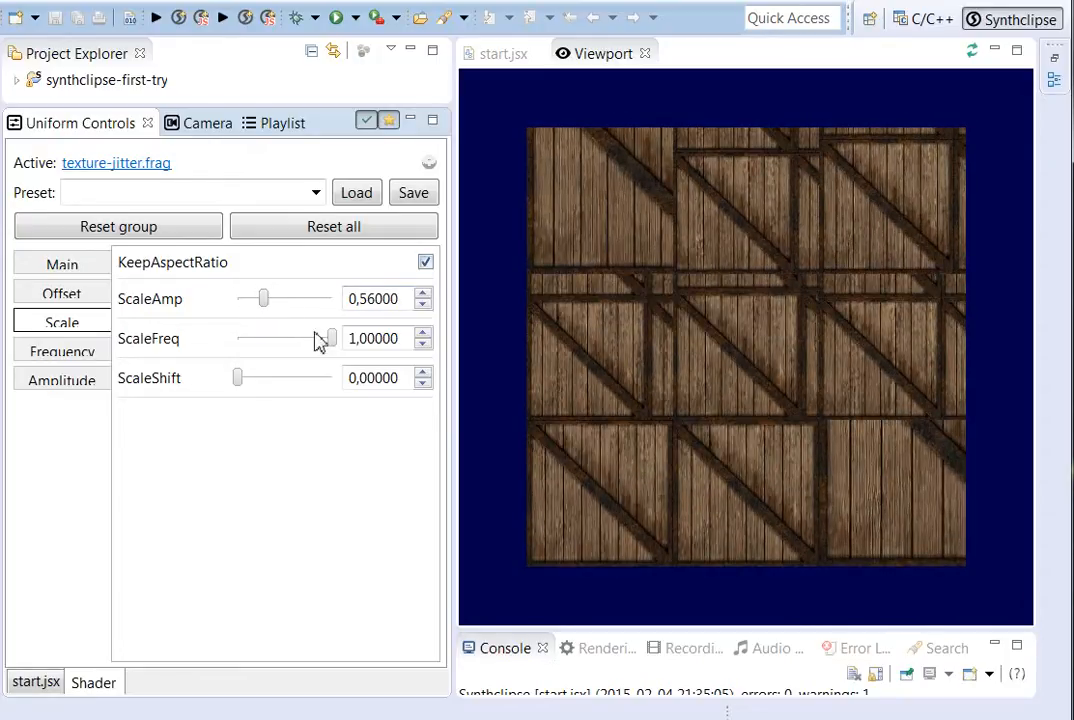
left_click_drag(263, 298, 288, 298)
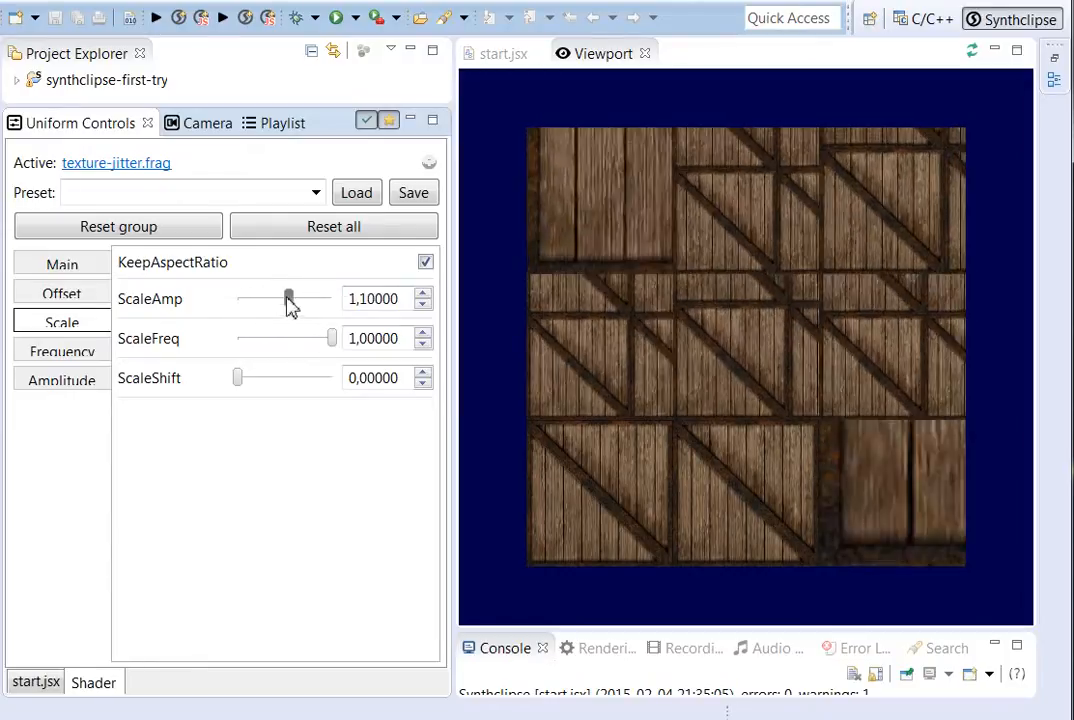
left_click_drag(288, 298, 248, 298)
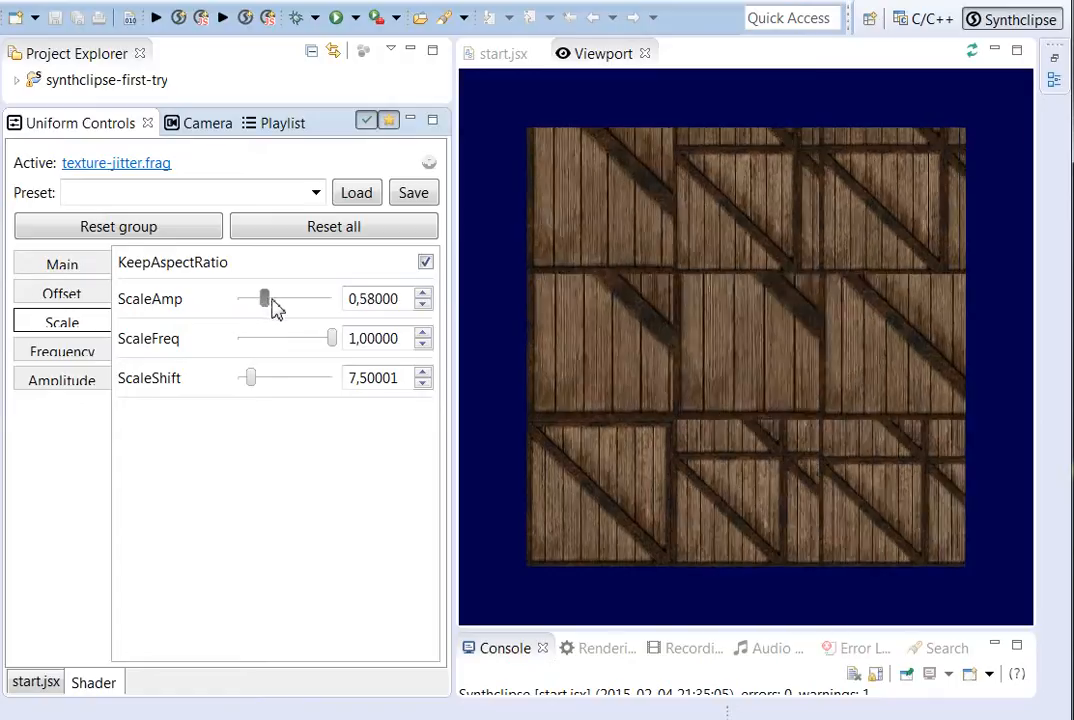
left_click_drag(265, 298, 240, 298)
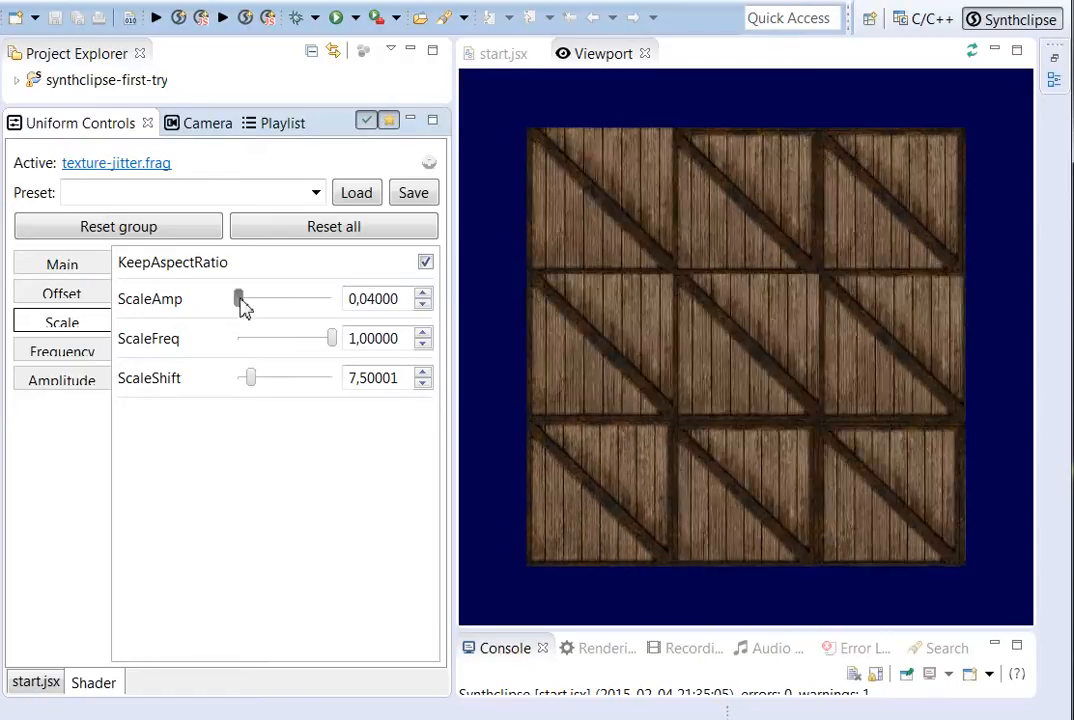
left_click_drag(247, 298, 237, 298)
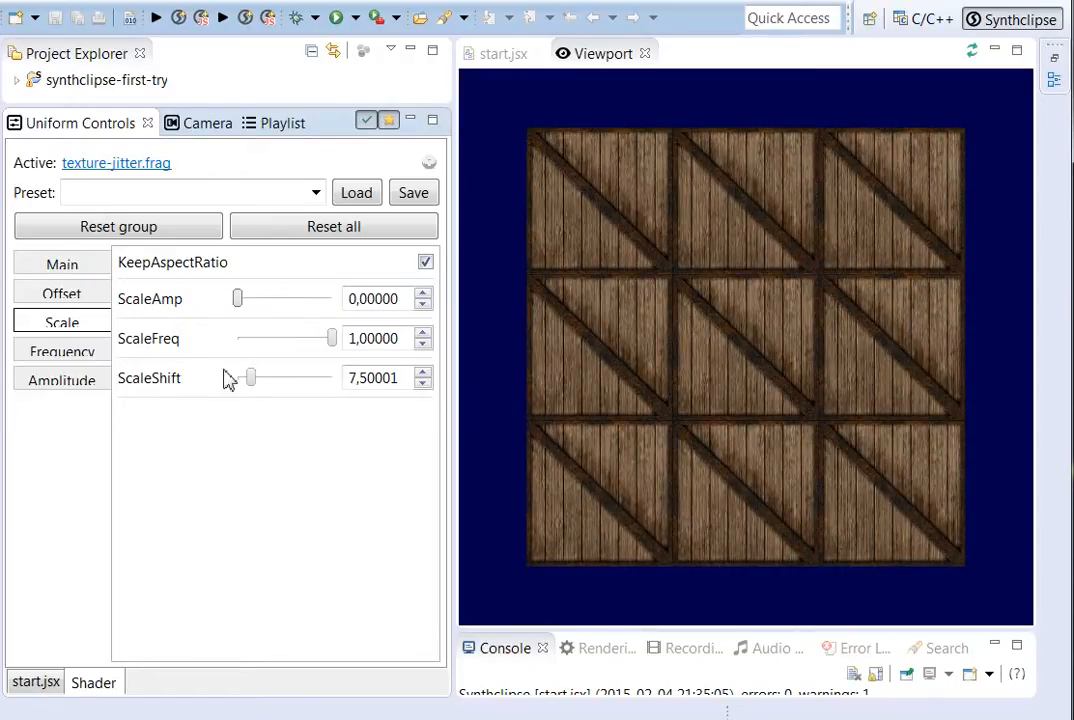
left_click_drag(250, 377, 237, 377)
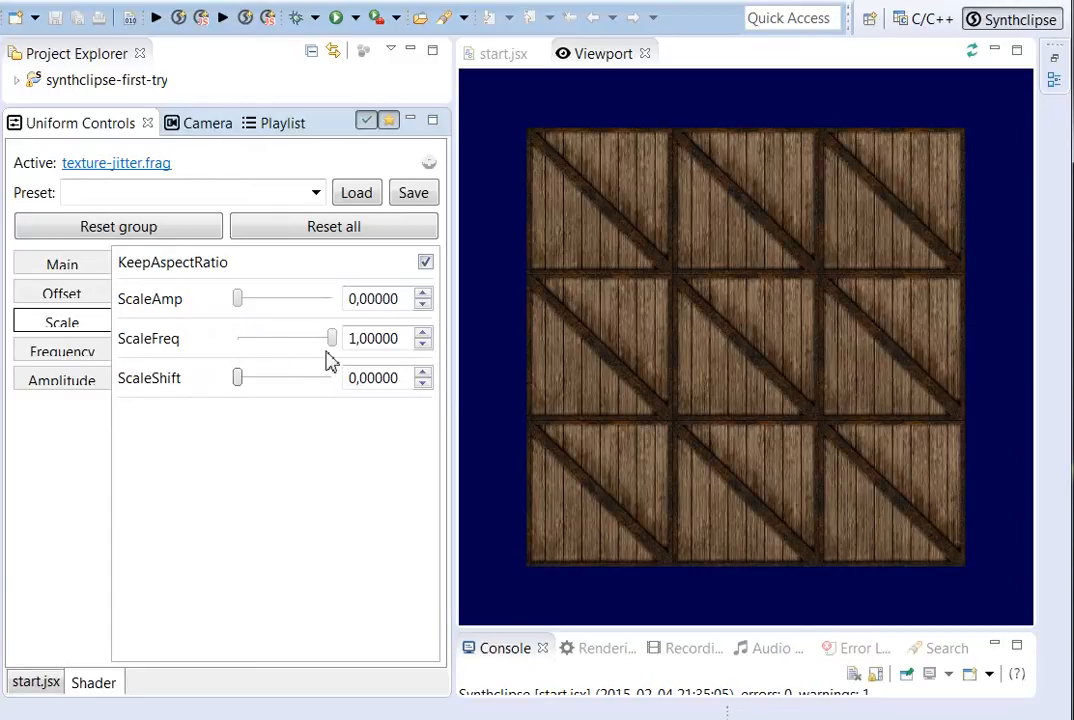
mouse_move(715, 270)
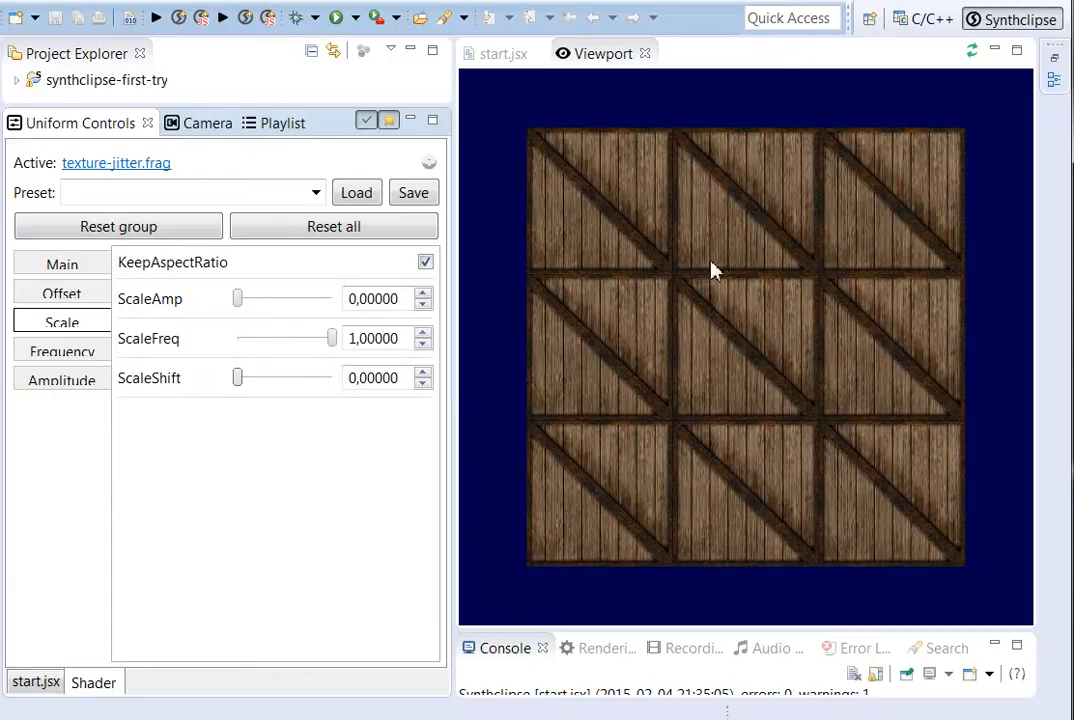
left_click(61, 263)
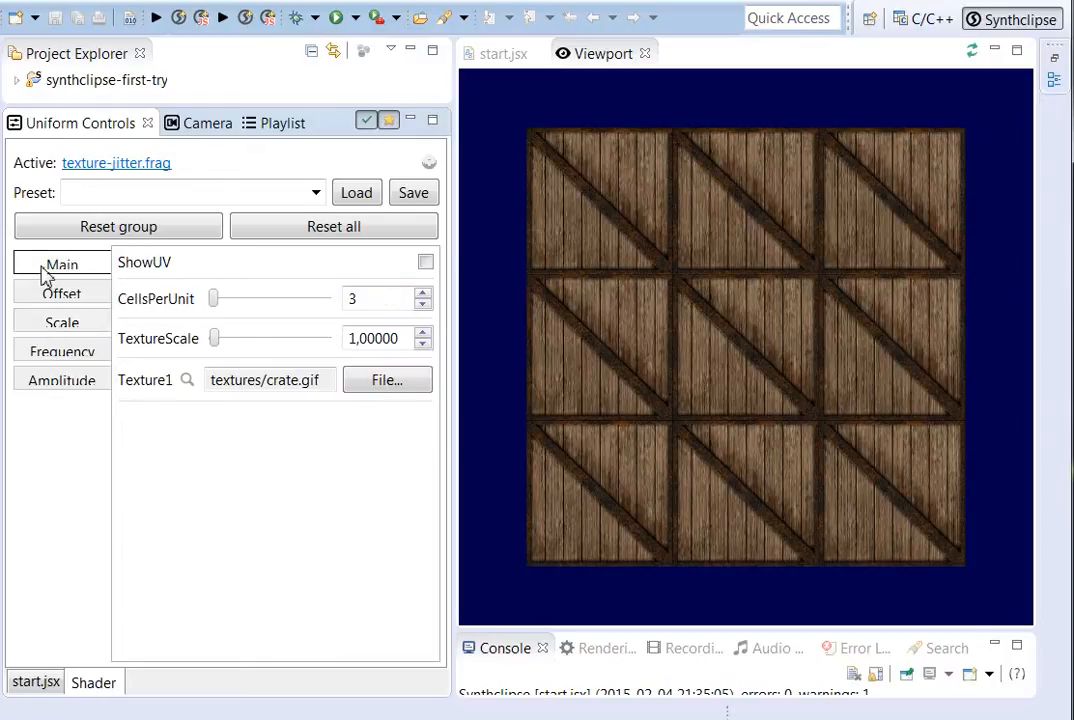
left_click(425, 262)
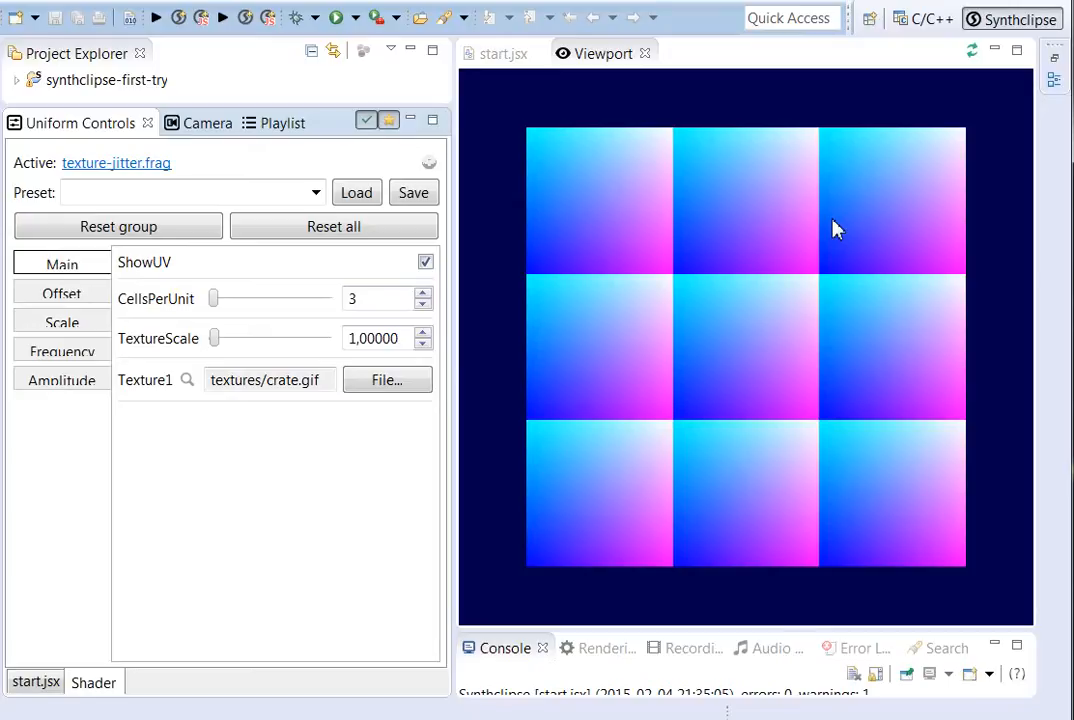
mouse_move(675, 232)
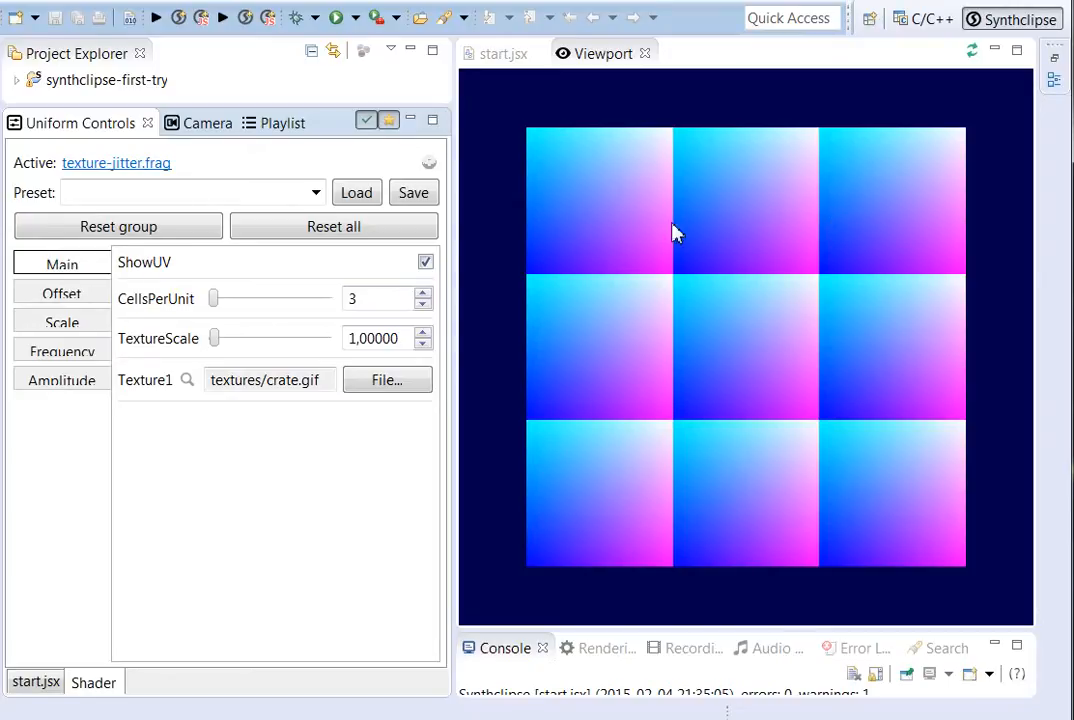
mouse_move(640, 96)
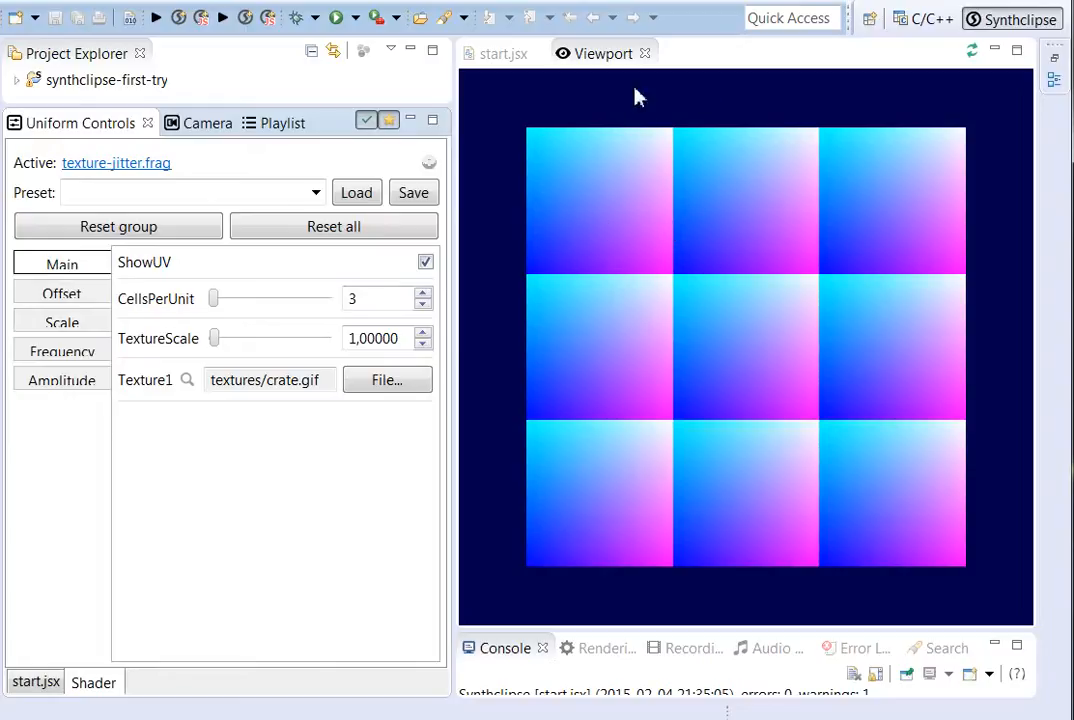
mouse_move(715, 275)
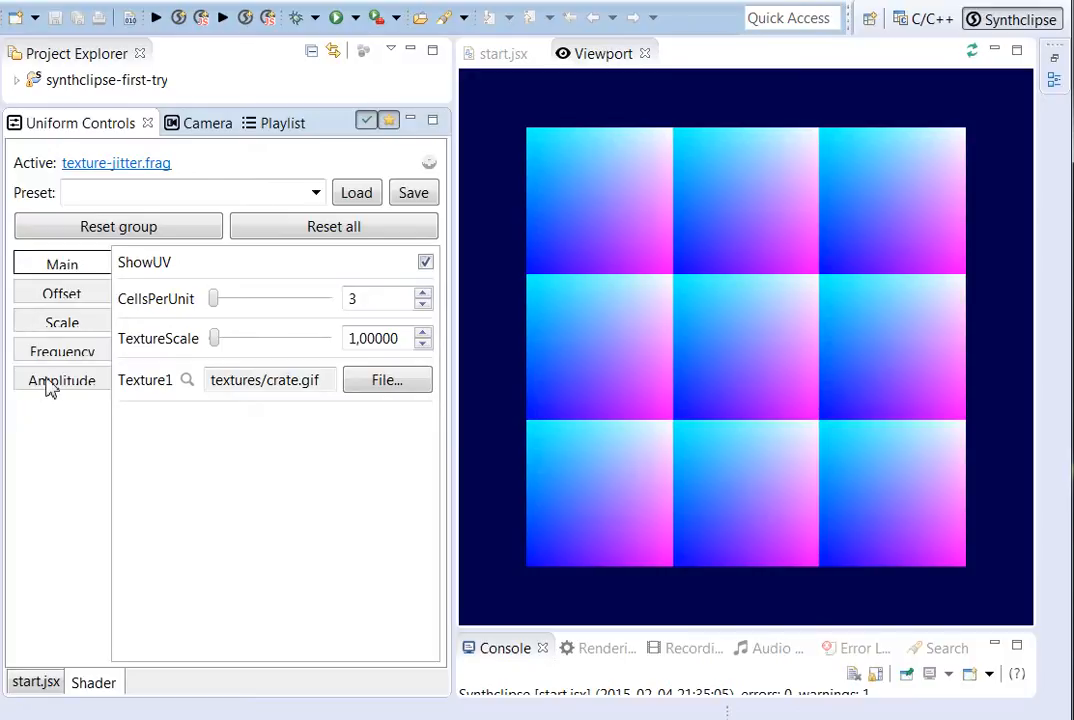
- In the Amplitude group, turn off Straight_s and Straight_t
left_click(61, 380)
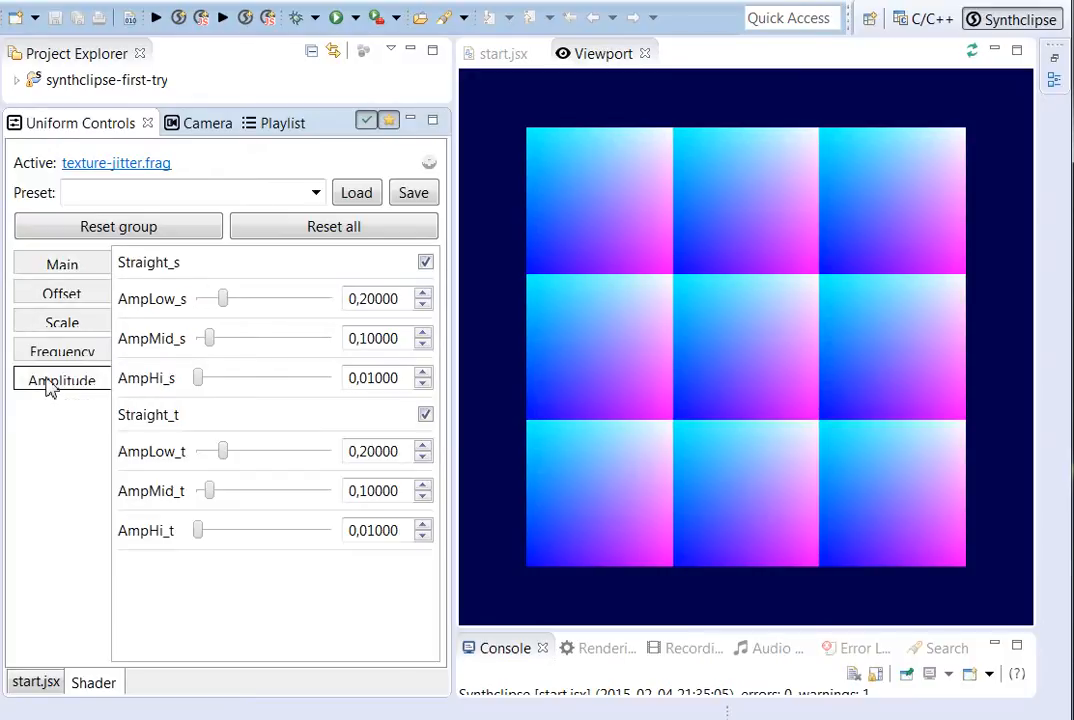
mouse_move(193, 300)
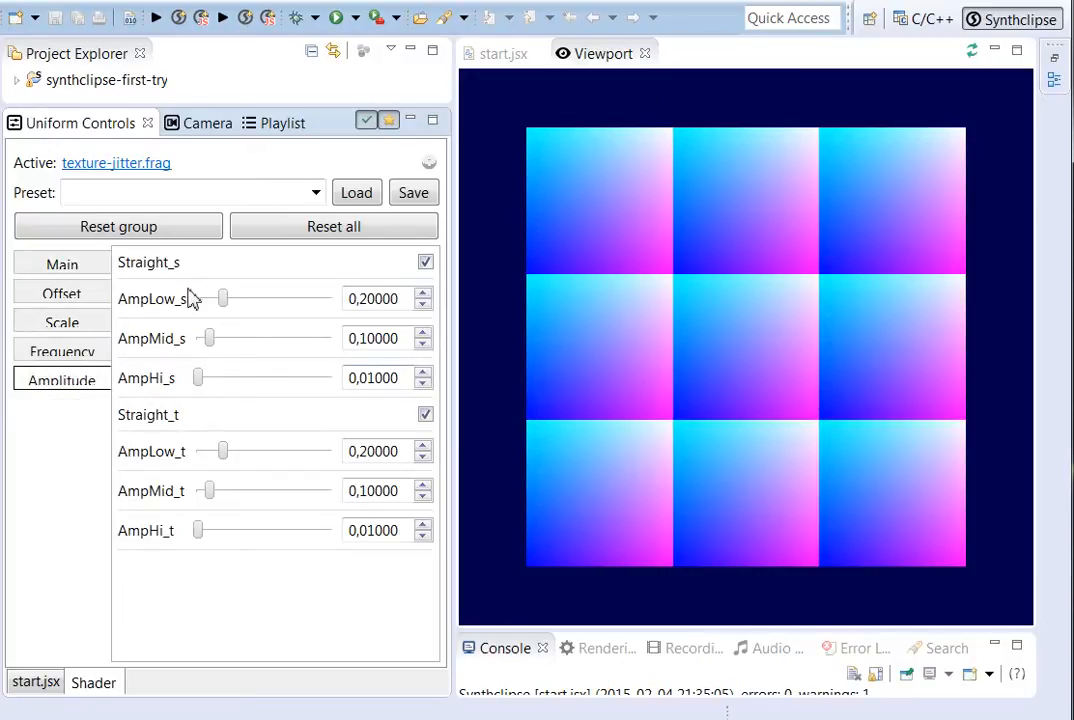
left_click(425, 262)
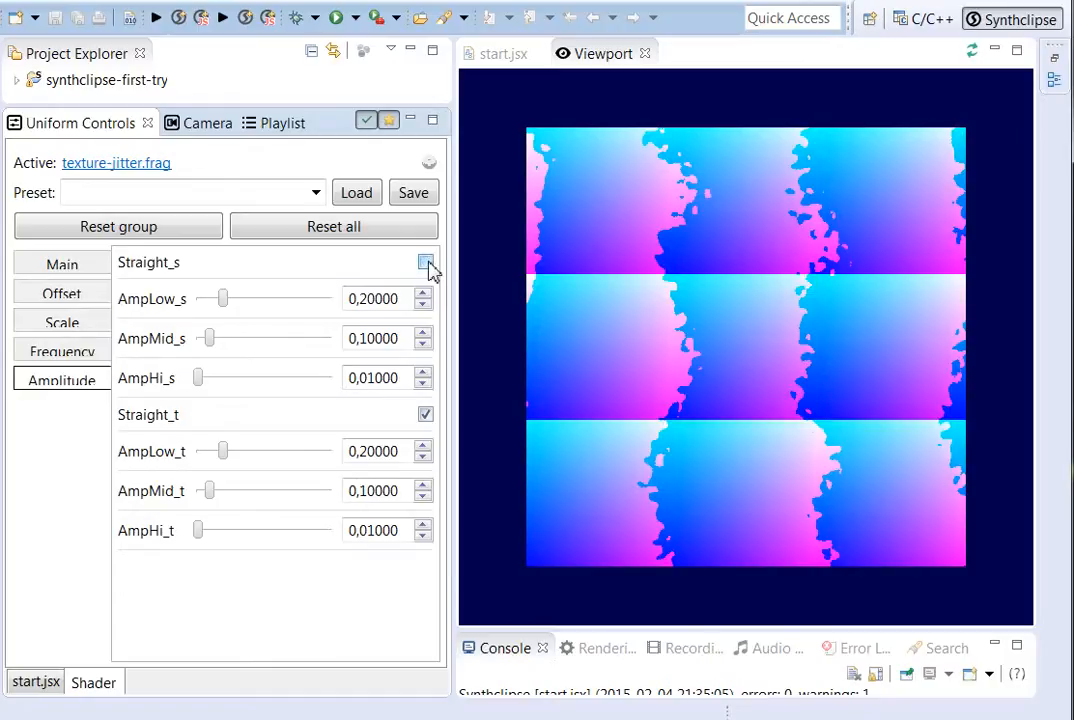
left_click(425, 261)
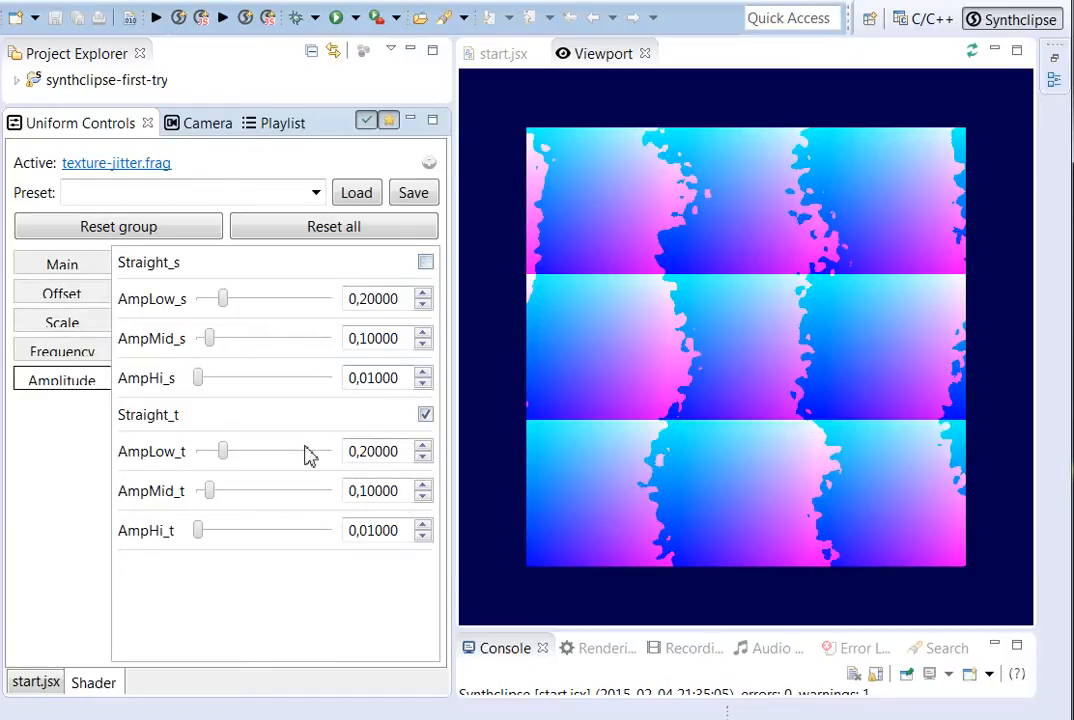
mouse_move(273, 304)
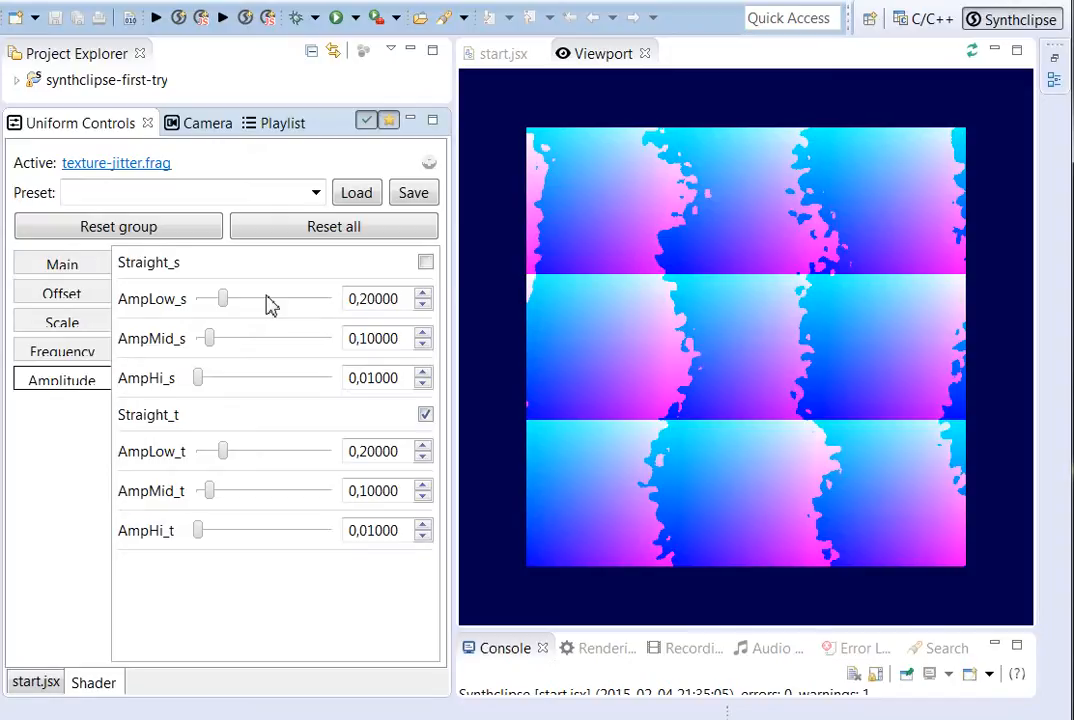
mouse_move(672, 140)
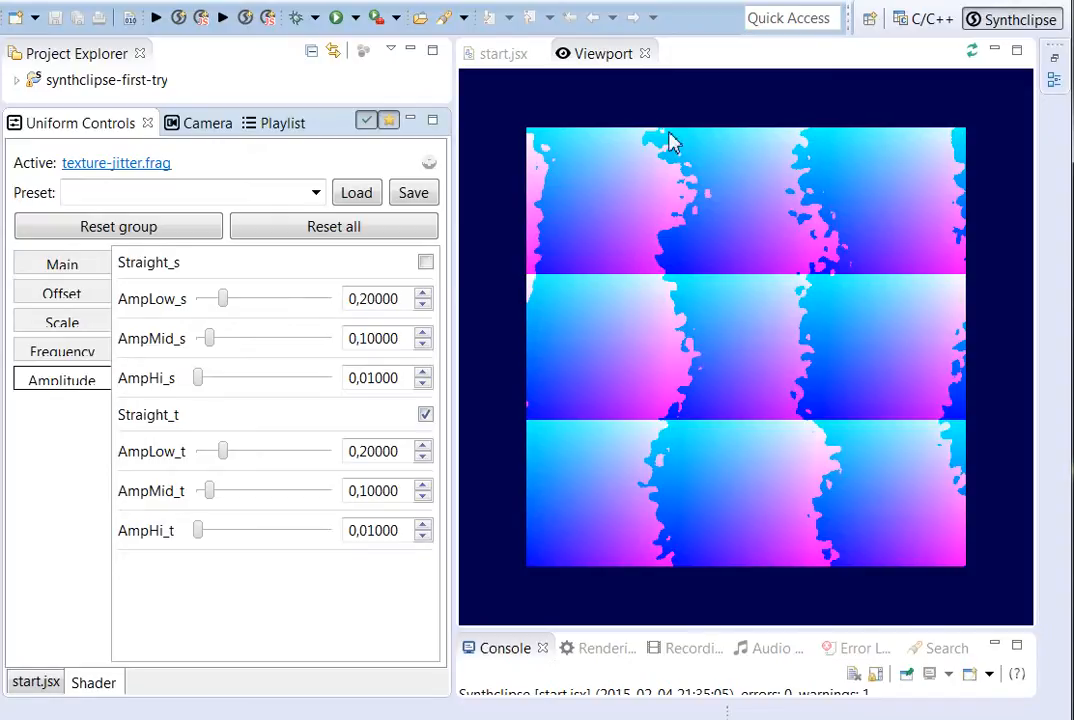
mouse_move(645, 298)
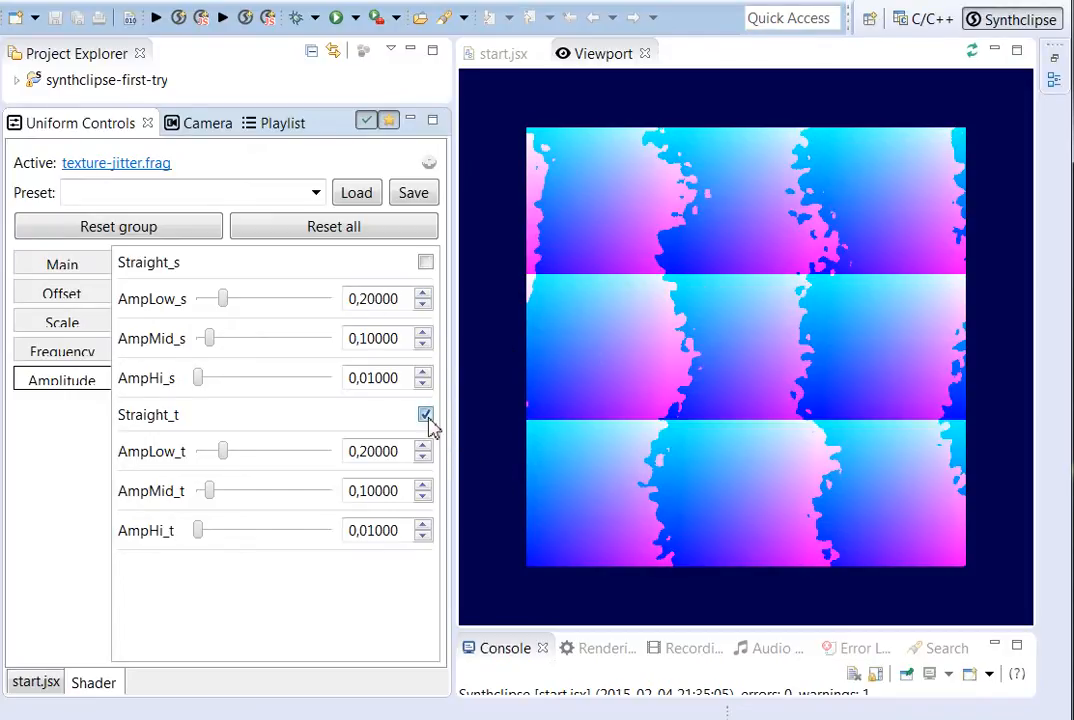
left_click(425, 414)
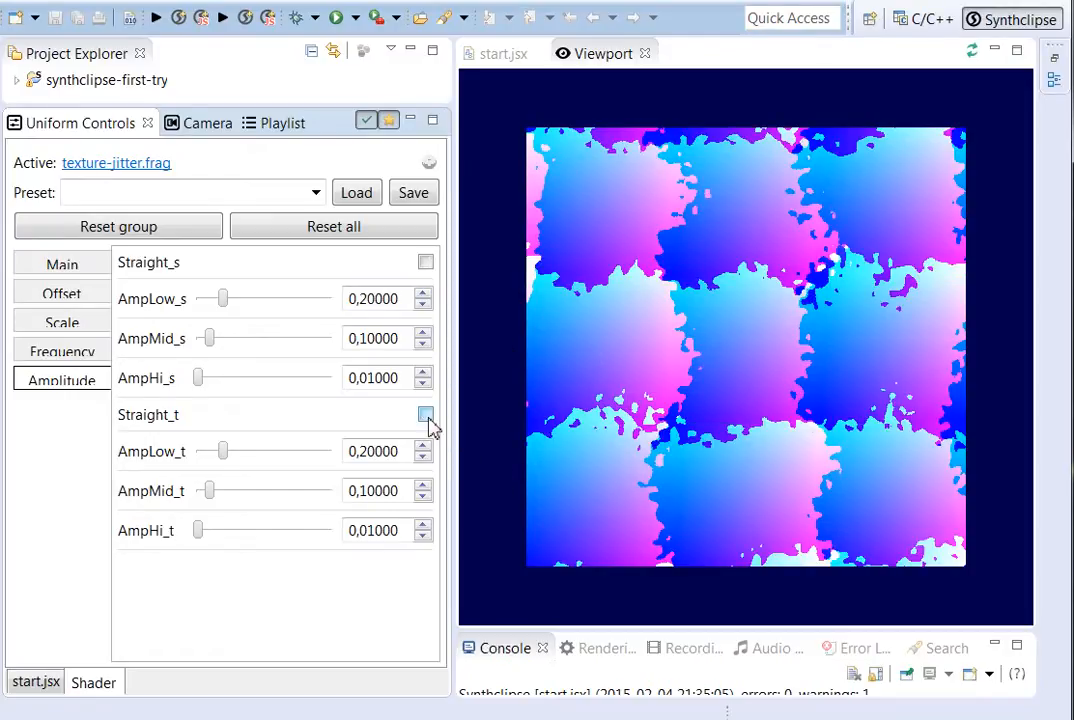
left_click(425, 414)
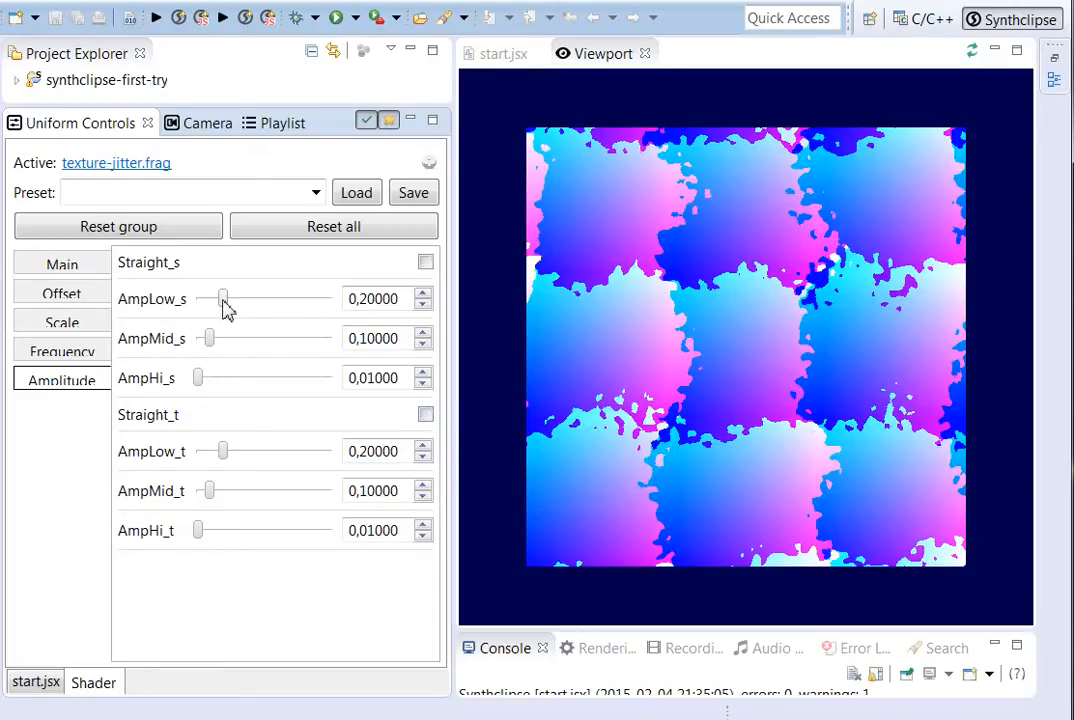
- Set AmpLow_s to 0.29, AmpMid_s to 0.19 and AmpHi_s to 0.09
left_click_drag(222, 298, 253, 298)
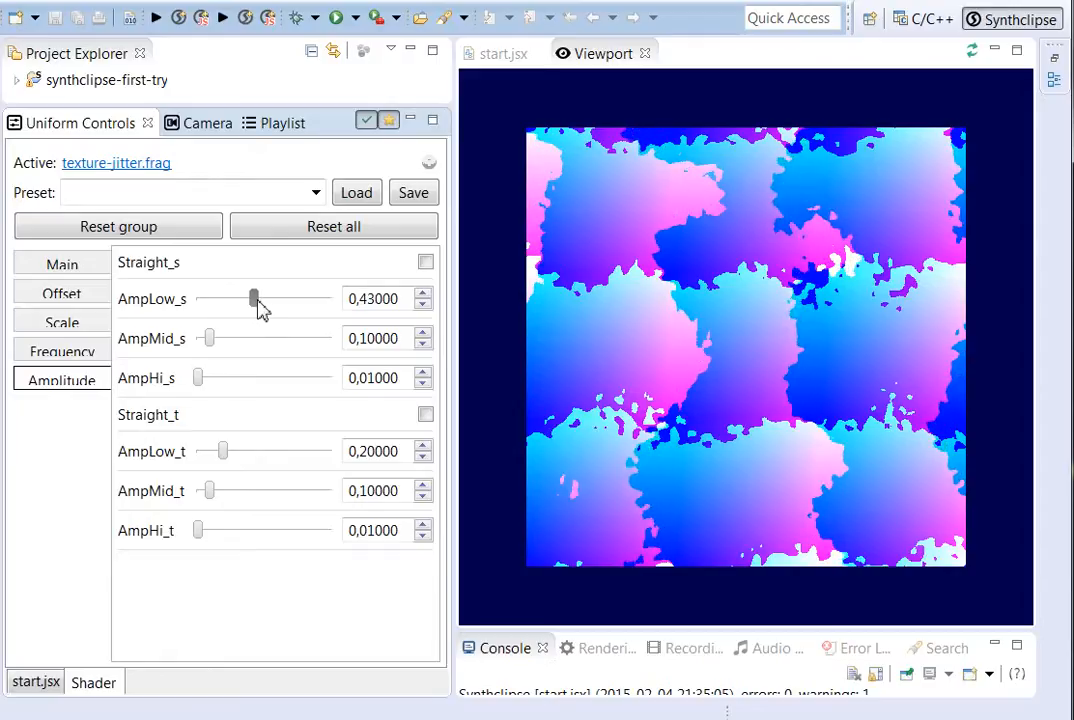
left_click_drag(253, 298, 250, 298)
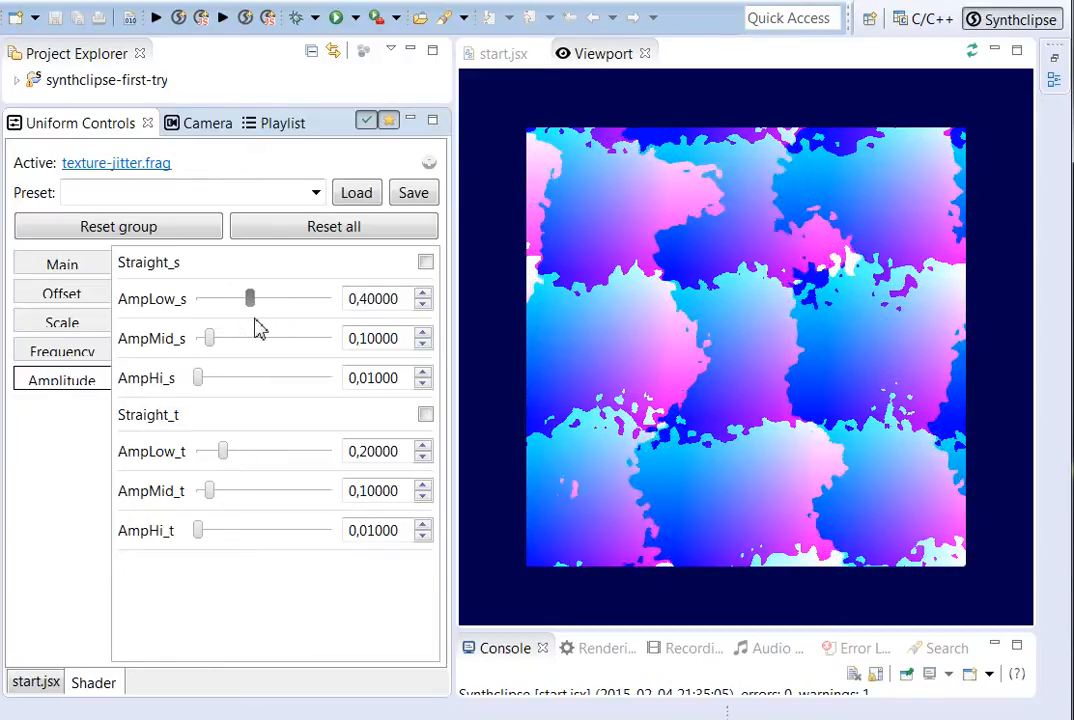
left_click_drag(250, 298, 243, 298)
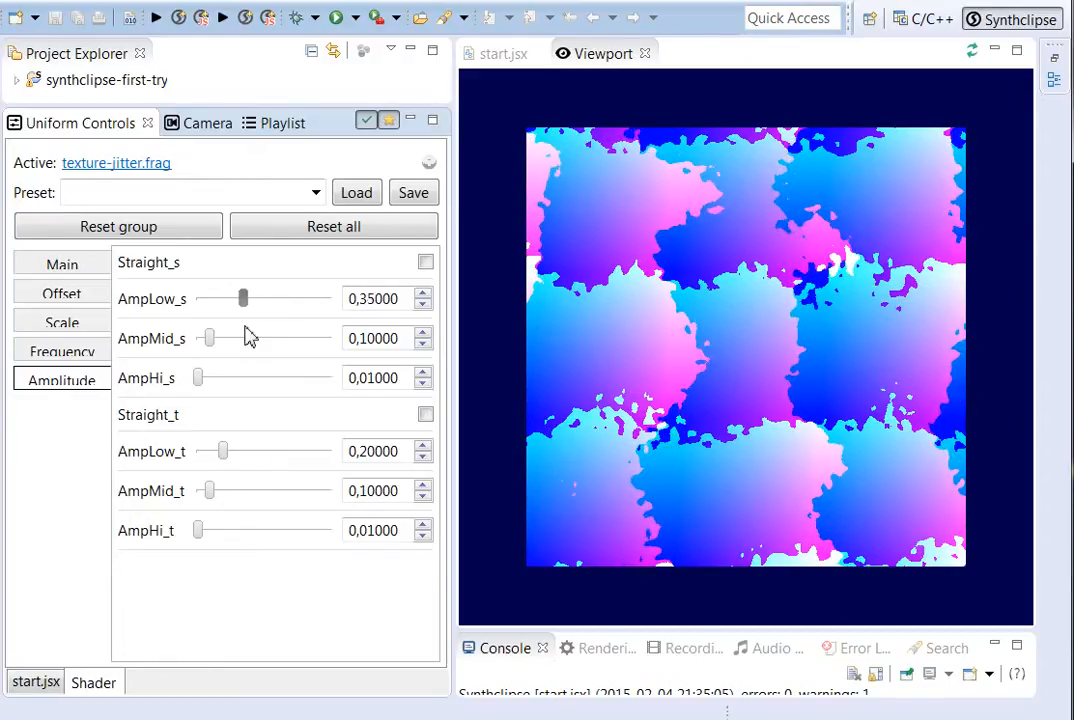
left_click_drag(208, 338, 246, 338)
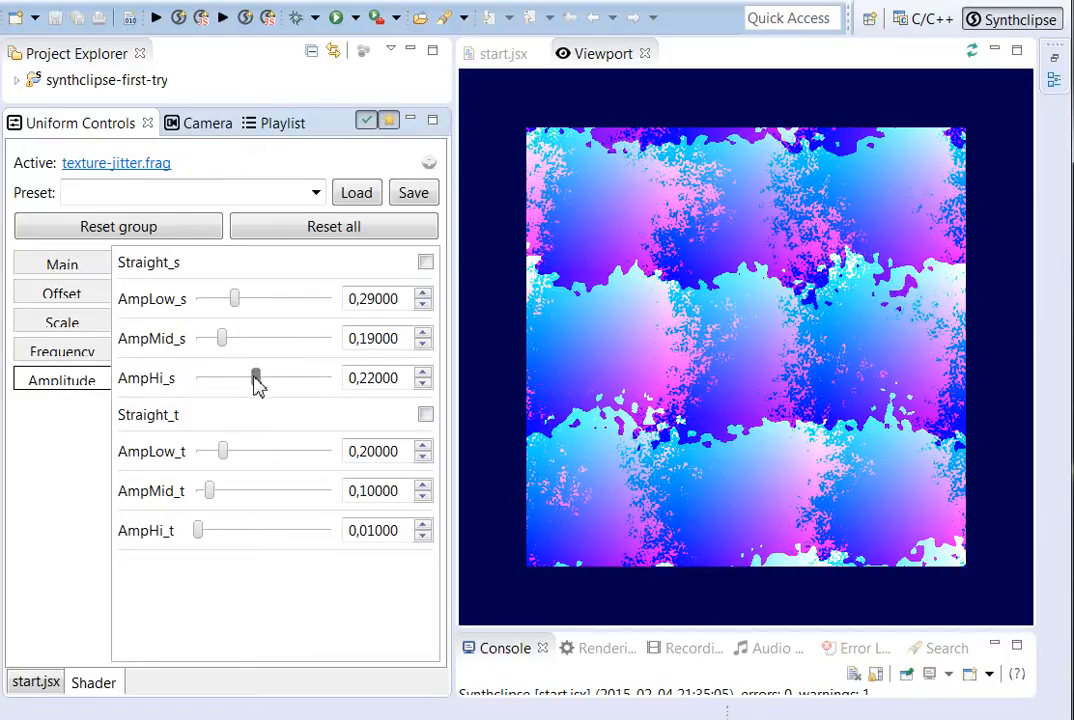
left_click_drag(255, 377, 220, 377)
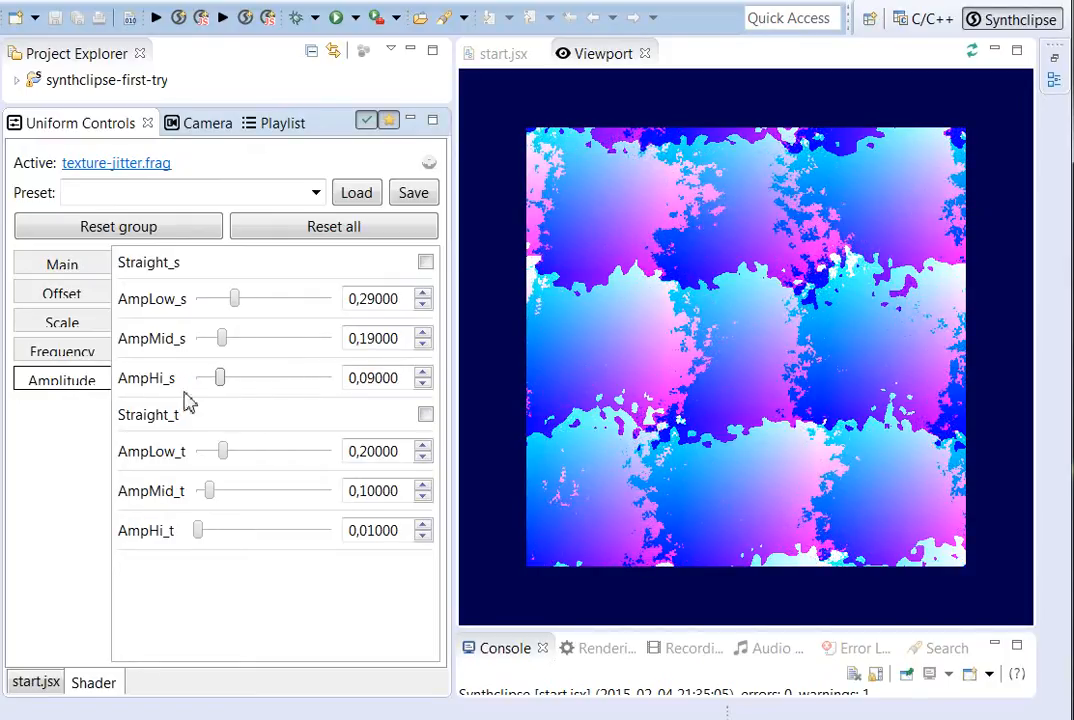
- Open the Frequency group, briefly lower FreqLow_s, then return it to 1.0
left_click(61, 350)
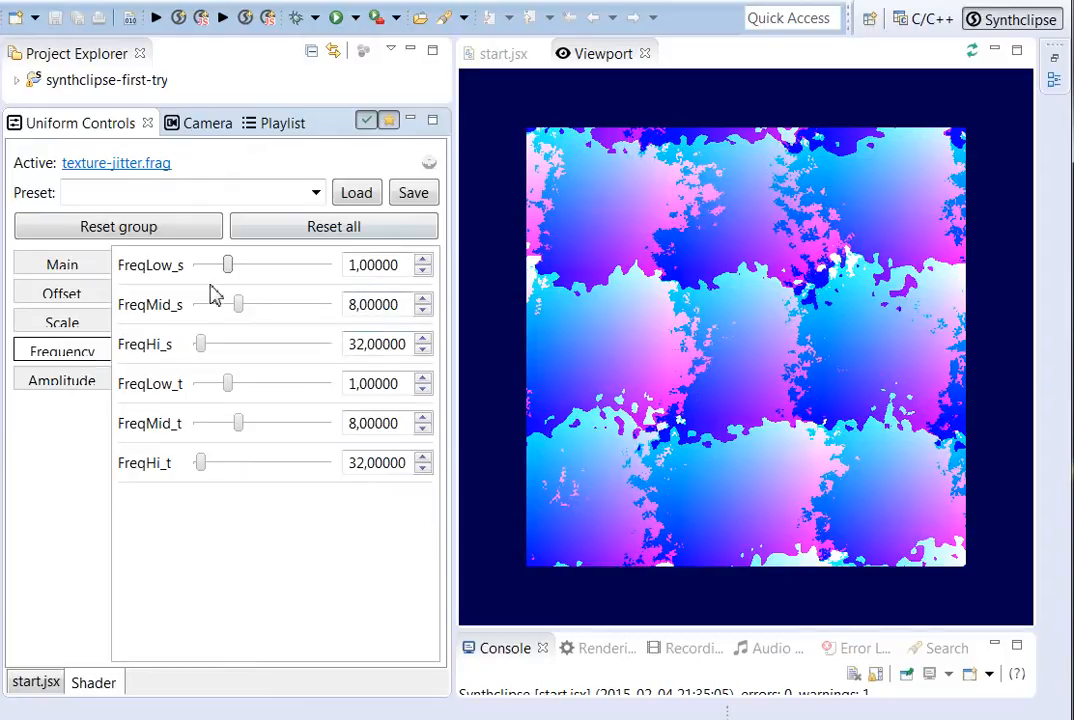
left_click_drag(240, 264, 194, 264)
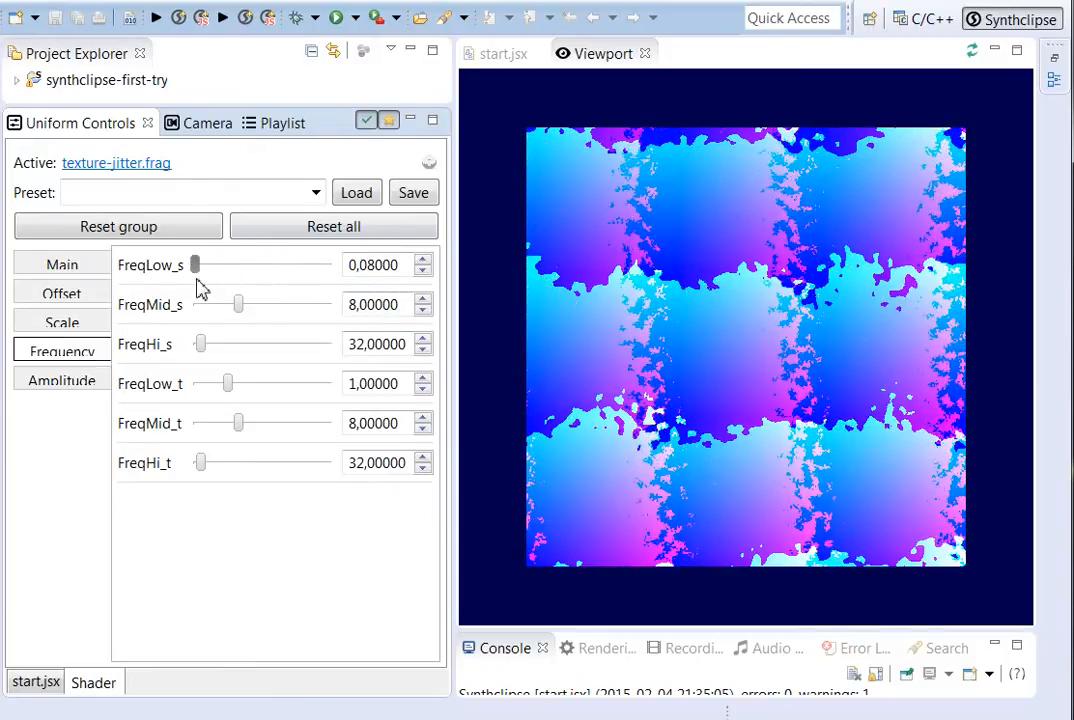
left_click_drag(194, 265, 227, 265)
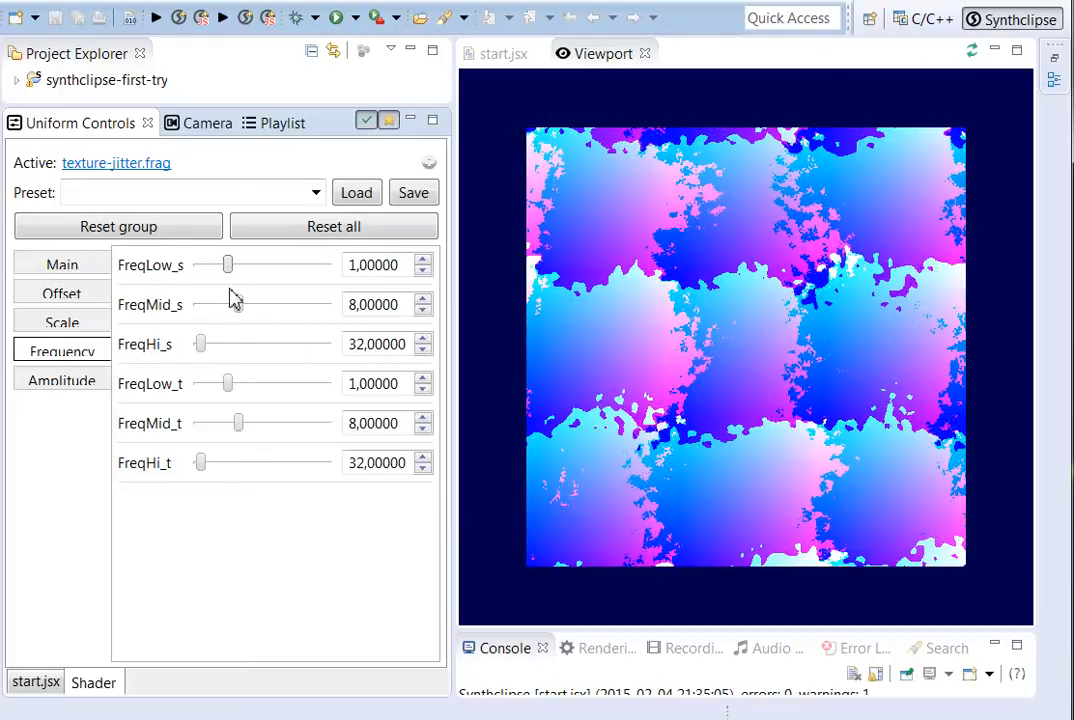
- Lower AmpHi_s to 0.035, AmpMid_s to 0.11 and AmpLow_s to 0.17 in the Amplitude group
left_click(61, 380)
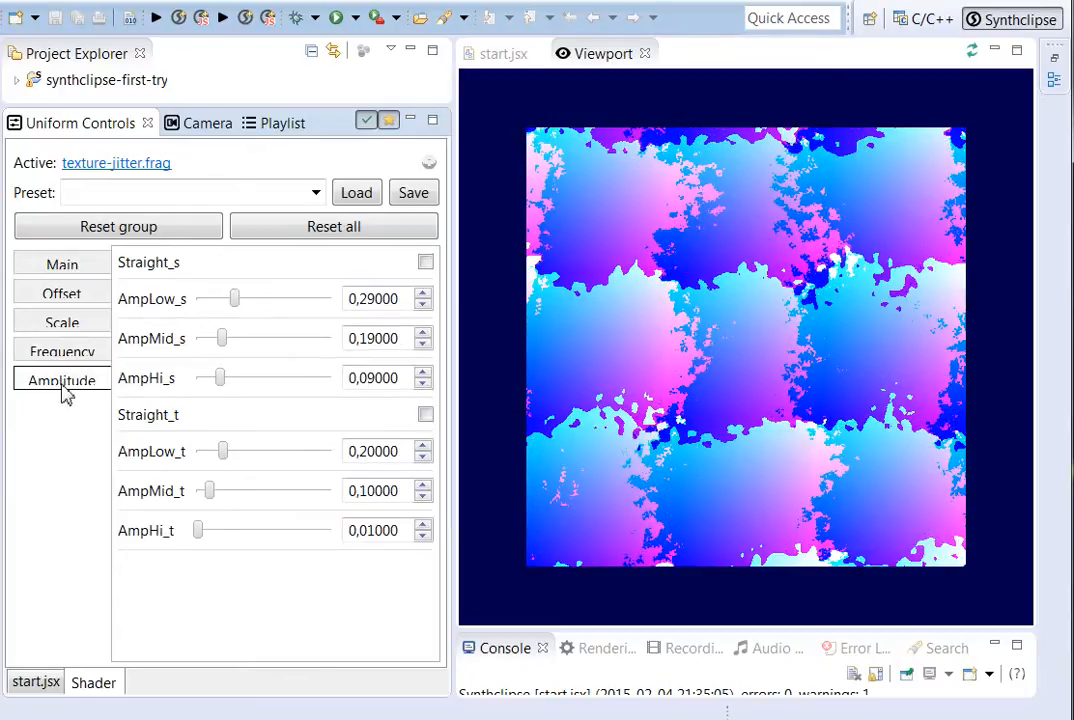
mouse_move(230, 415)
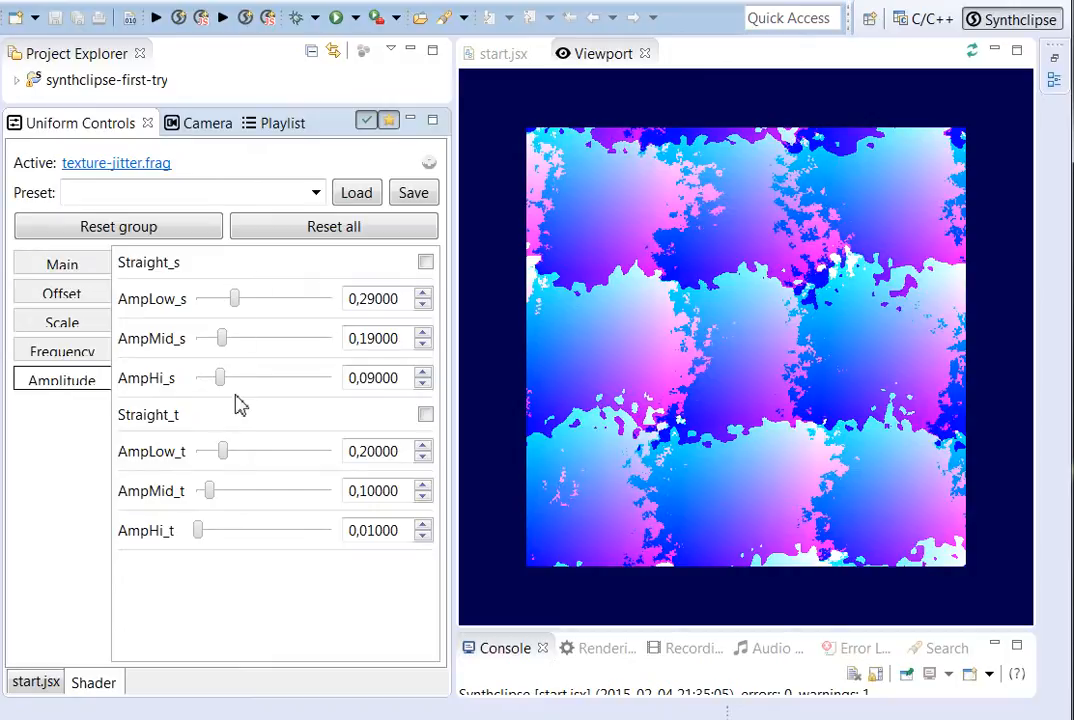
left_click_drag(220, 377, 205, 377)
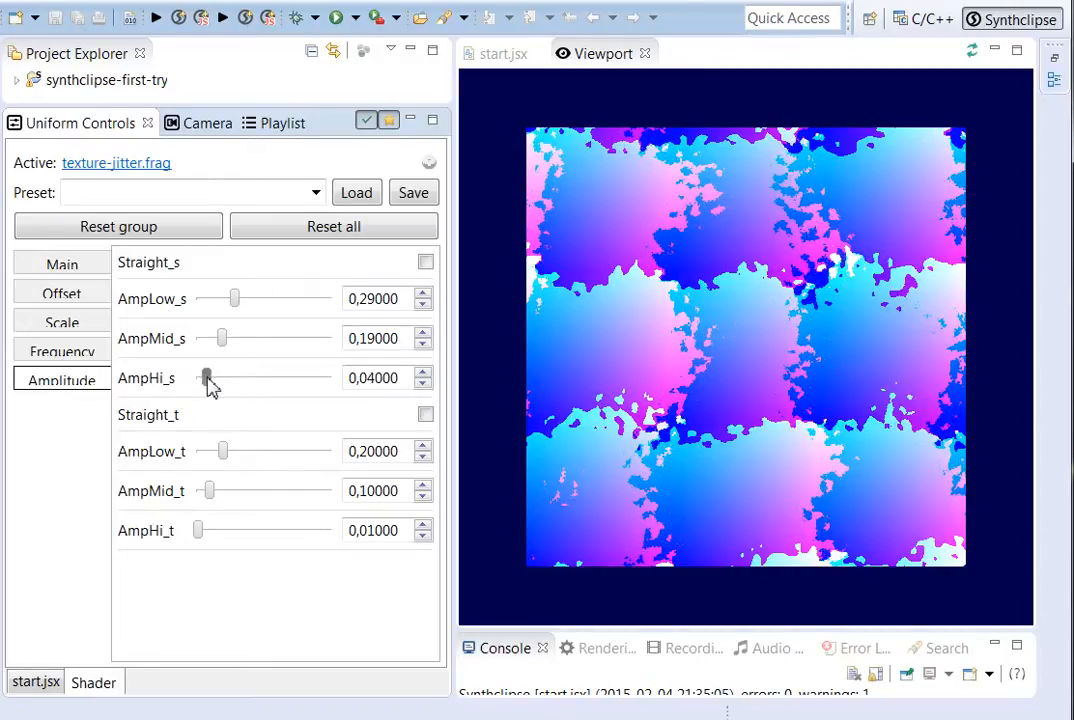
left_click_drag(225, 338, 218, 338)
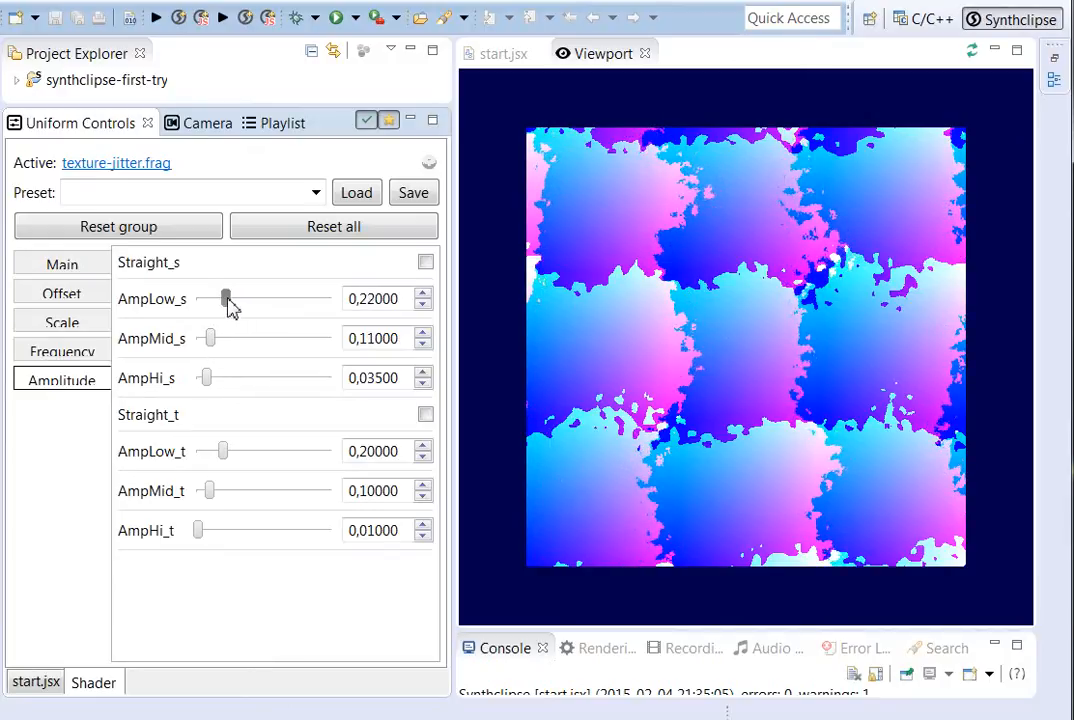
left_click_drag(226, 299, 219, 299)
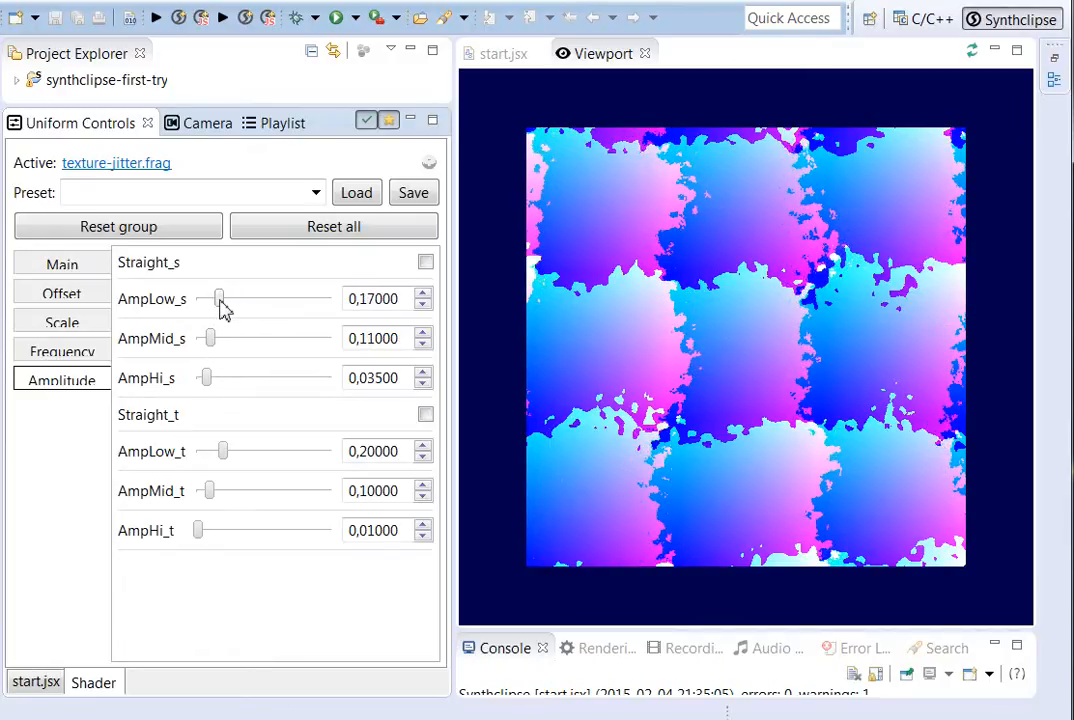
left_click(62, 322)
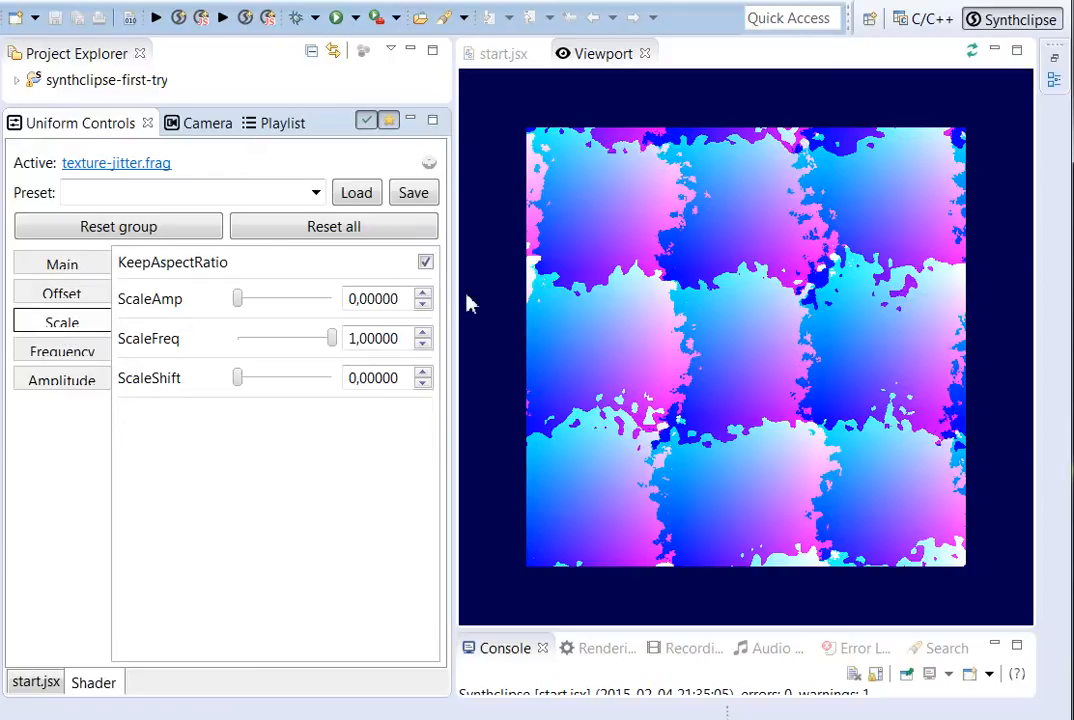
mouse_move(180, 312)
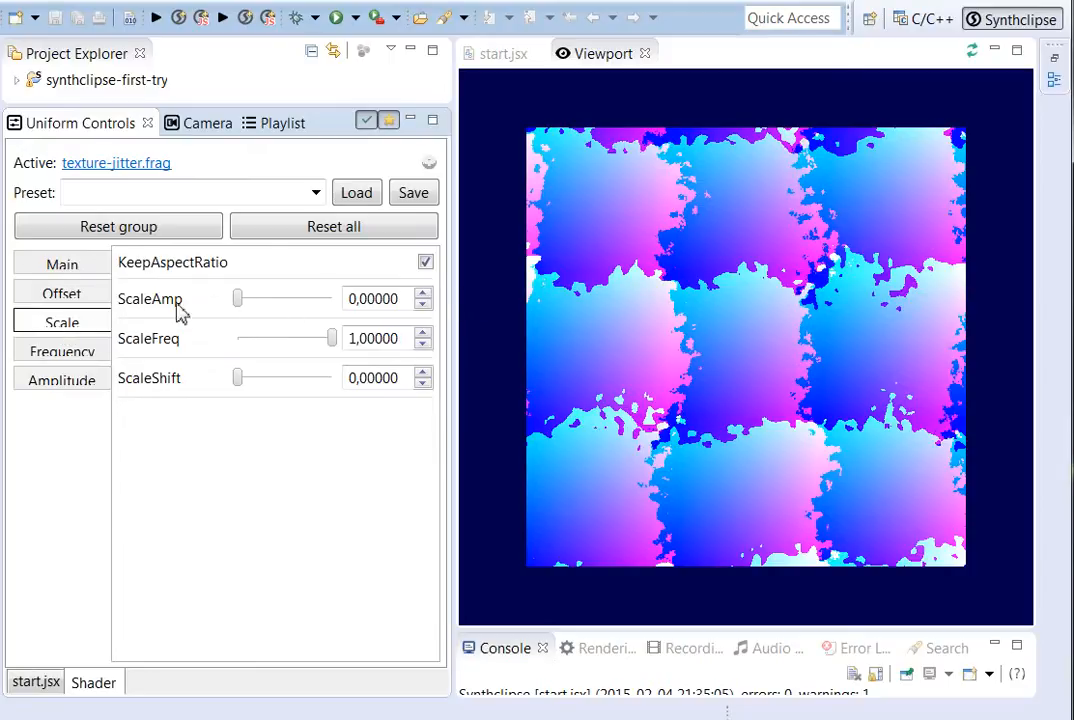
left_click(61, 293)
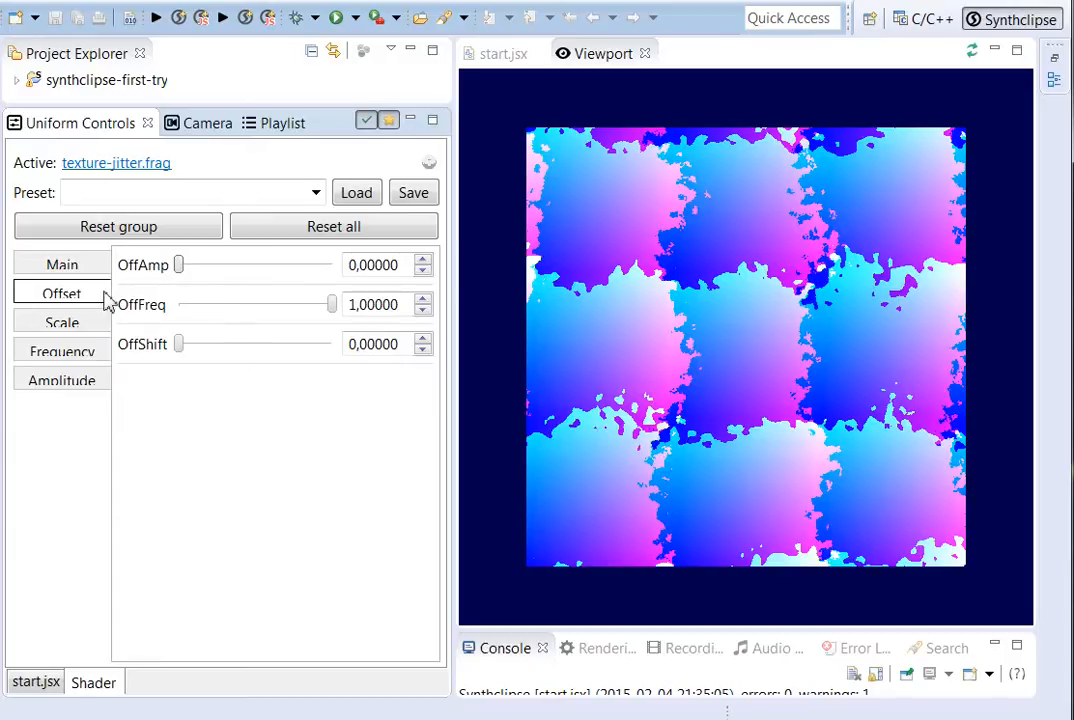
left_click(61, 263)
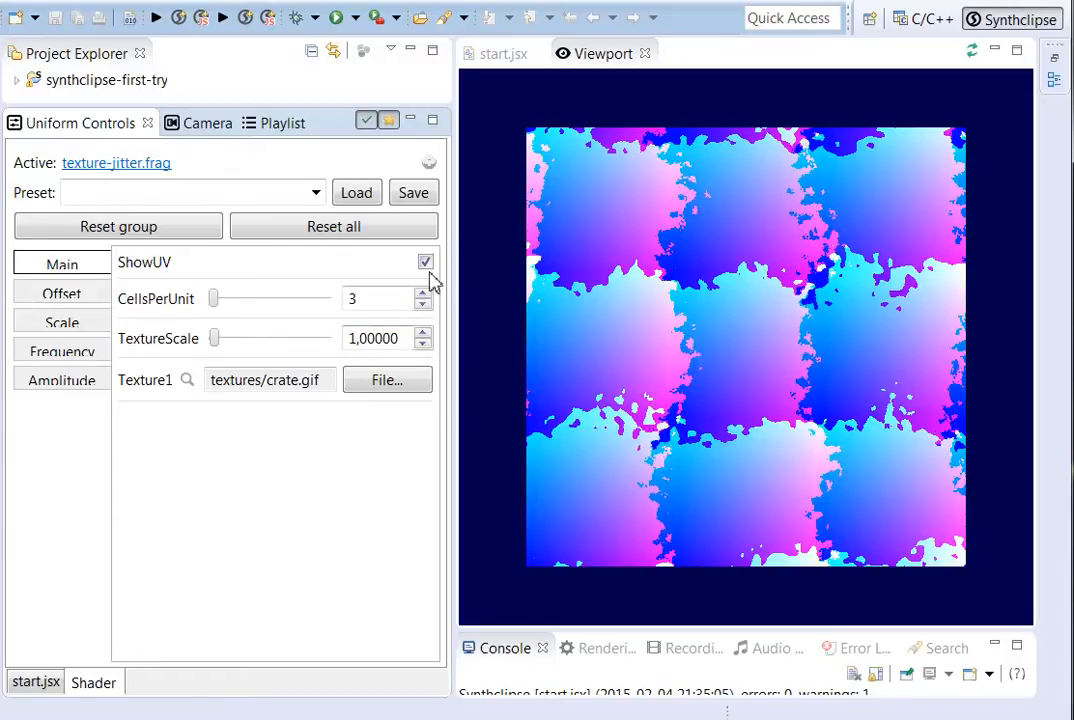
left_click(425, 261)
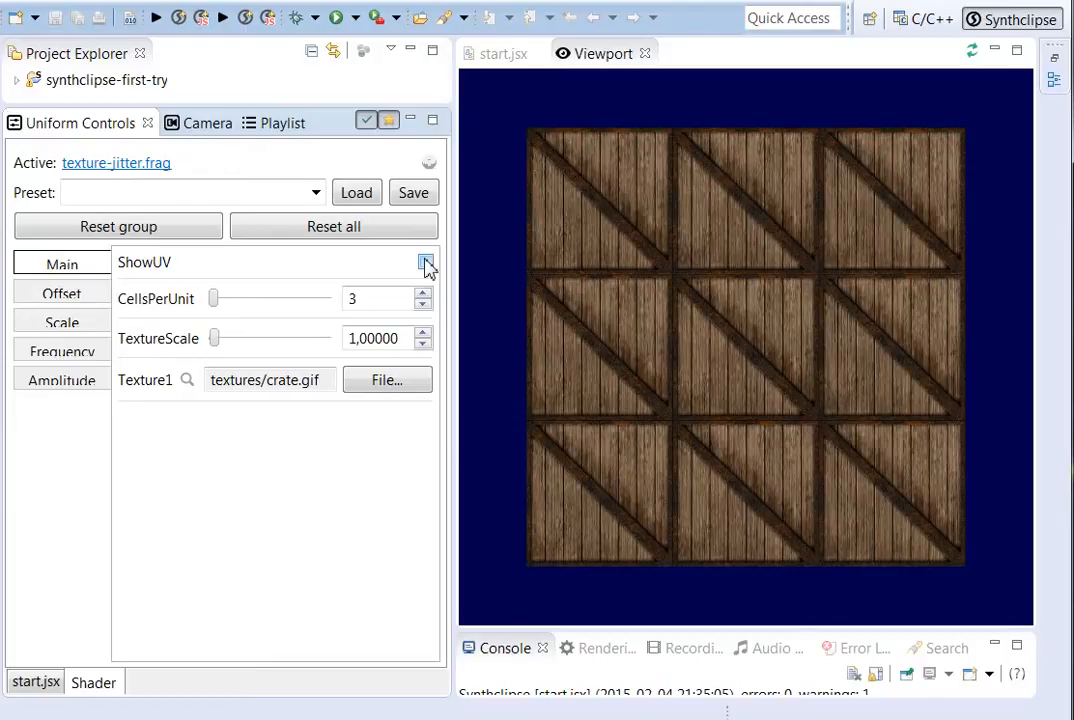
left_click(424, 261)
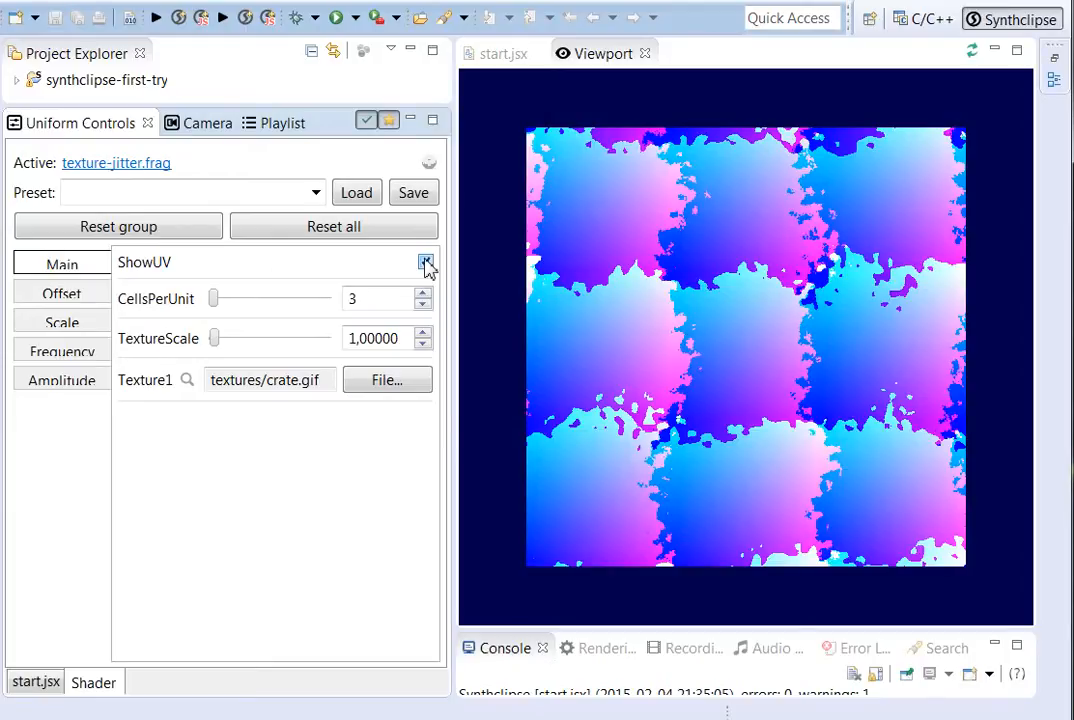
left_click(425, 261)
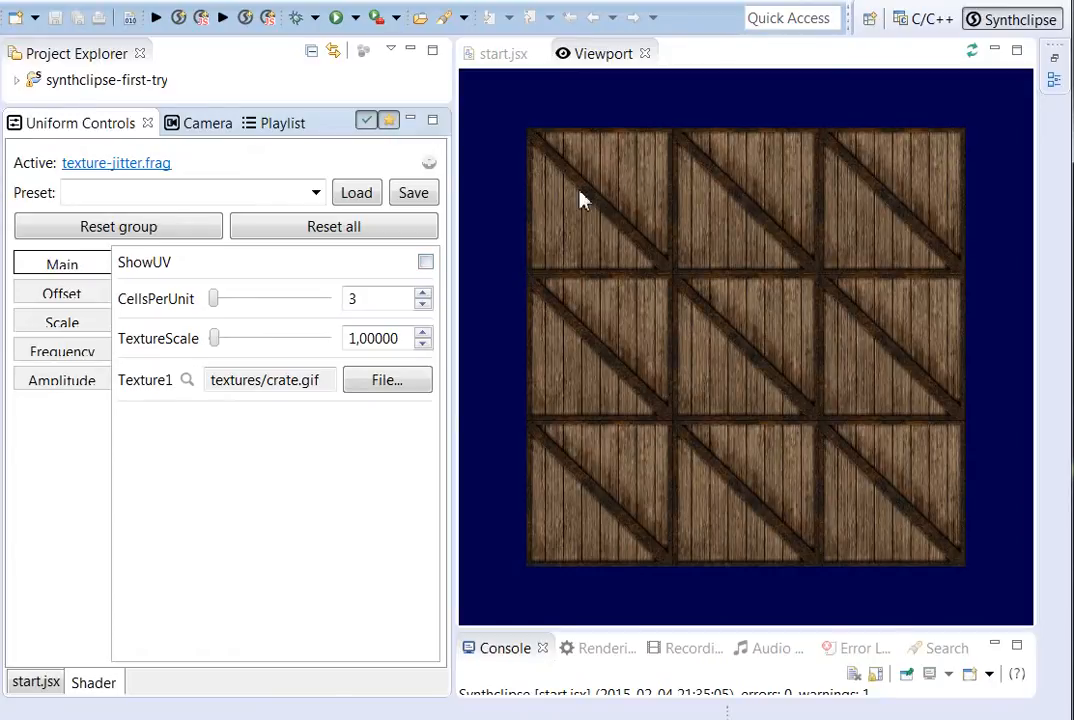
mouse_move(638, 228)
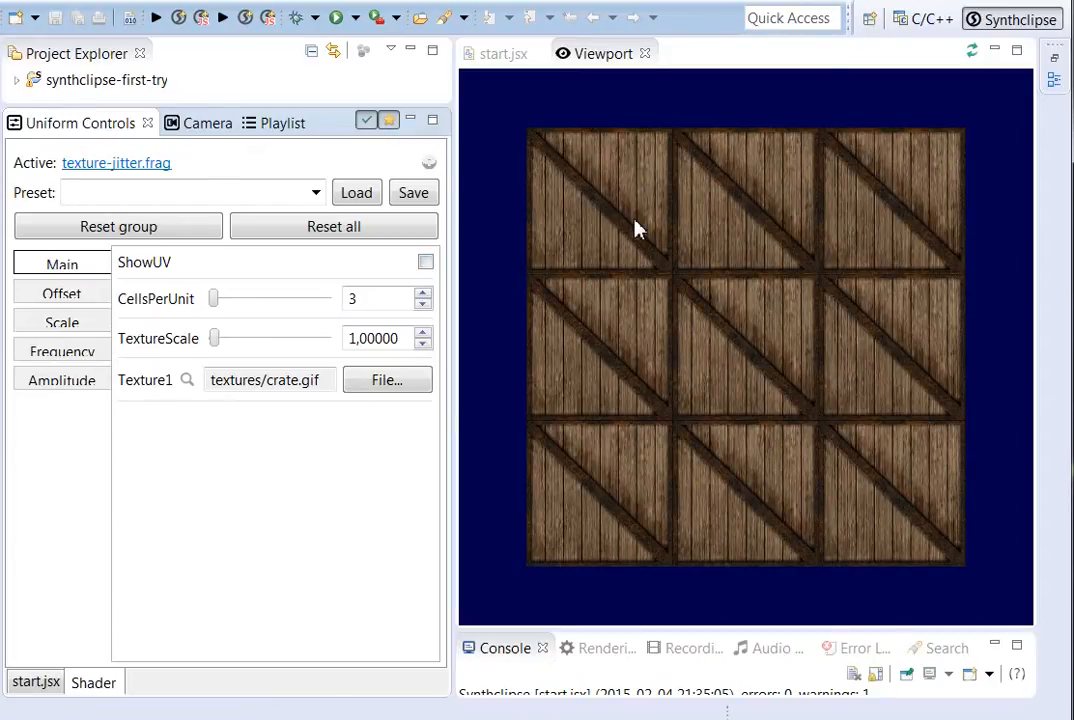
left_click(425, 261)
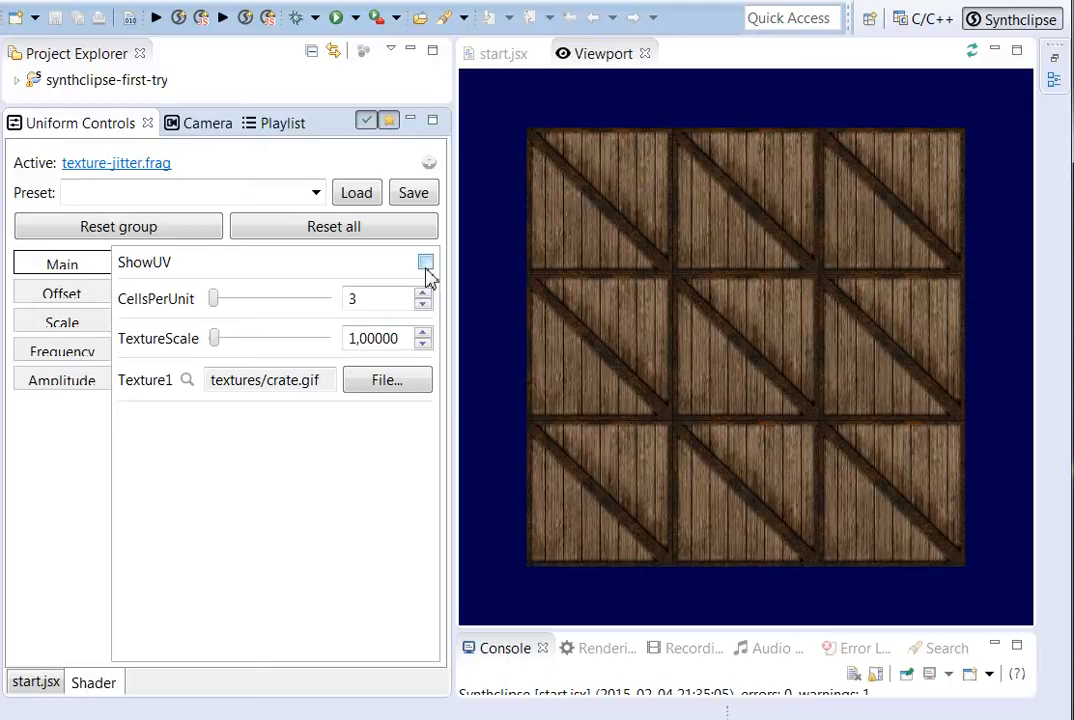
left_click(425, 262)
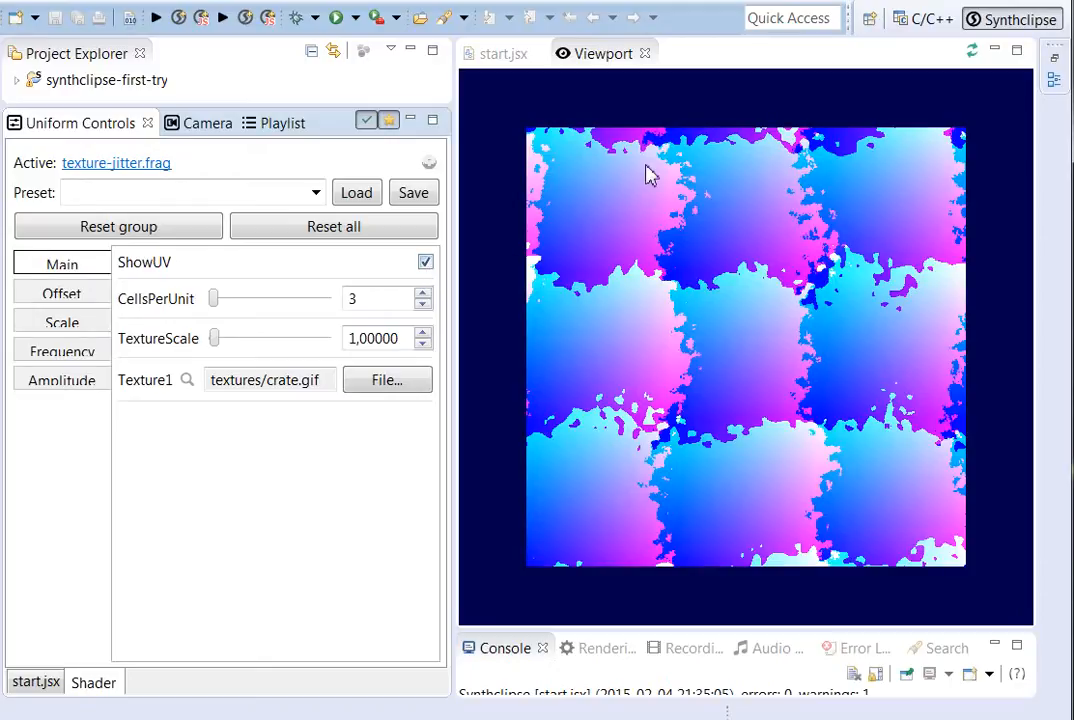
mouse_move(668, 230)
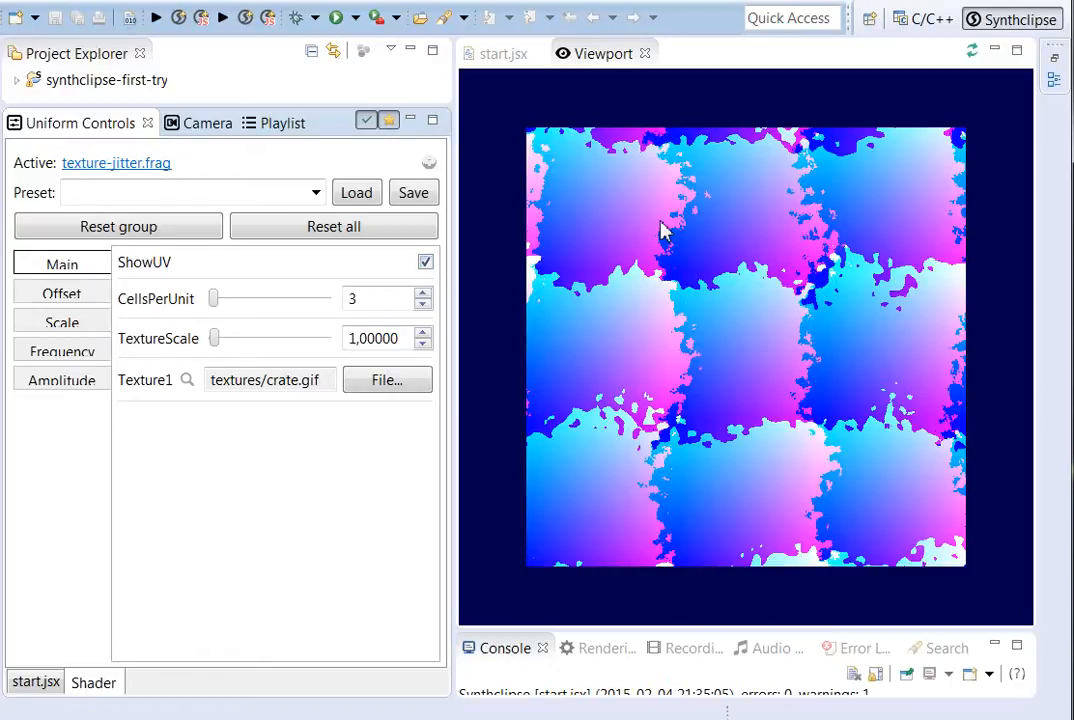
mouse_move(672, 195)
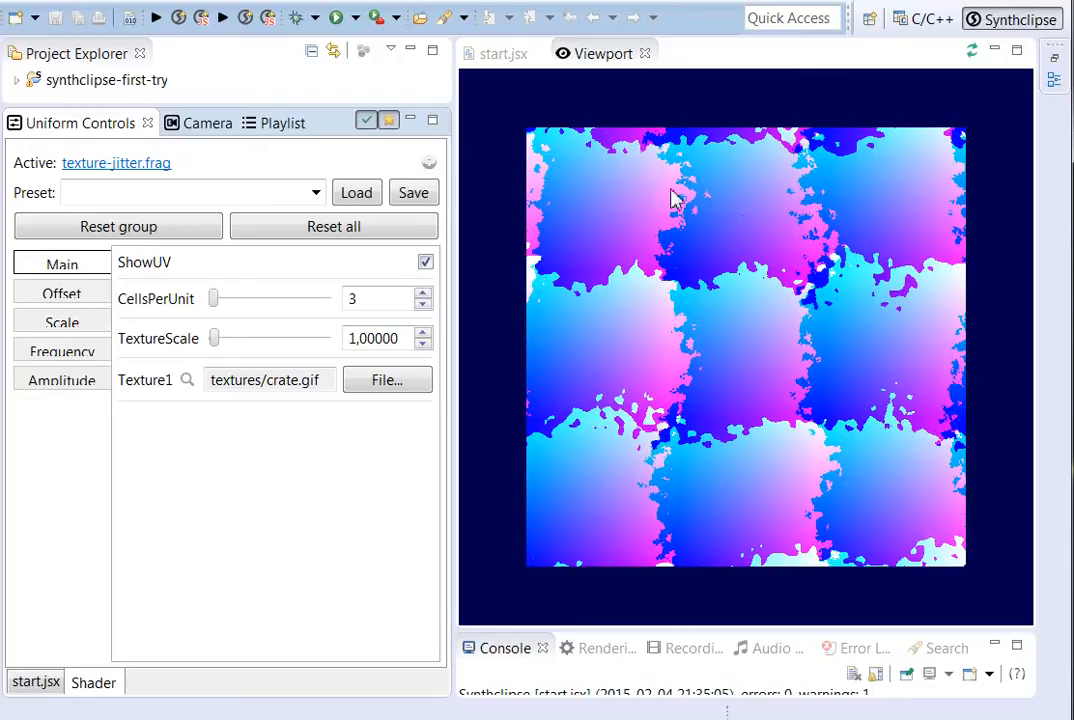
mouse_move(680, 190)
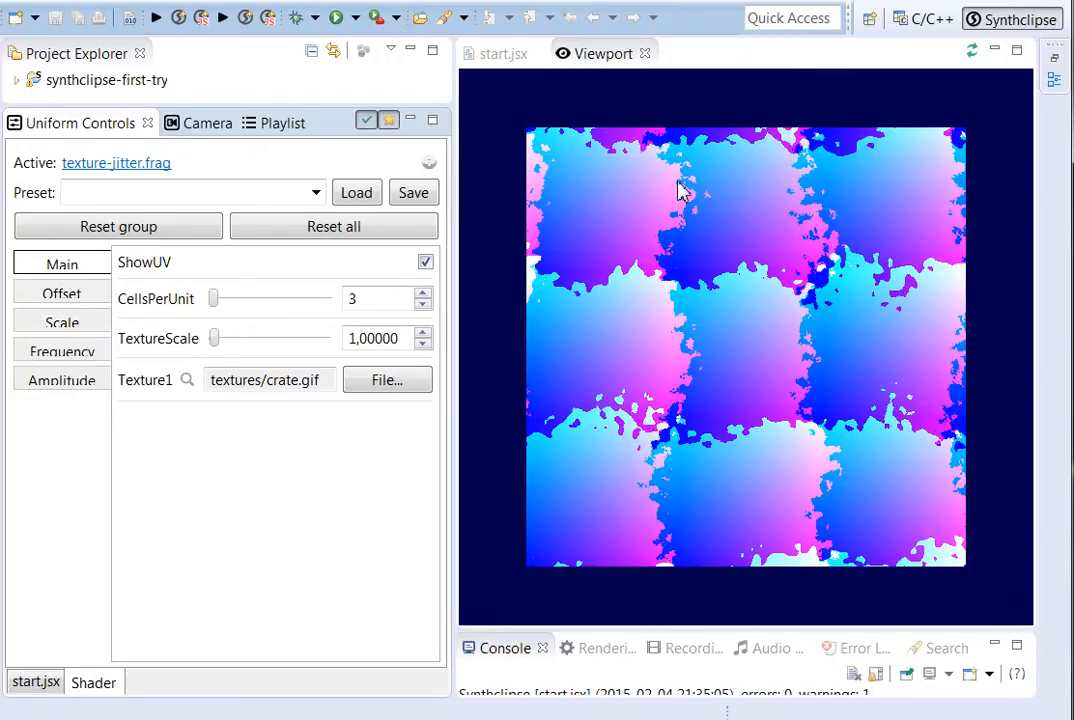
mouse_move(653, 280)
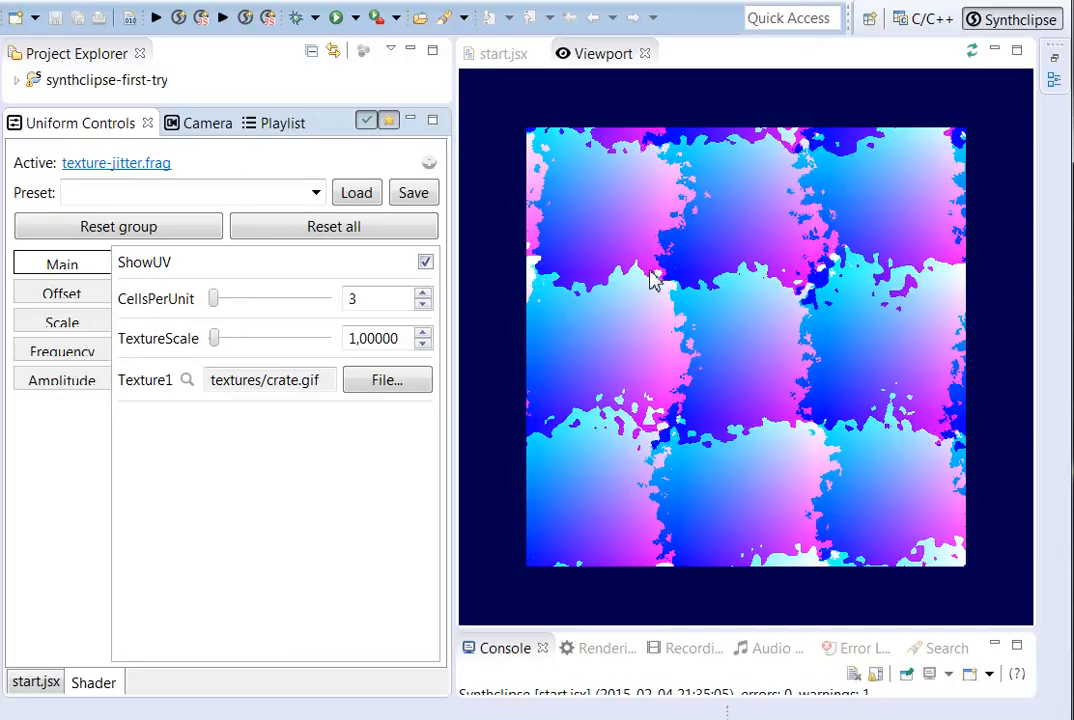
mouse_move(697, 281)
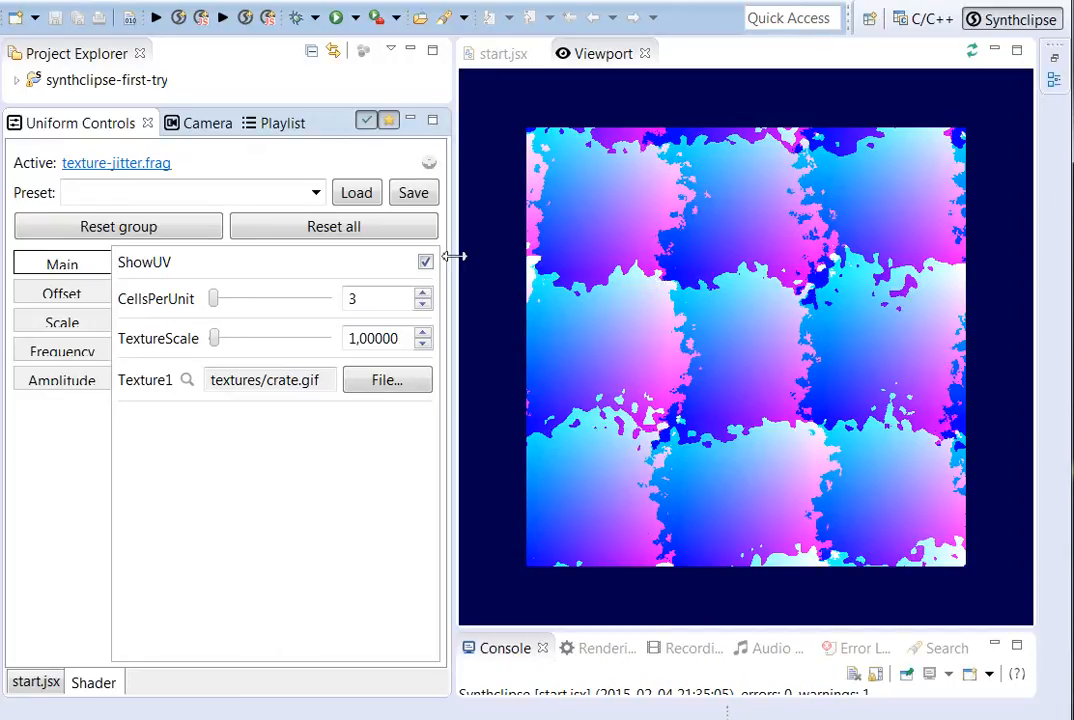
left_click(425, 261)
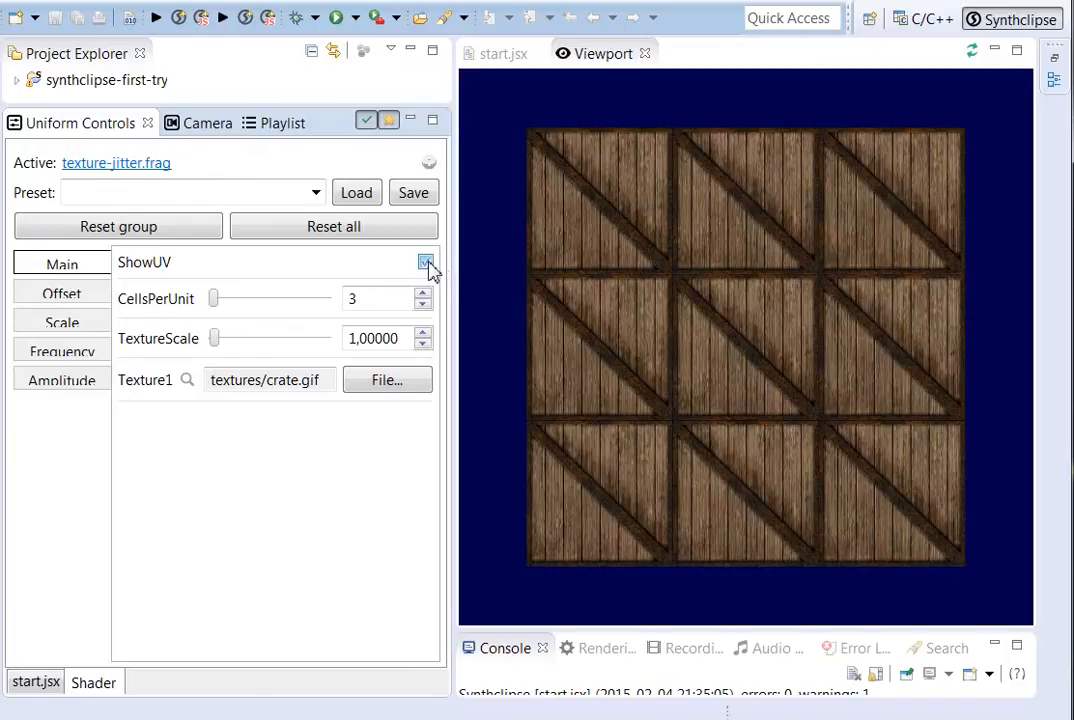
left_click(424, 262)
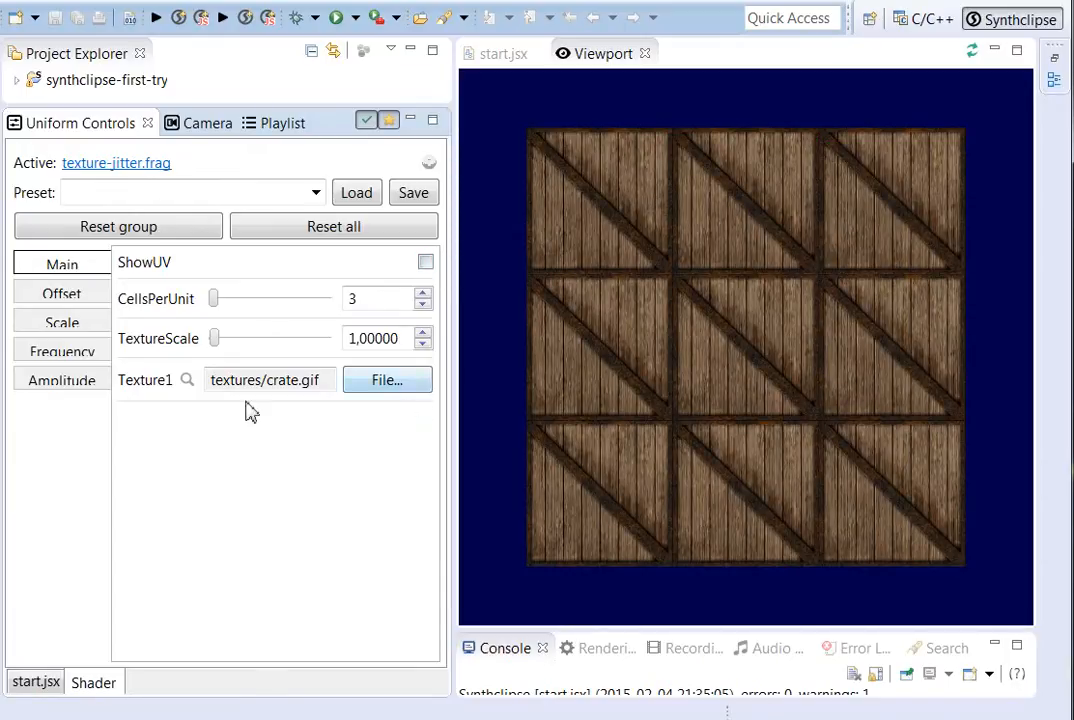
- Raise the offset amplitude OffAmp gradually to 0.32
left_click(61, 292)
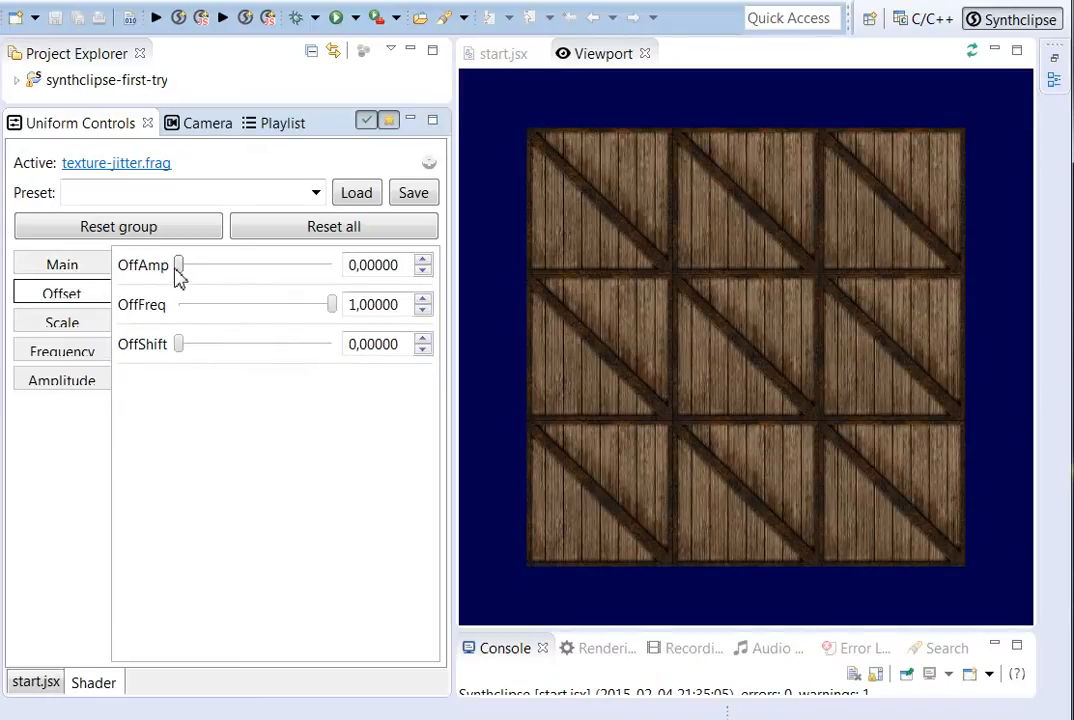
left_click_drag(179, 265, 192, 265)
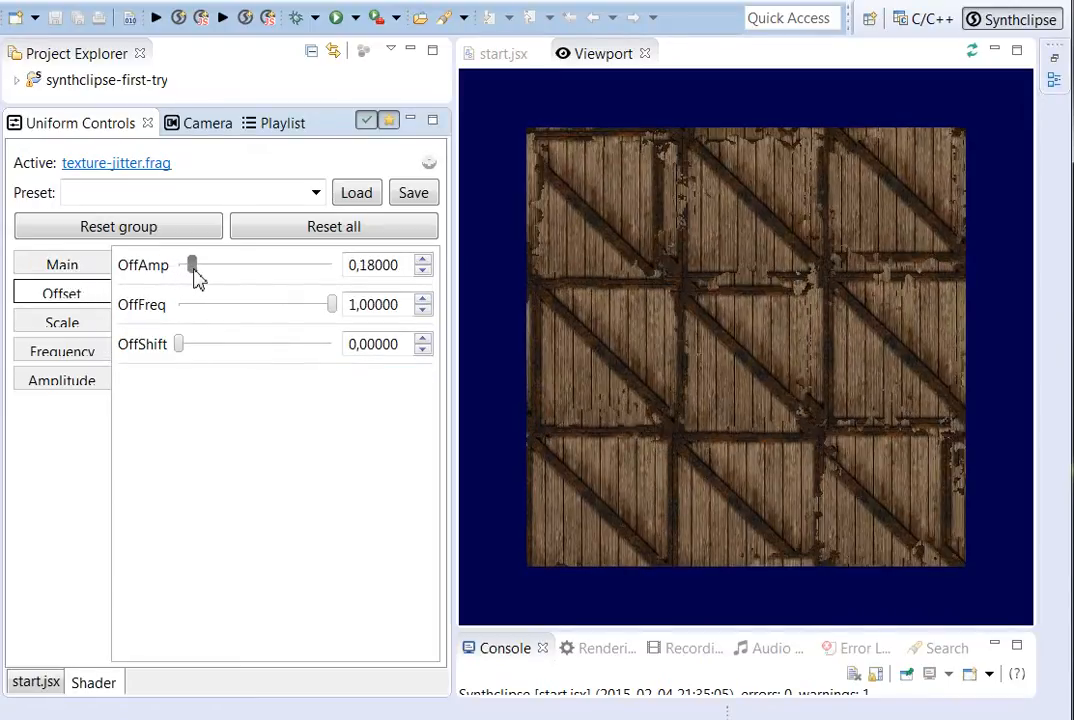
left_click_drag(192, 265, 197, 265)
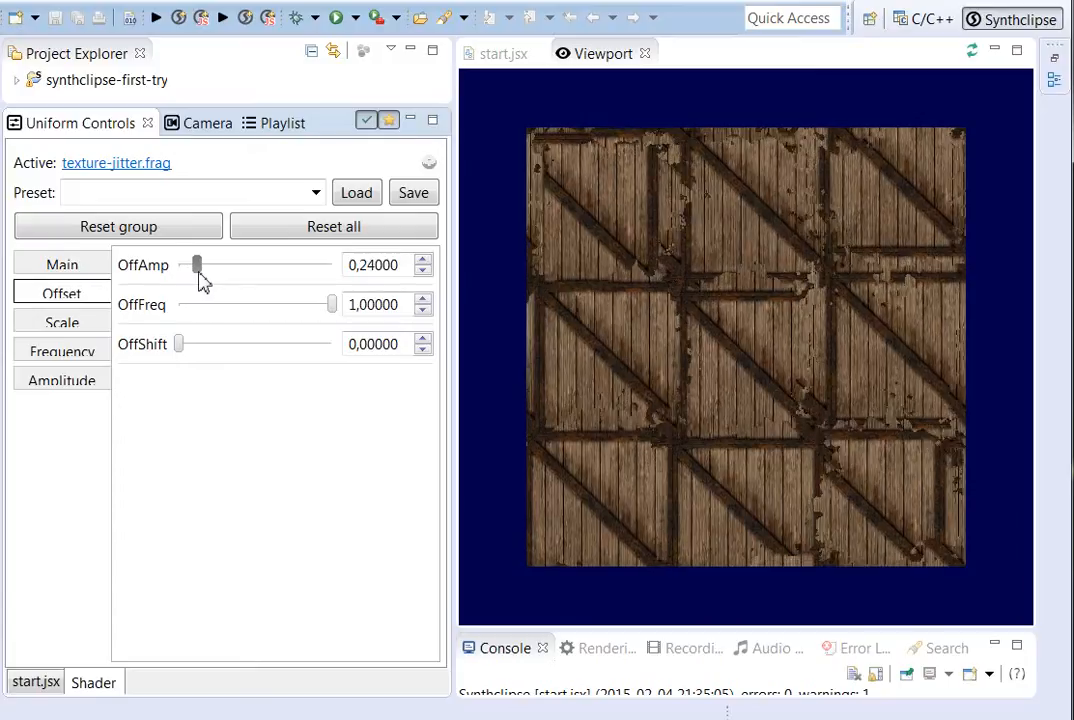
left_click_drag(196, 265, 204, 265)
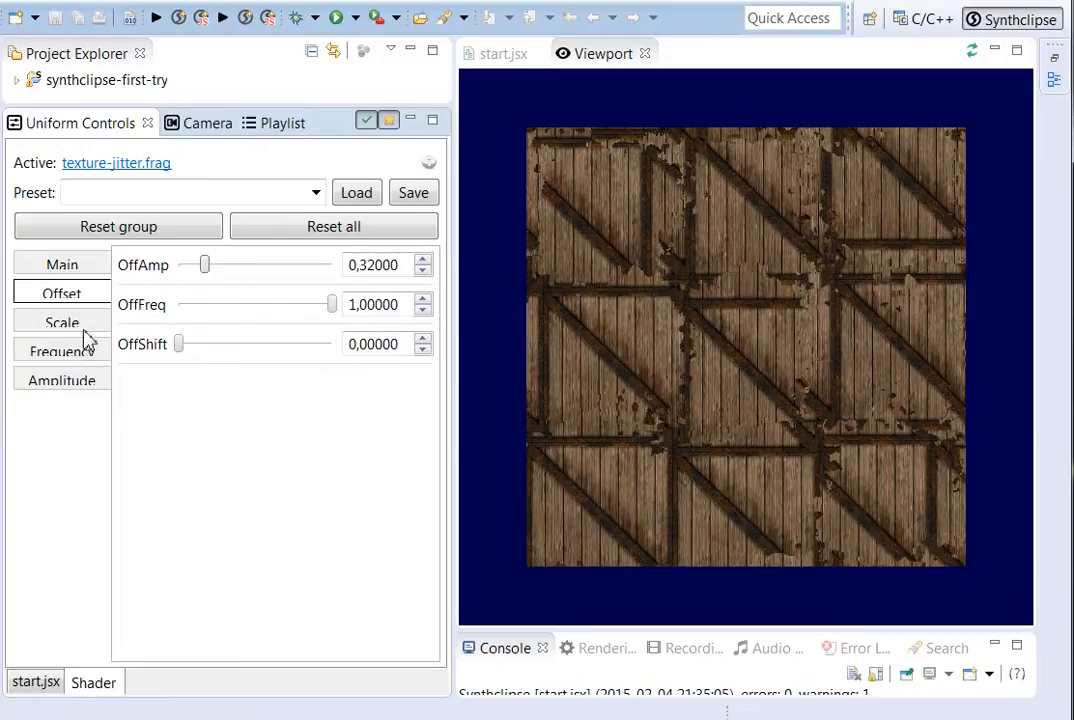
- Set the scale amplitude ScaleAmp to 0.28
left_click(61, 321)
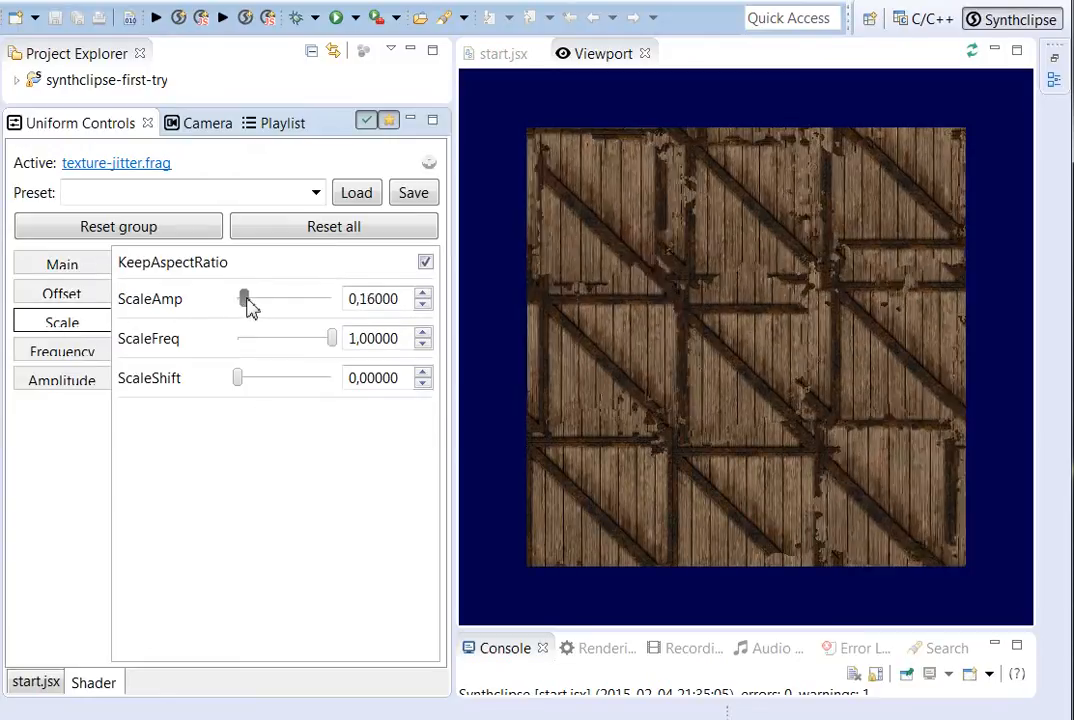
left_click_drag(245, 298, 249, 298)
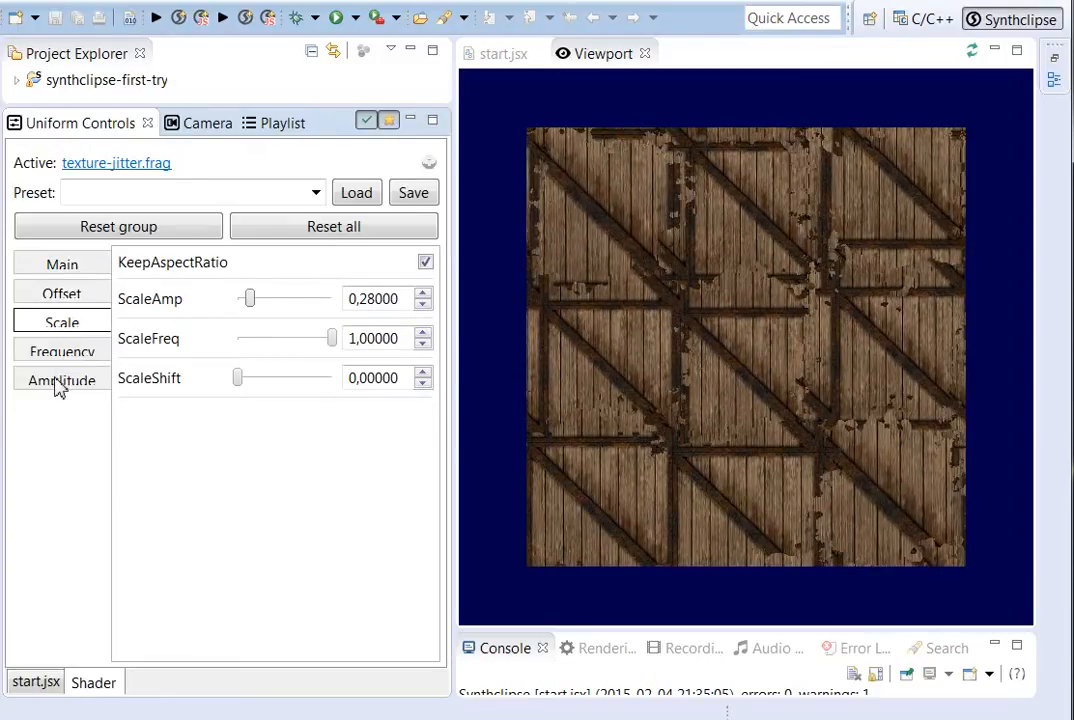
left_click(61, 380)
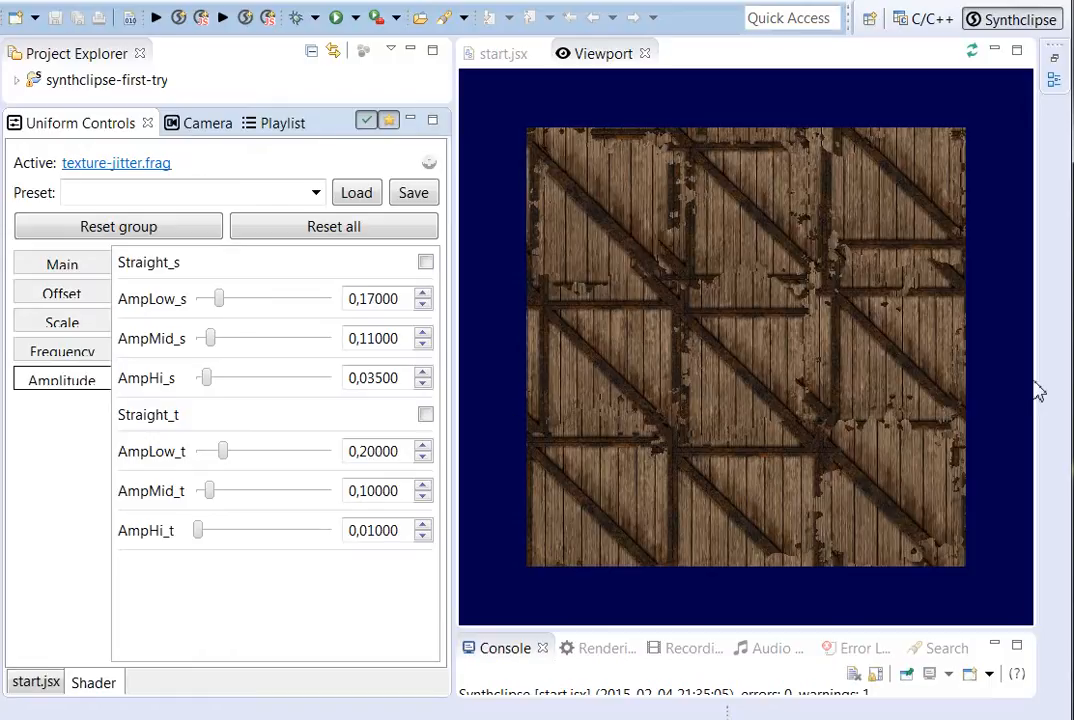
mouse_move(751, 393)
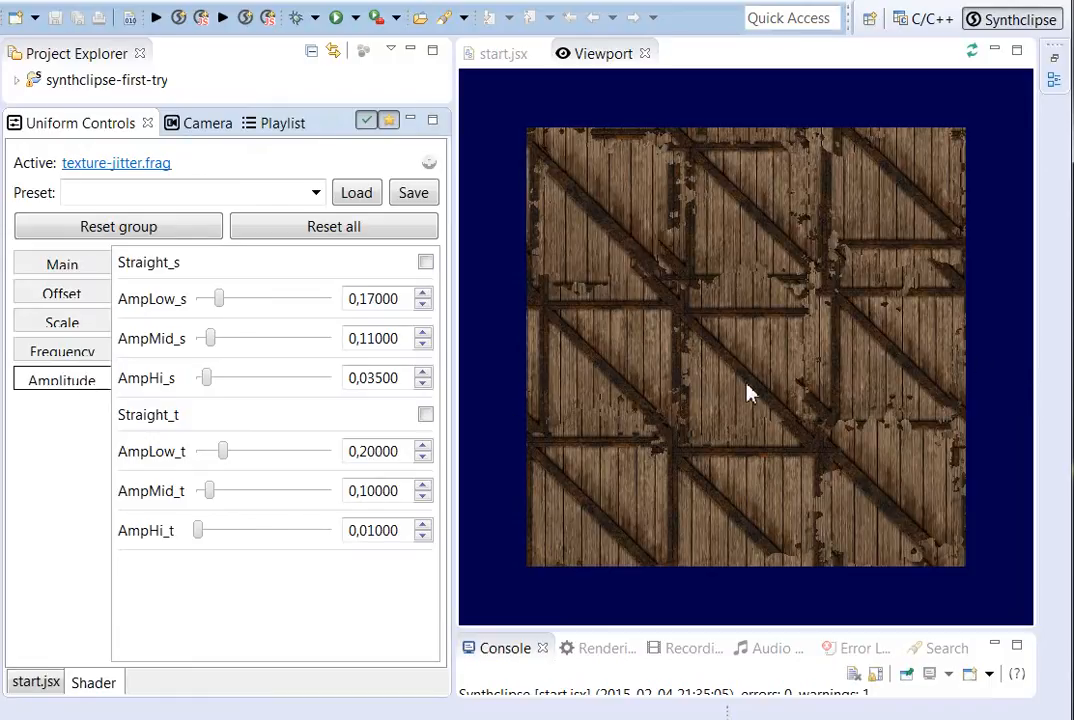
mouse_move(830, 375)
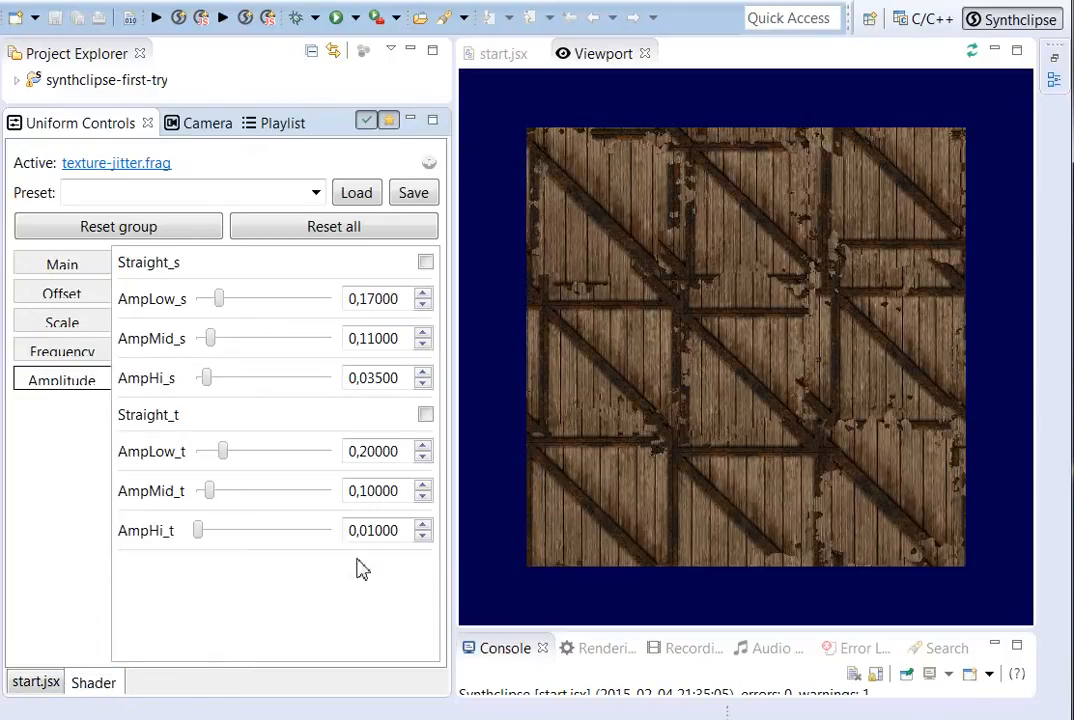
- Load the cliffs JPG from the Cliffs folder as Texture1 and rotate the box to view it
left_click(61, 263)
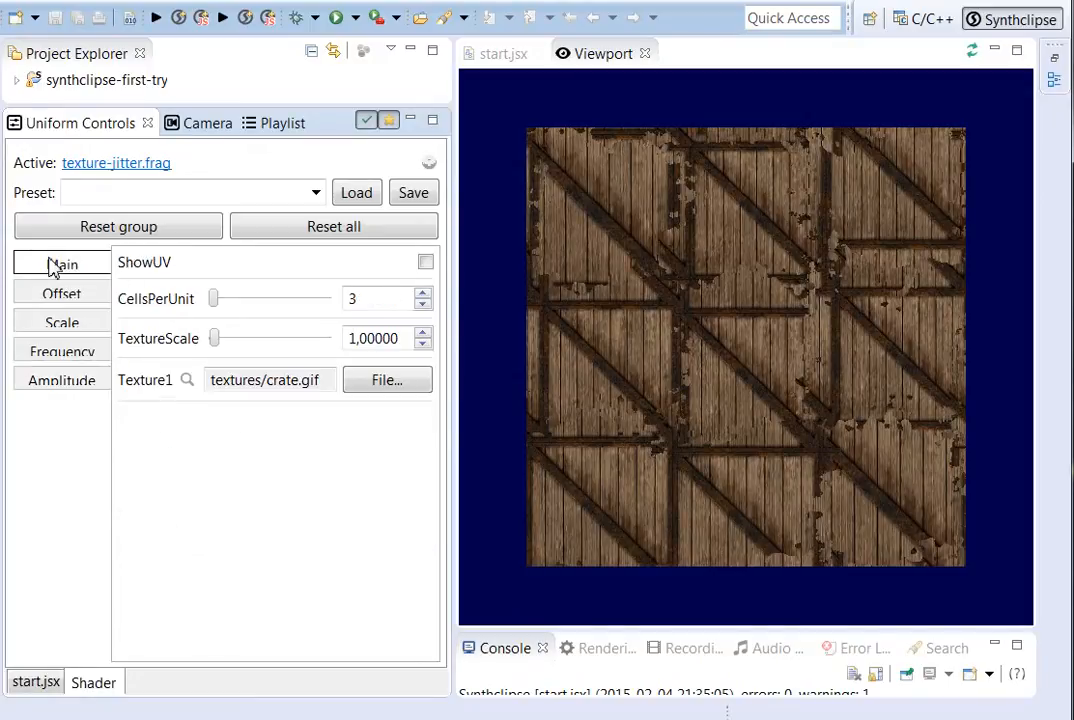
mouse_move(203, 408)
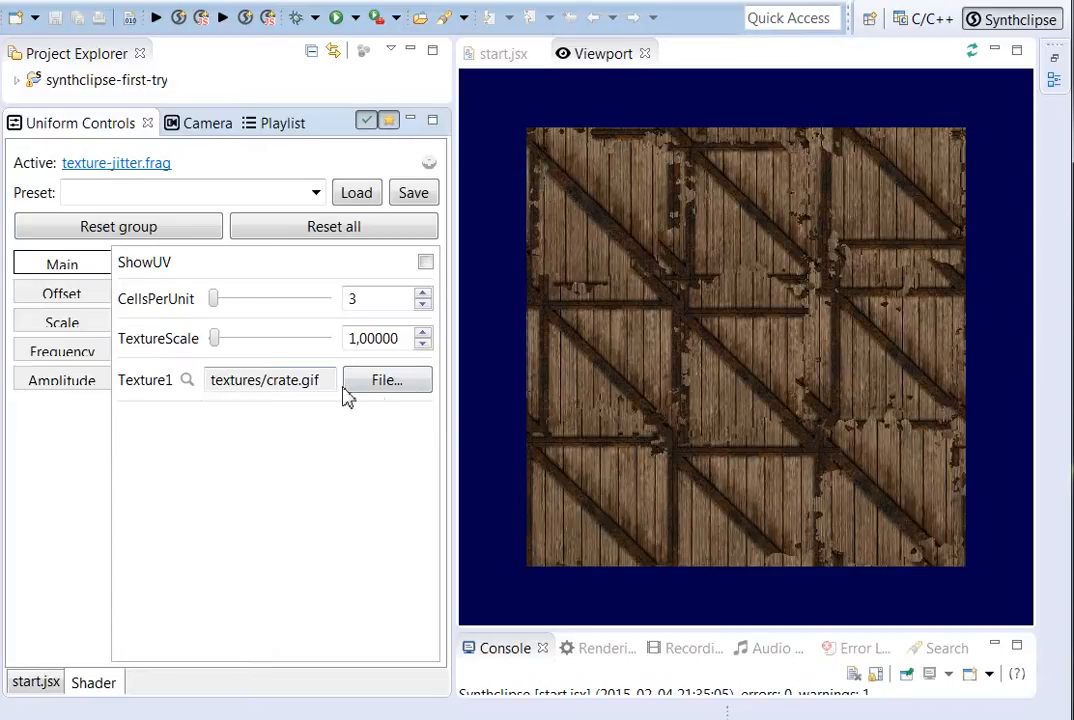
left_click(386, 380)
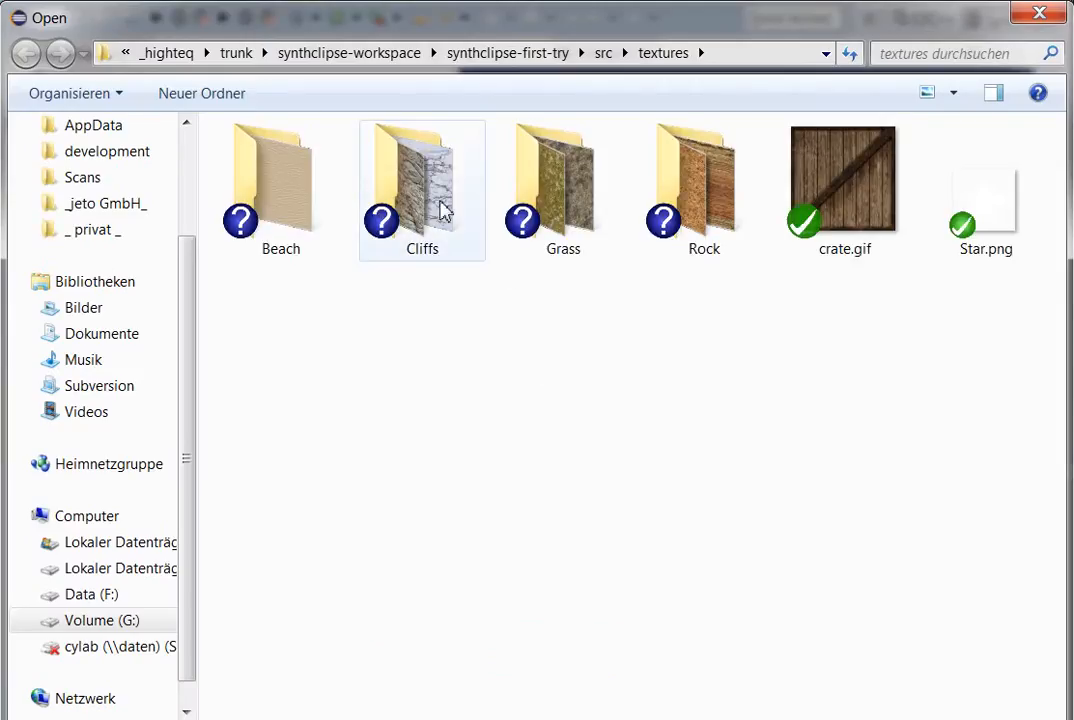
double_click(421, 180)
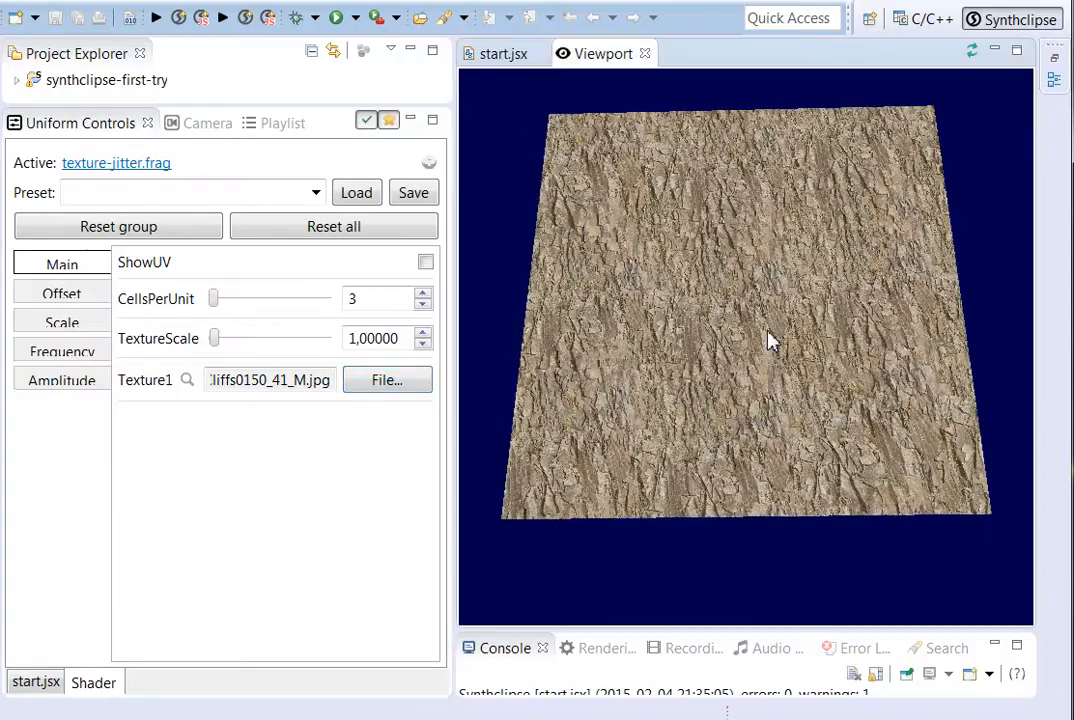
left_click_drag(770, 340, 825, 420)
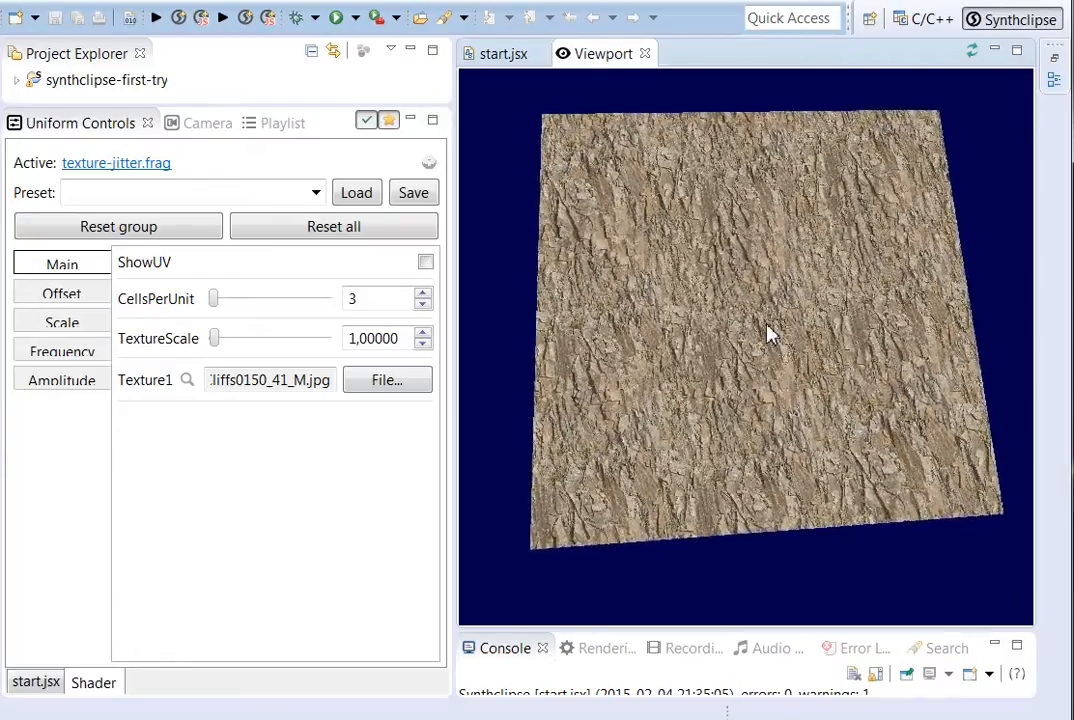
left_click_drag(770, 335, 755, 245)
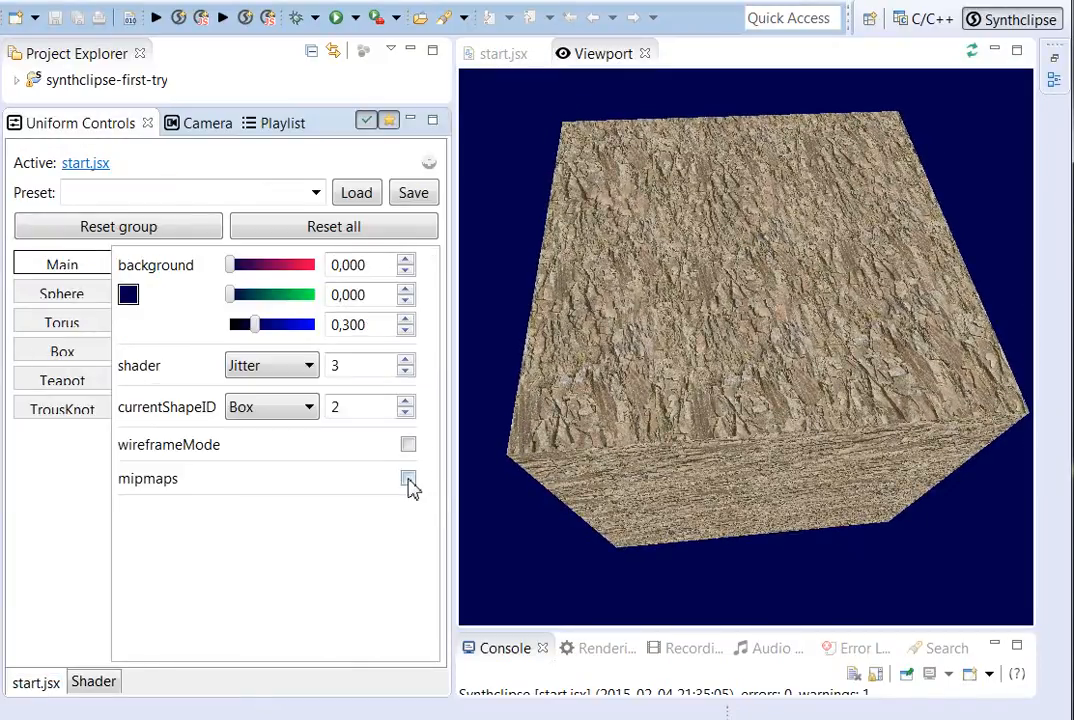
- Enable mipmaps for the cliff rock texture
left_click(408, 478)
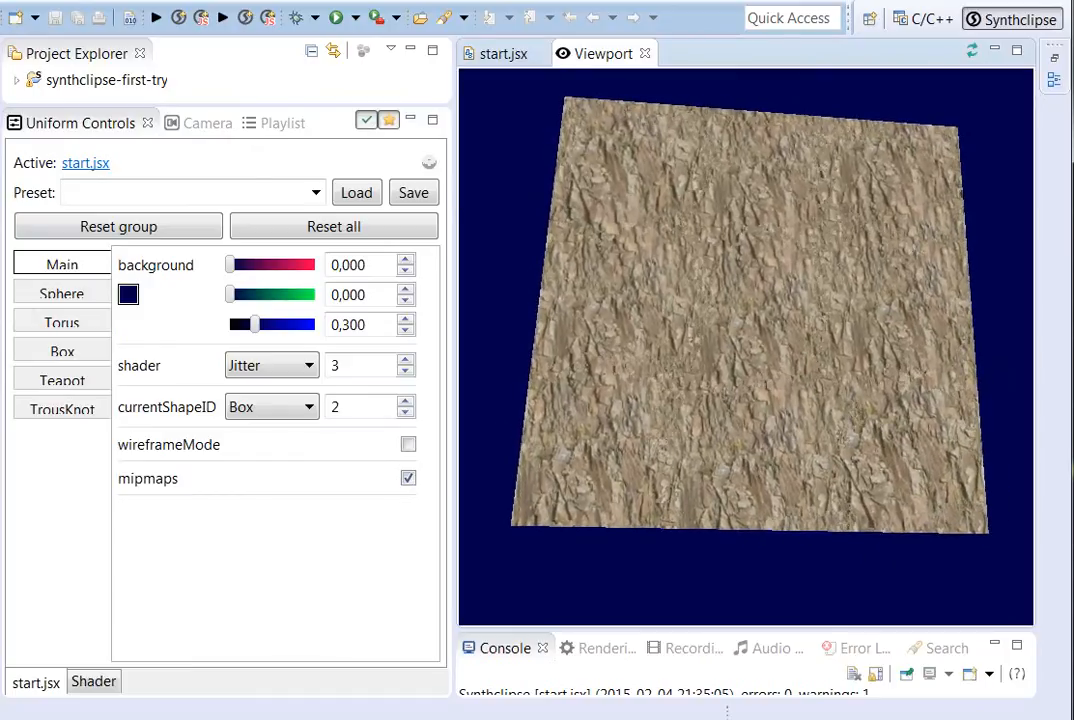
mouse_move(77, 597)
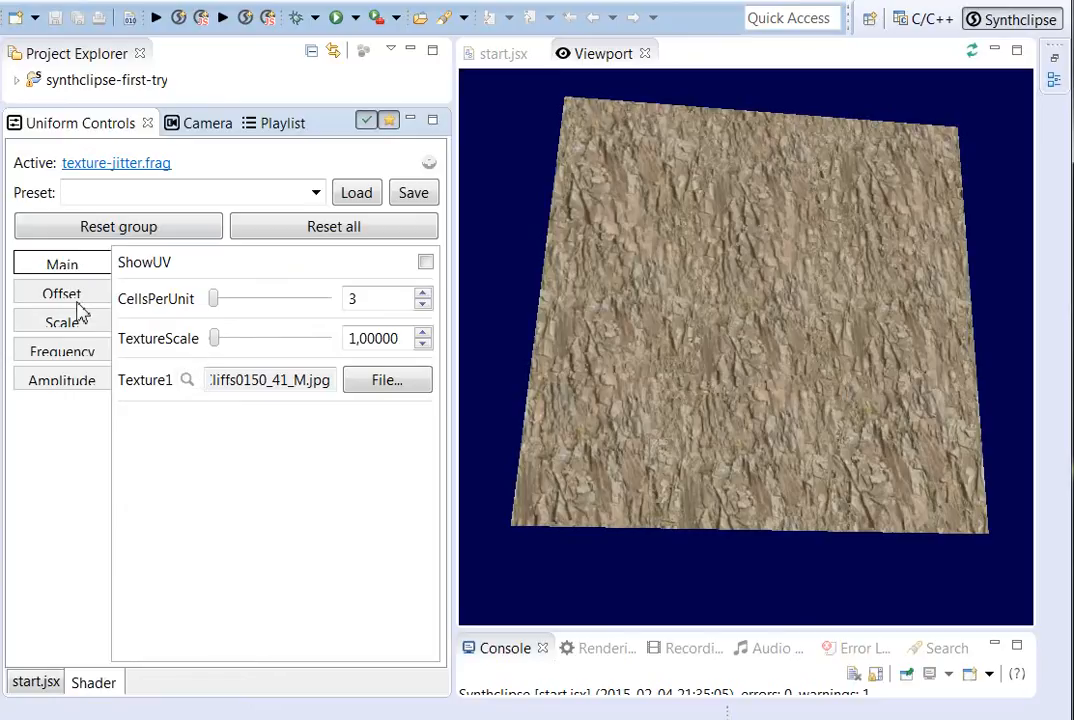
mouse_move(62, 321)
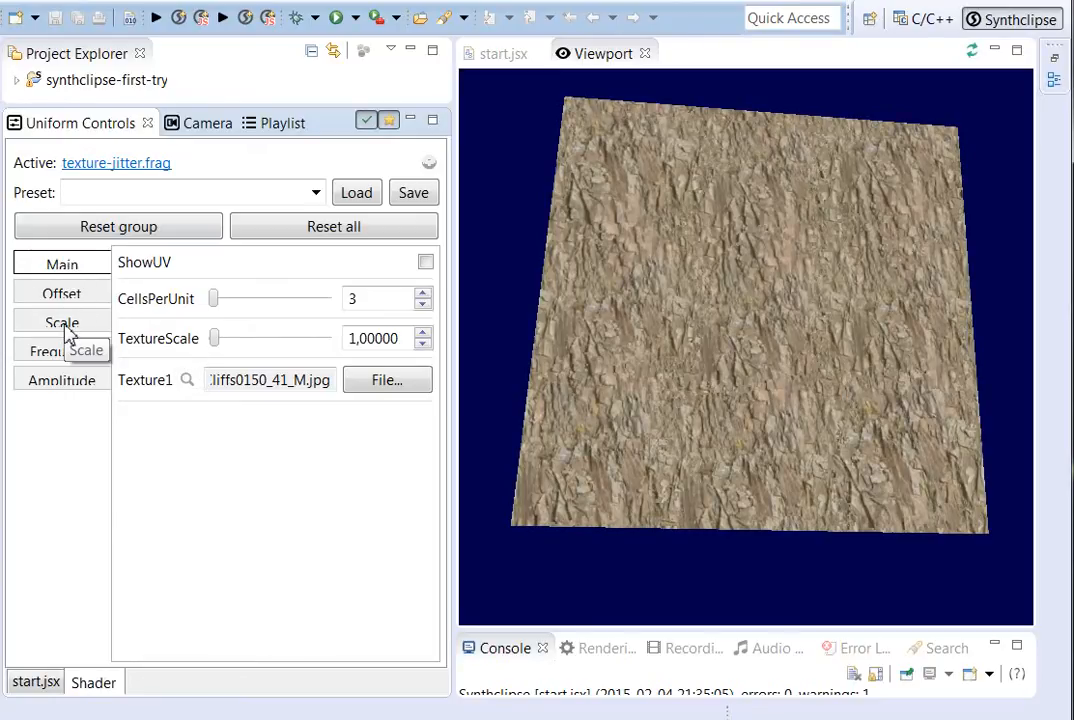
- Raise TextureScale to about 4.2, then bring it back down to 3.2
left_click(62, 322)
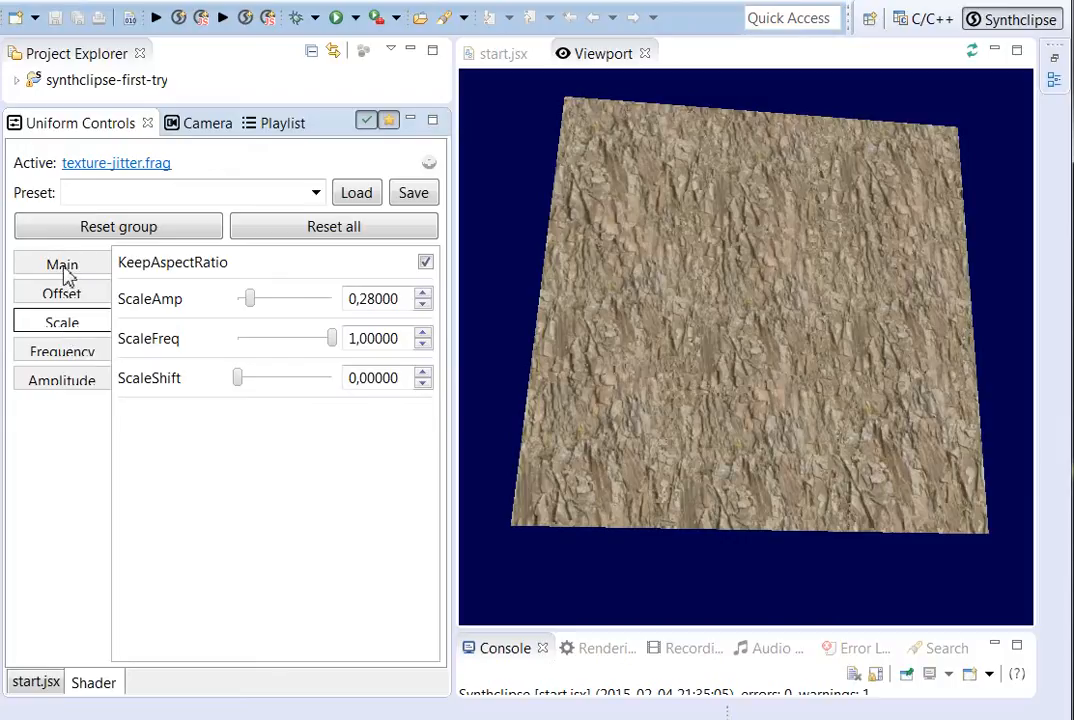
left_click(62, 263)
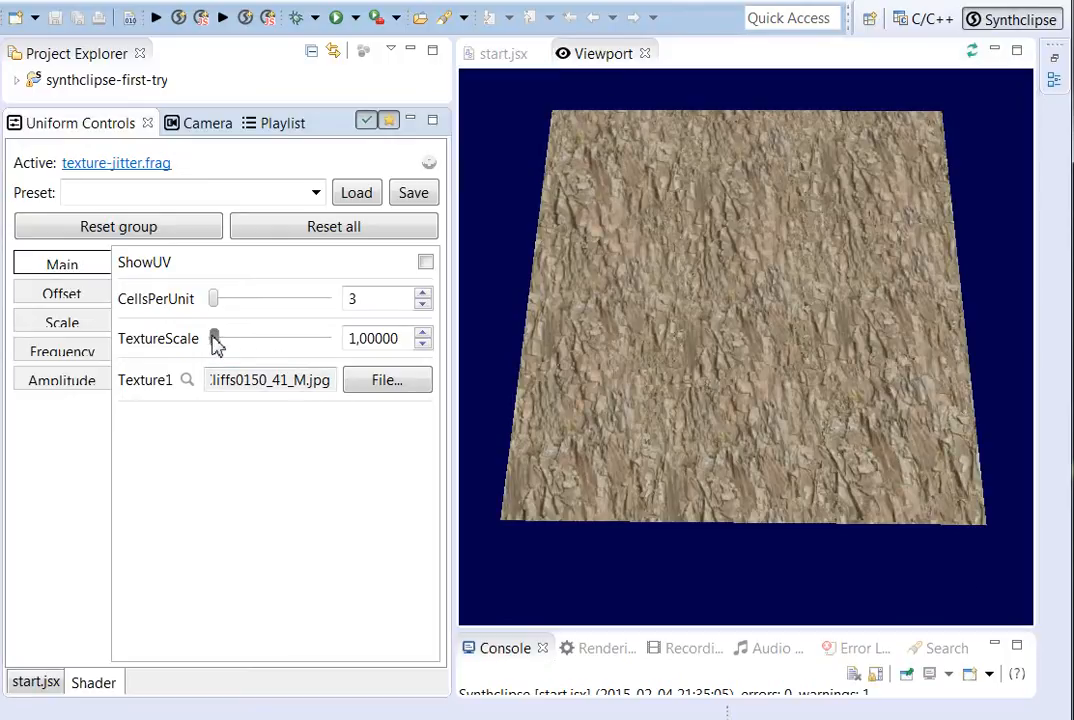
left_click_drag(213, 339, 222, 339)
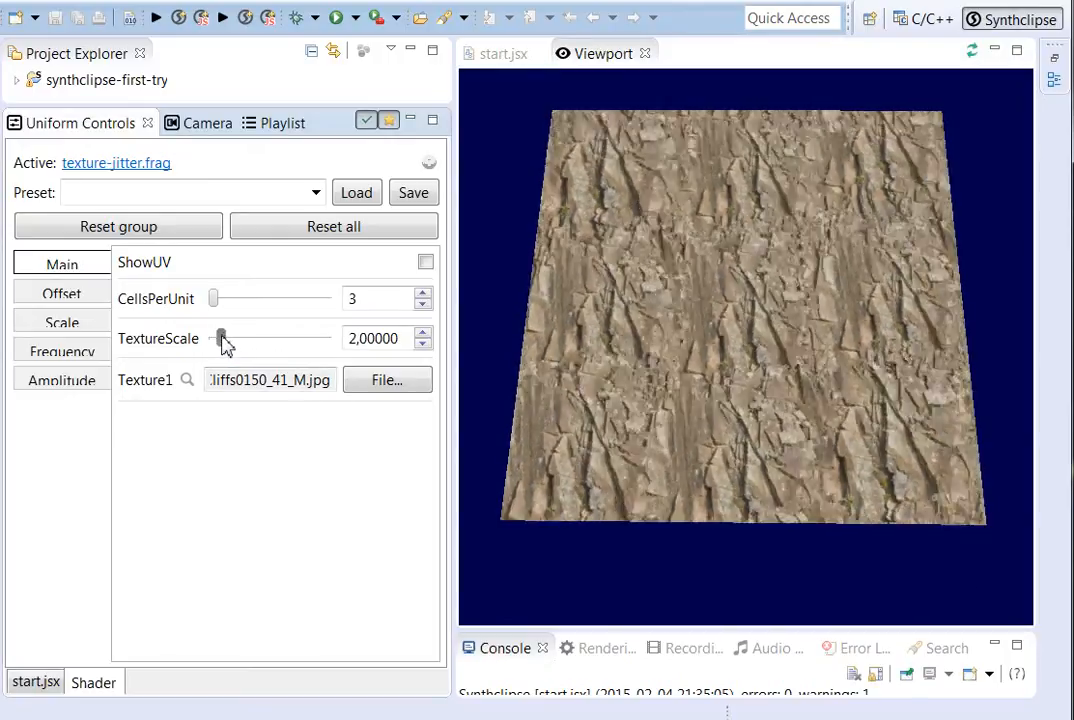
left_click_drag(221, 338, 236, 338)
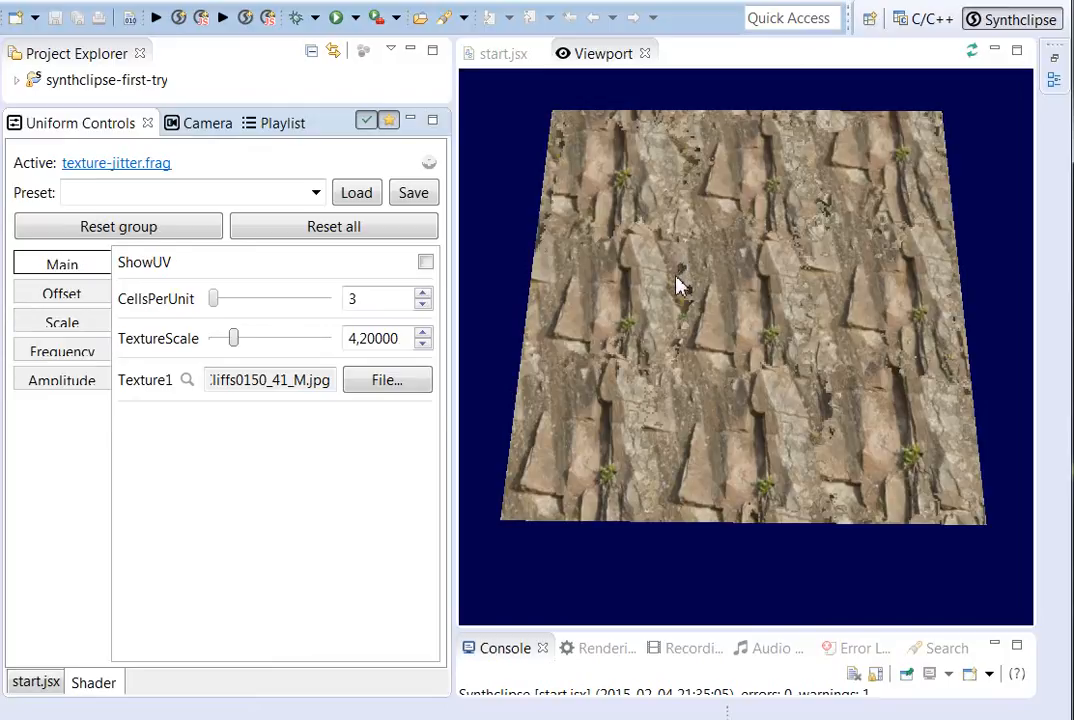
mouse_move(240, 340)
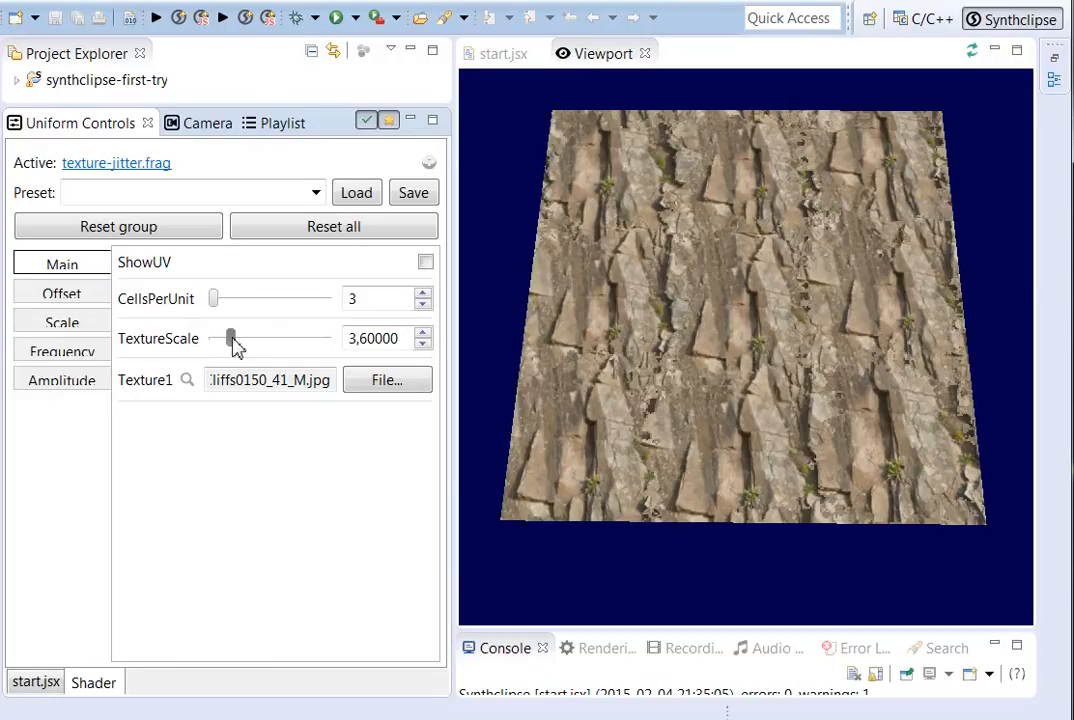
left_click_drag(235, 339, 228, 339)
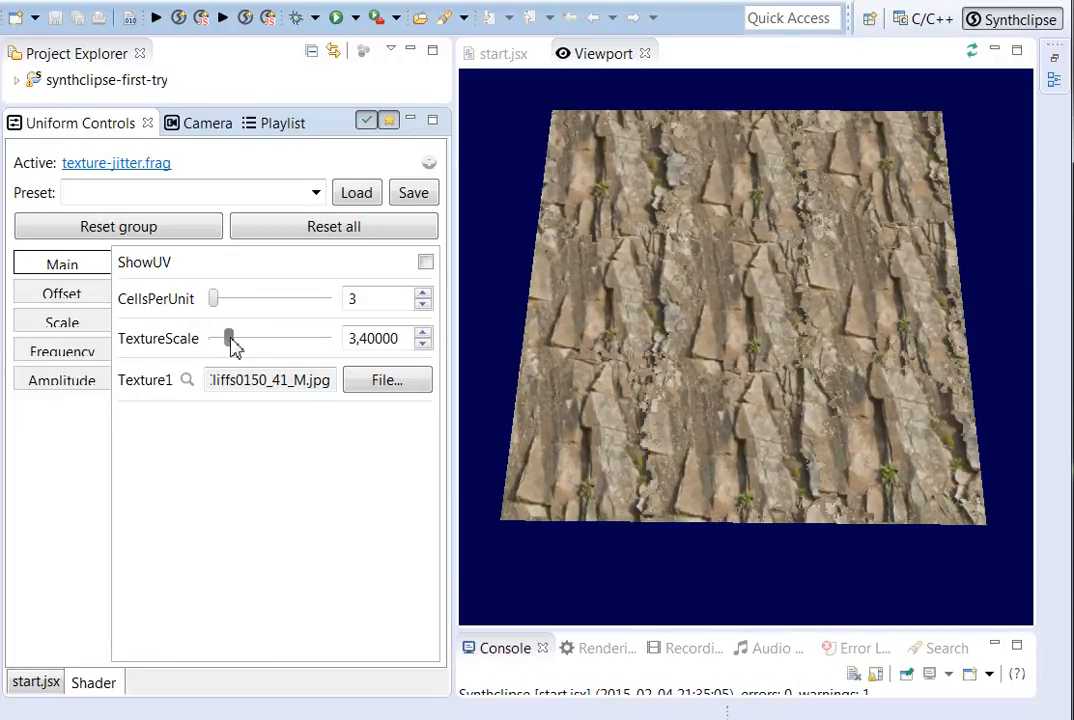
left_click_drag(232, 338, 225, 338)
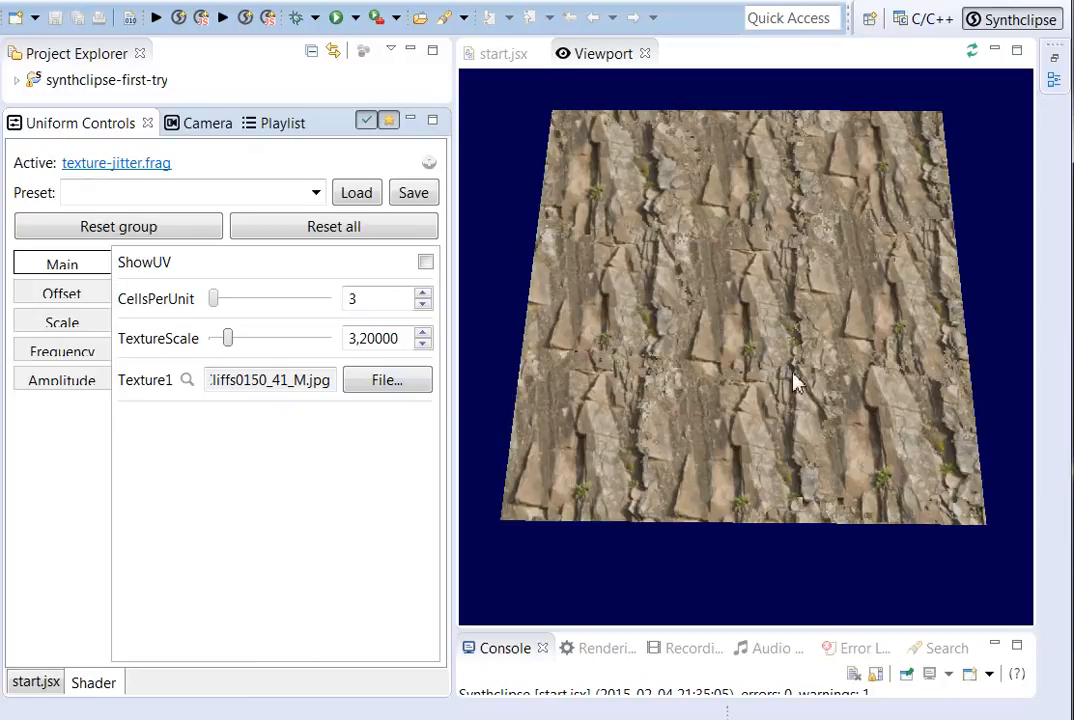
mouse_move(795, 407)
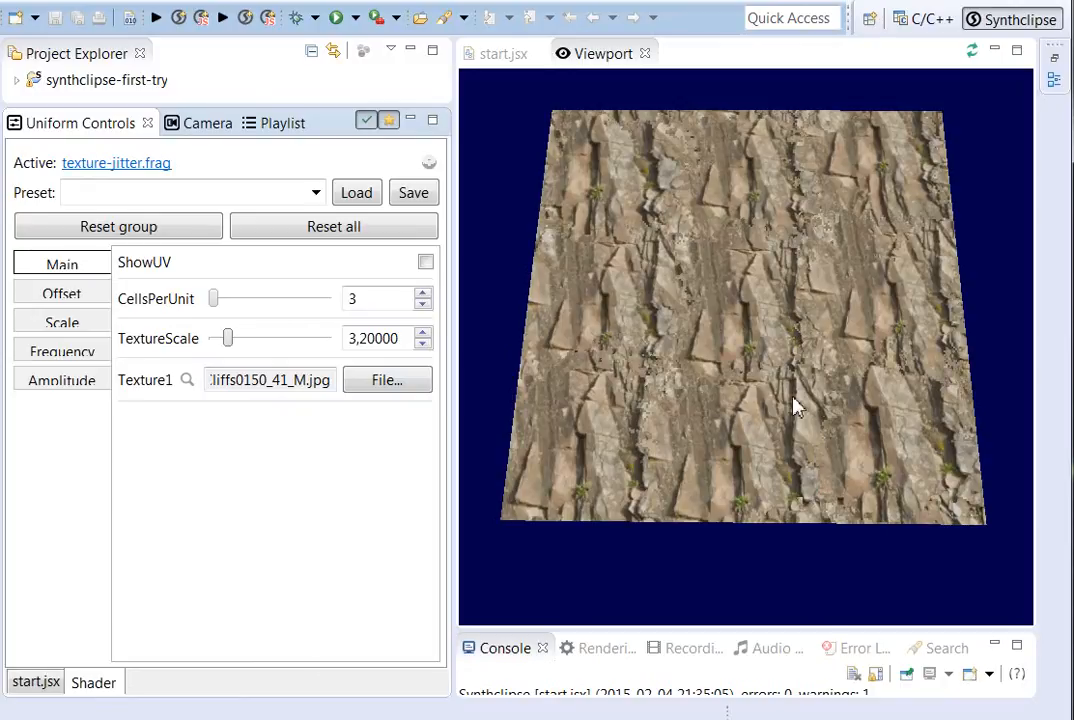
mouse_move(790, 417)
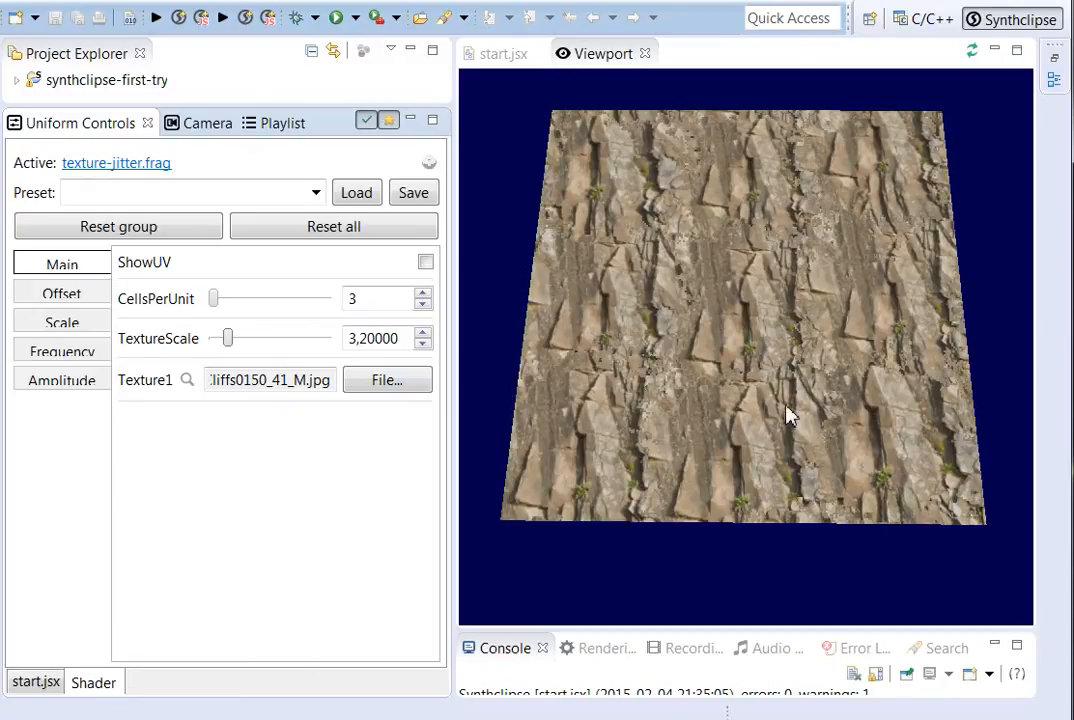
- Raise CellsPerUnit to about 9.8 and the offset amplitude to 0.66
left_click_drag(213, 299, 219, 299)
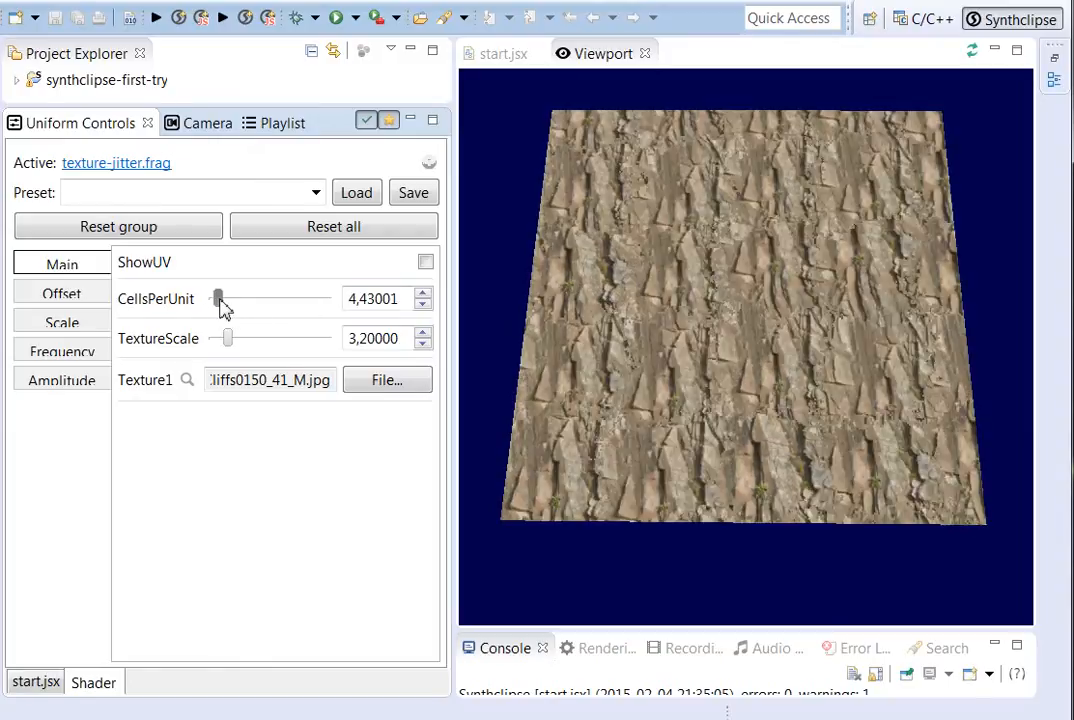
left_click_drag(218, 299, 232, 299)
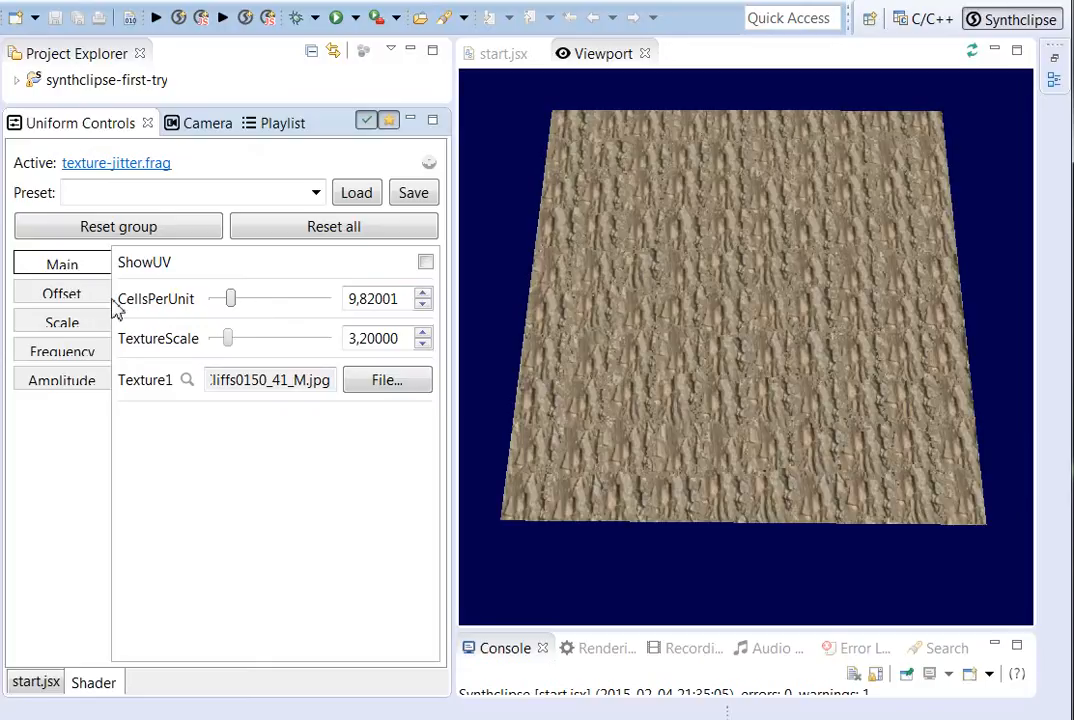
left_click(61, 293)
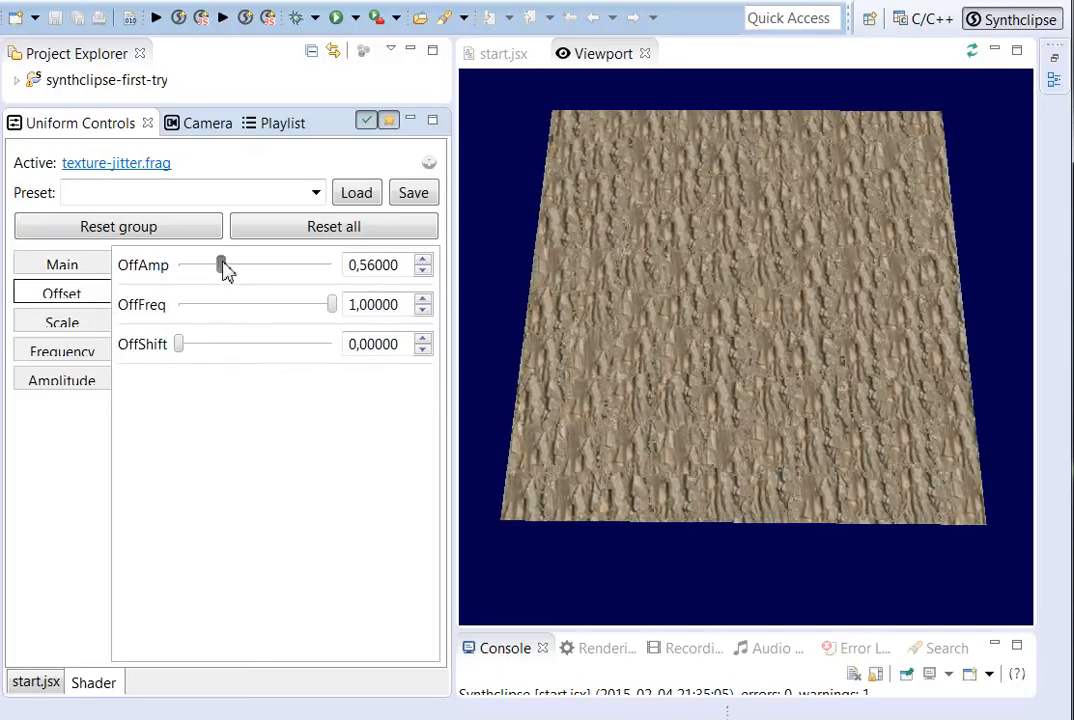
left_click_drag(220, 265, 230, 265)
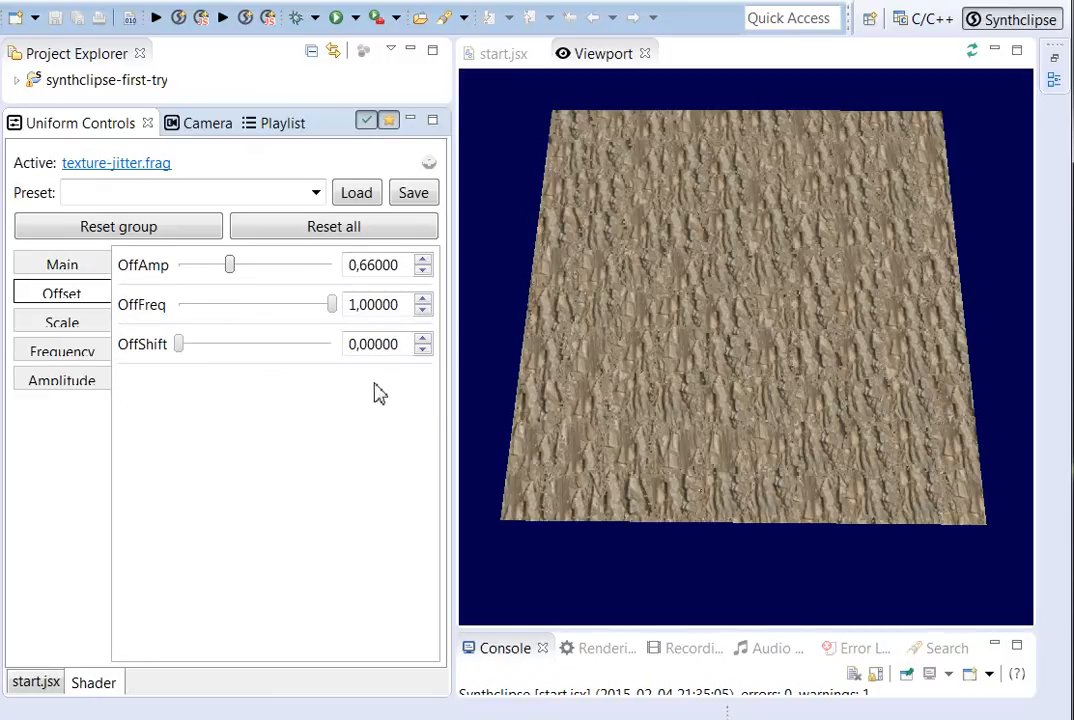
- Try a scale amplitude of 0.5, then return it to 0.28
left_click(61, 321)
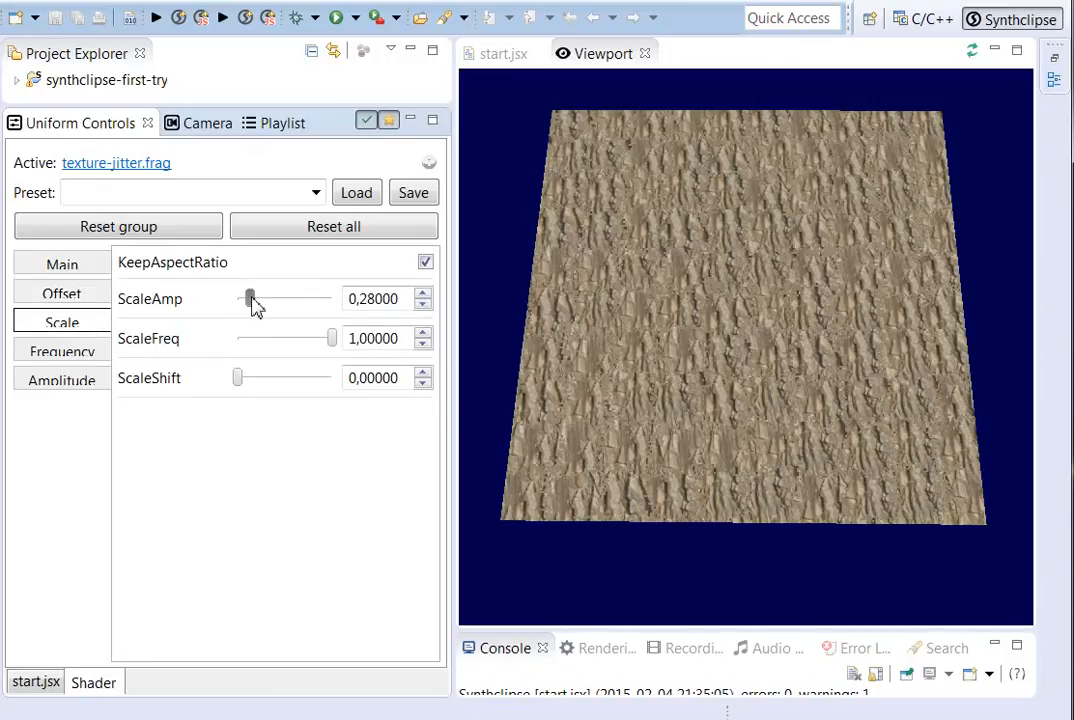
left_click_drag(250, 298, 262, 298)
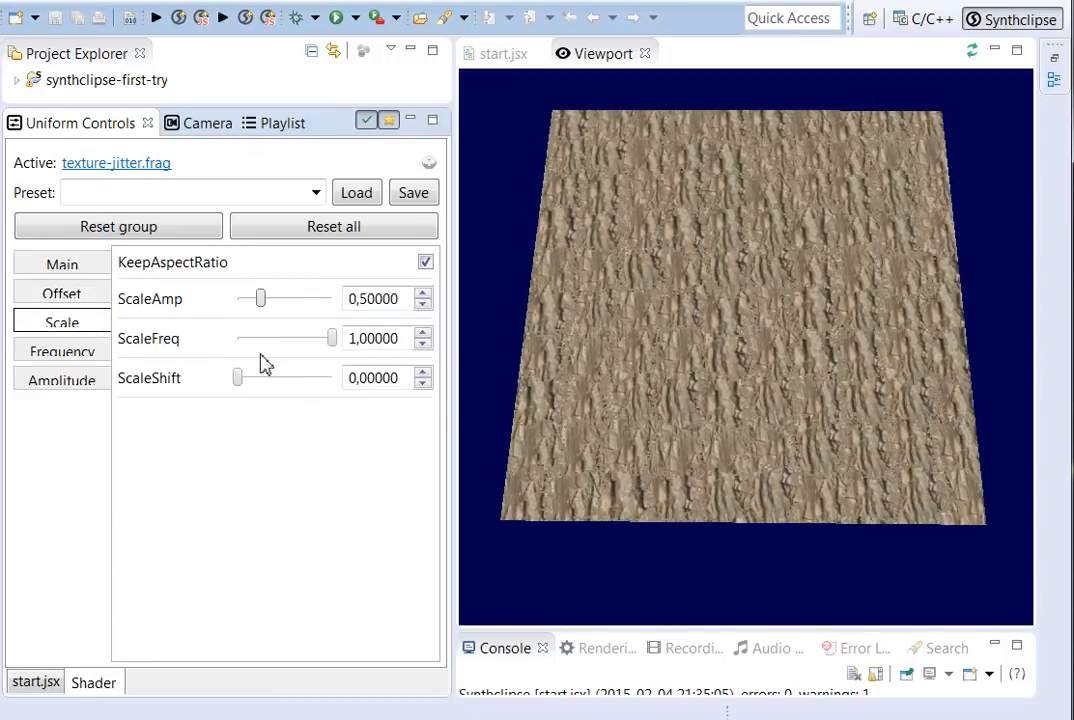
left_click_drag(260, 298, 250, 298)
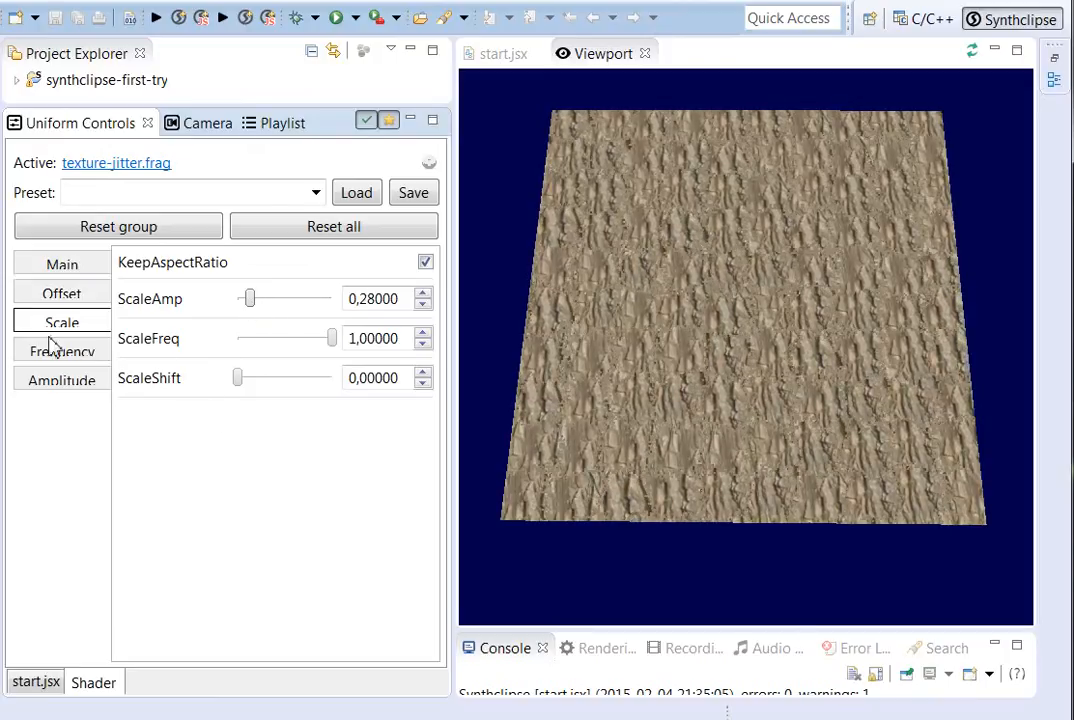
- Set FreqLow_s to 1.36 and rotate the box to inspect its faces
left_click(61, 350)
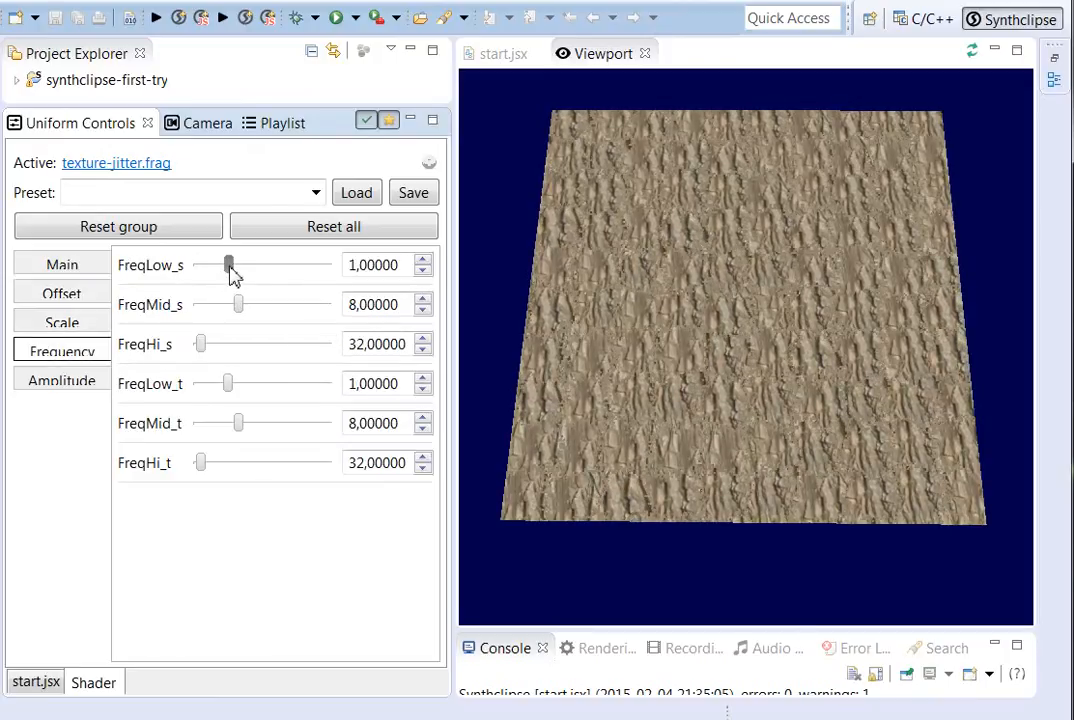
left_click_drag(228, 265, 218, 265)
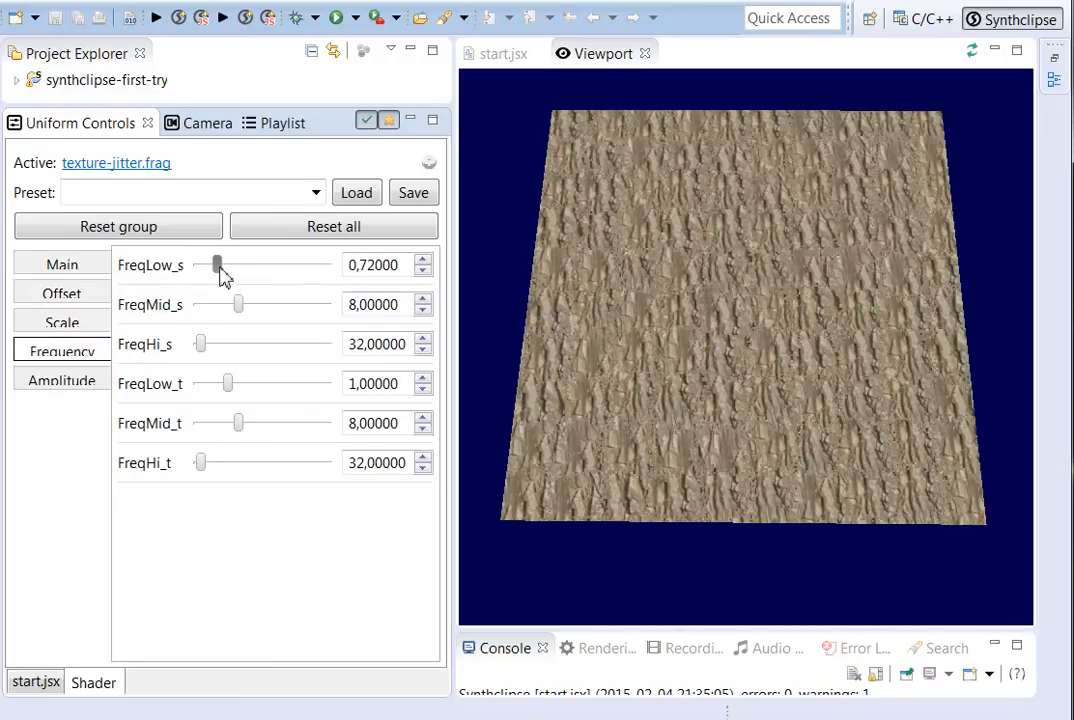
left_click_drag(217, 265, 242, 265)
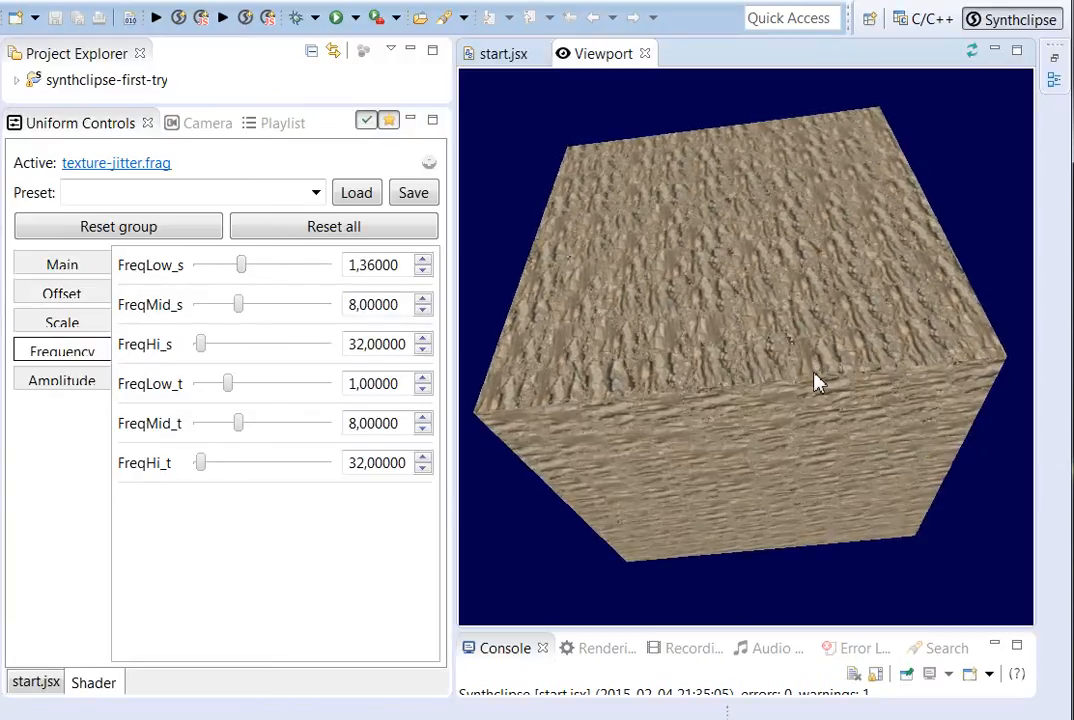
left_click_drag(818, 380, 810, 350)
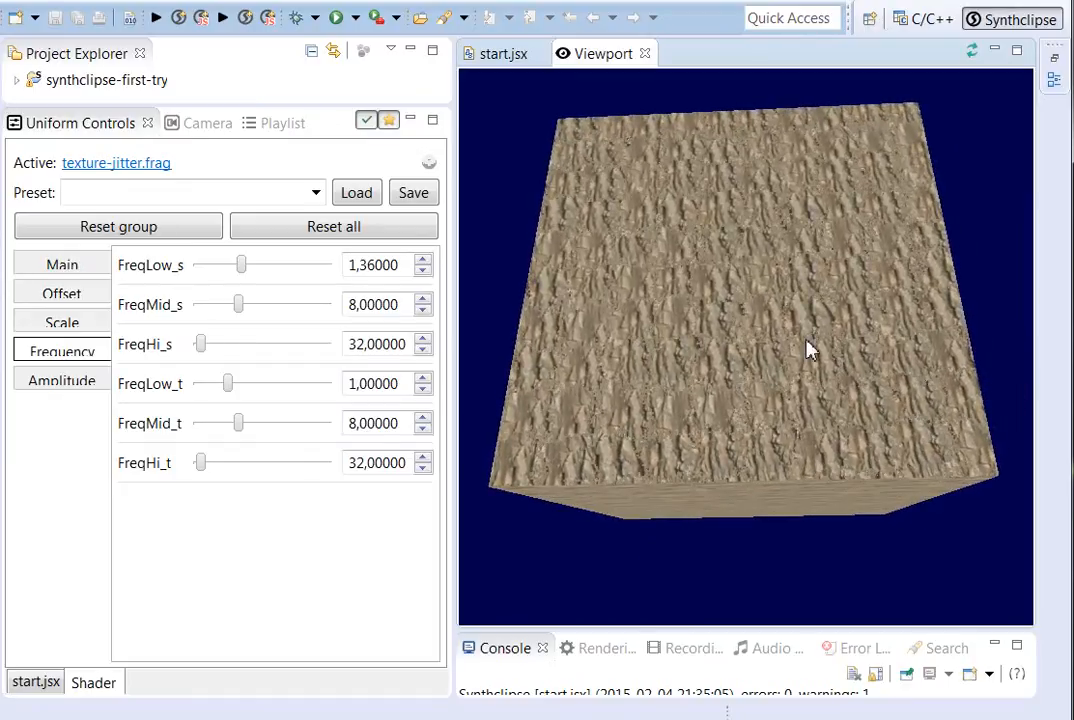